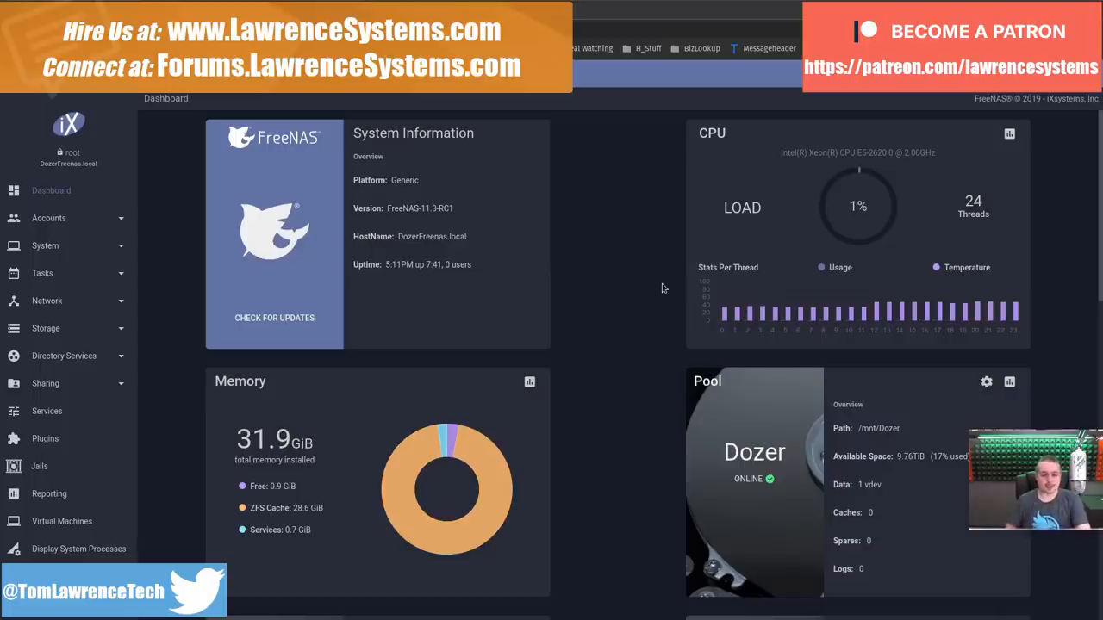
mouse_move(667, 169)
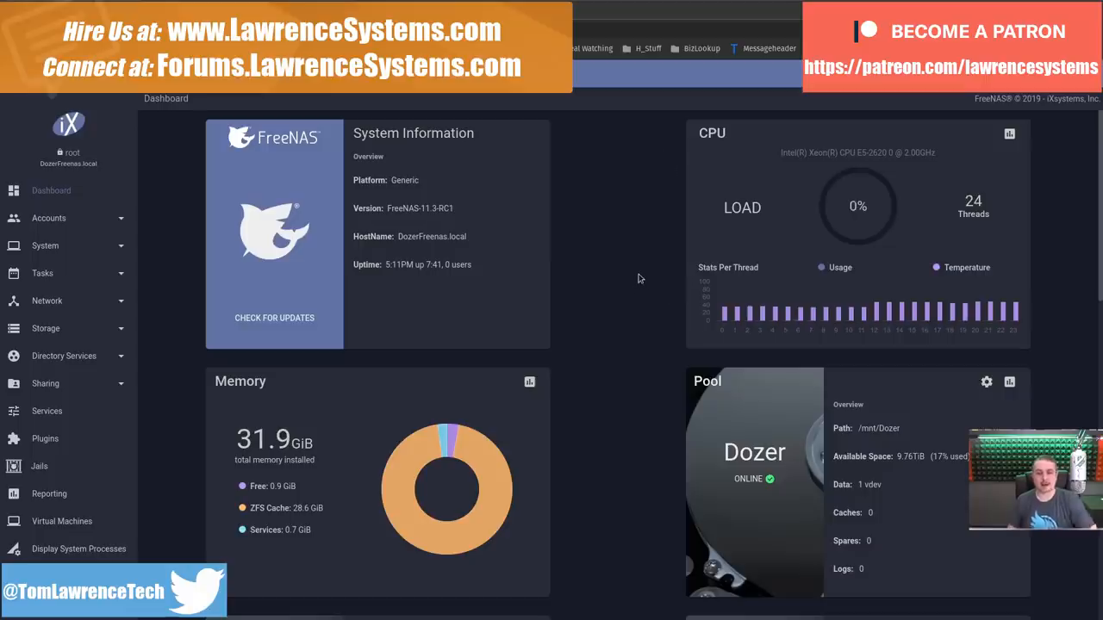
mouse_move(612, 269)
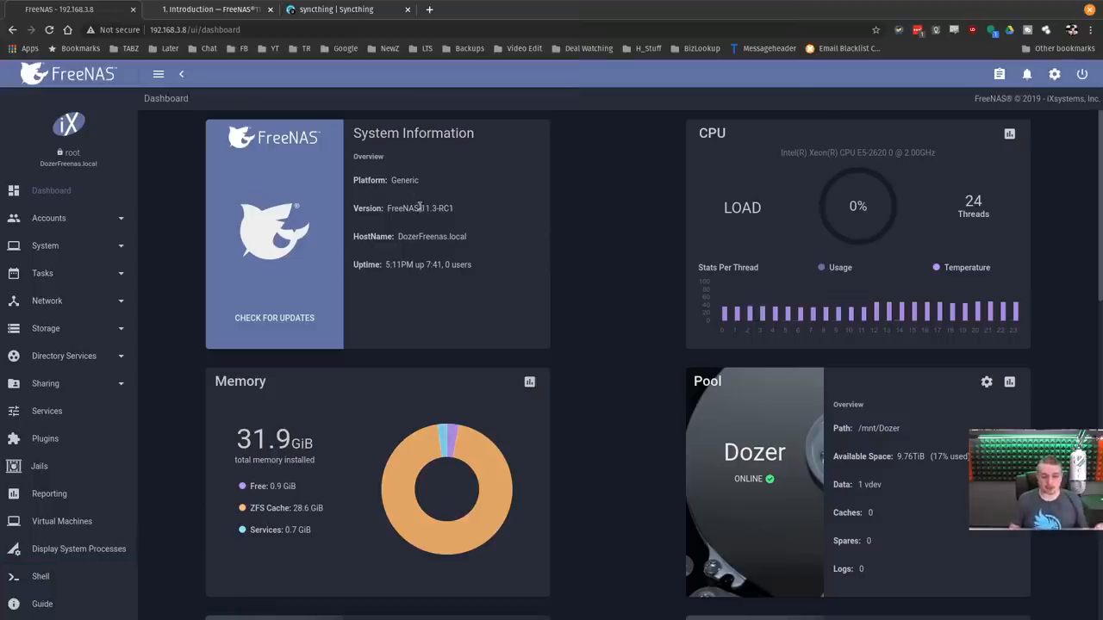
mouse_move(599, 298)
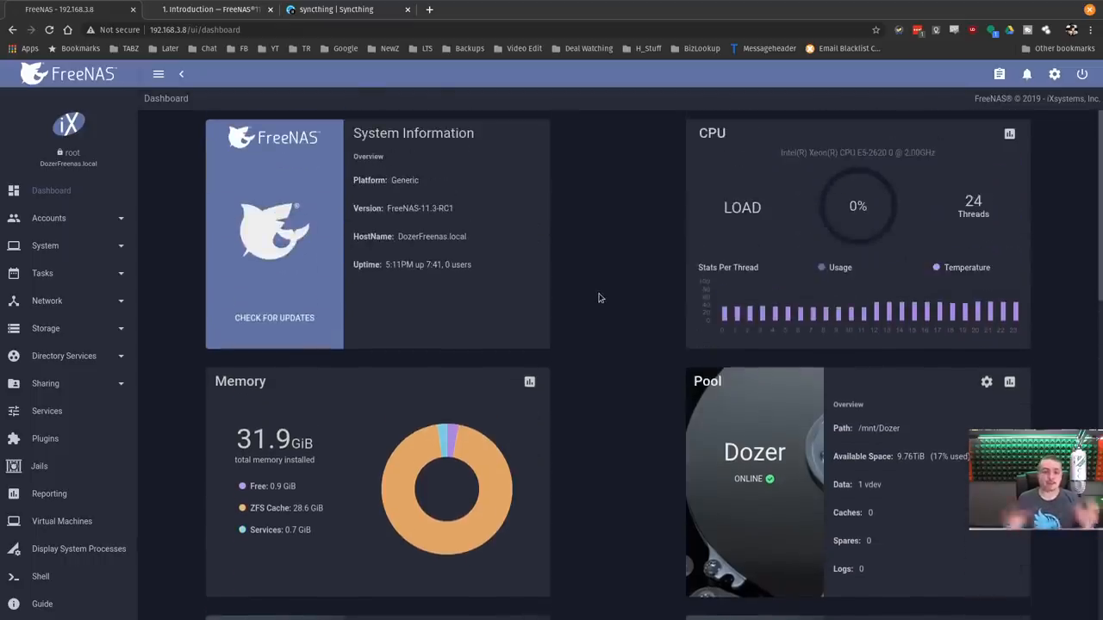
- Review the dashboard interface cards for igb2, igb3, cxgb0 and cxgb1, highlighting the cxgb1 name
scroll("down", 3)
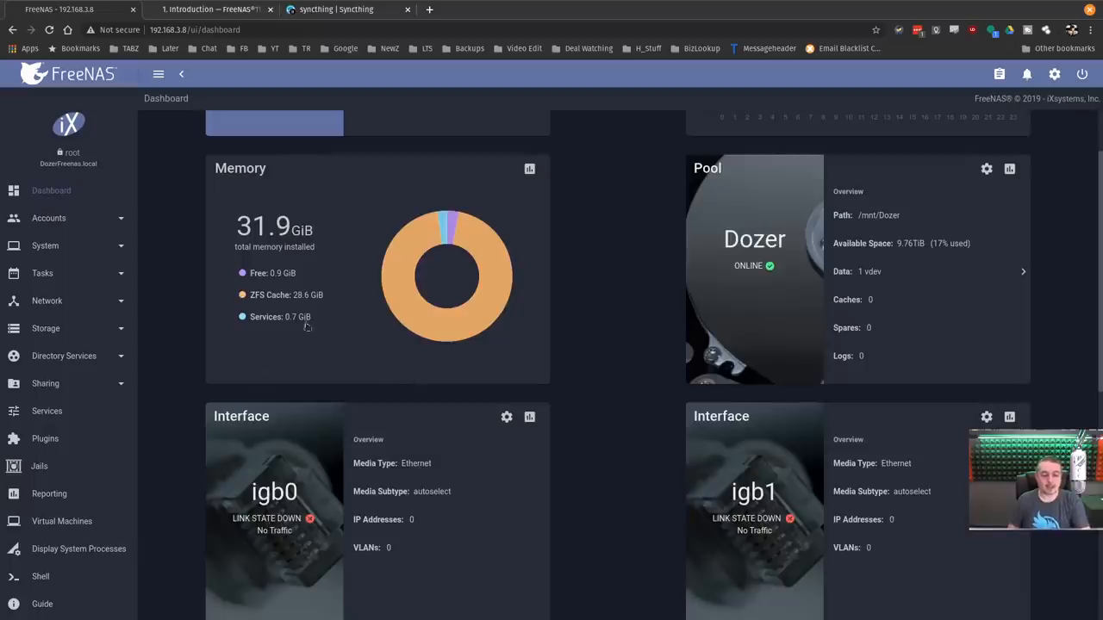
mouse_move(455, 240)
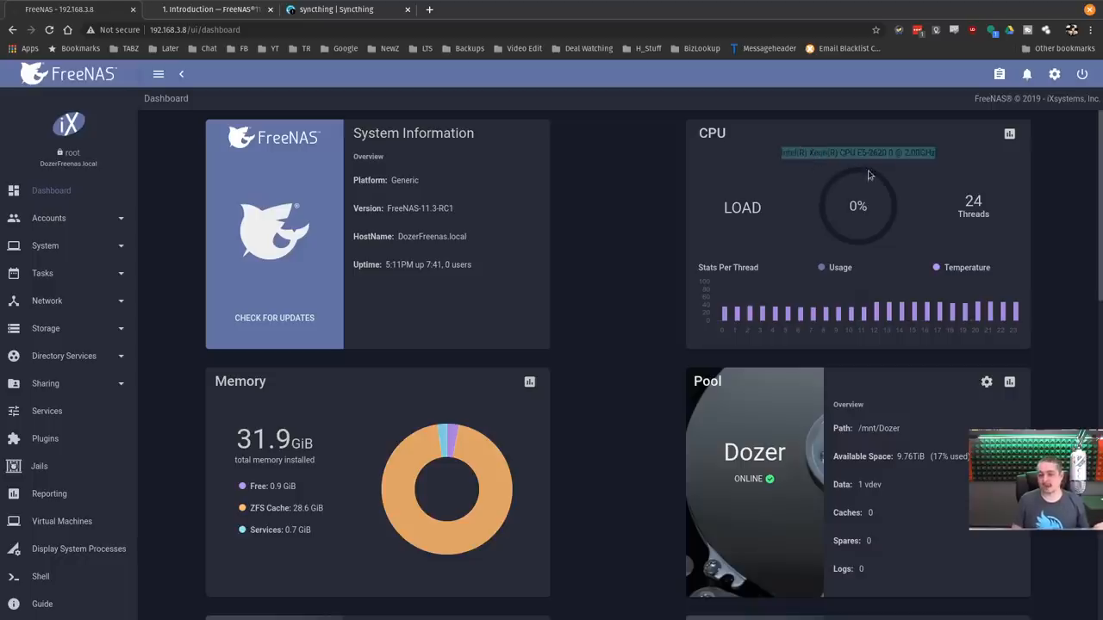
mouse_move(787, 202)
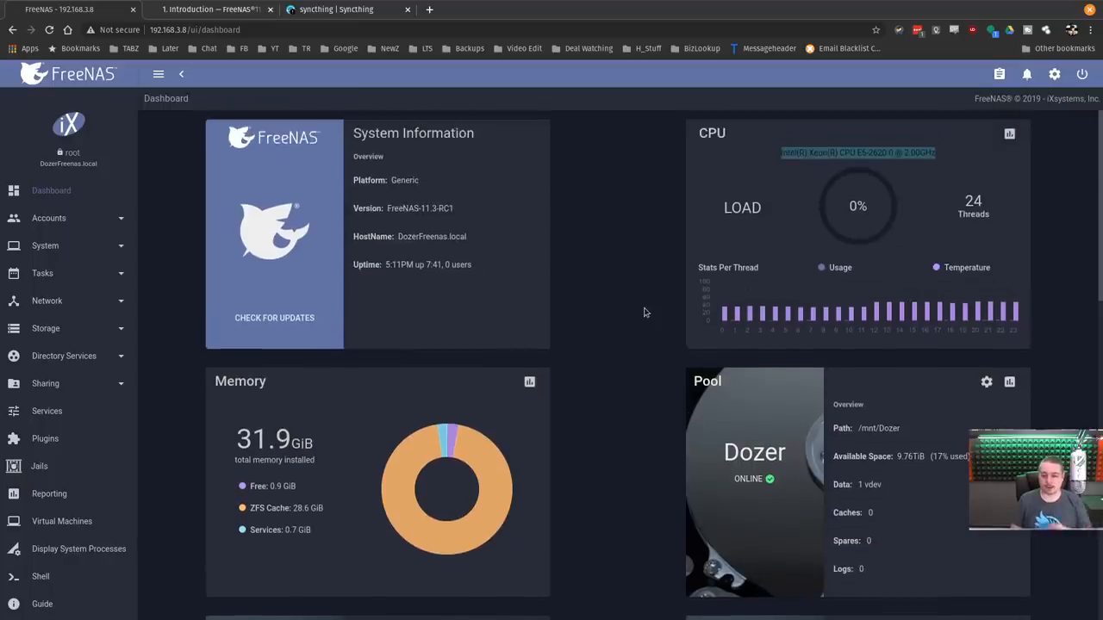
scroll("down", 3)
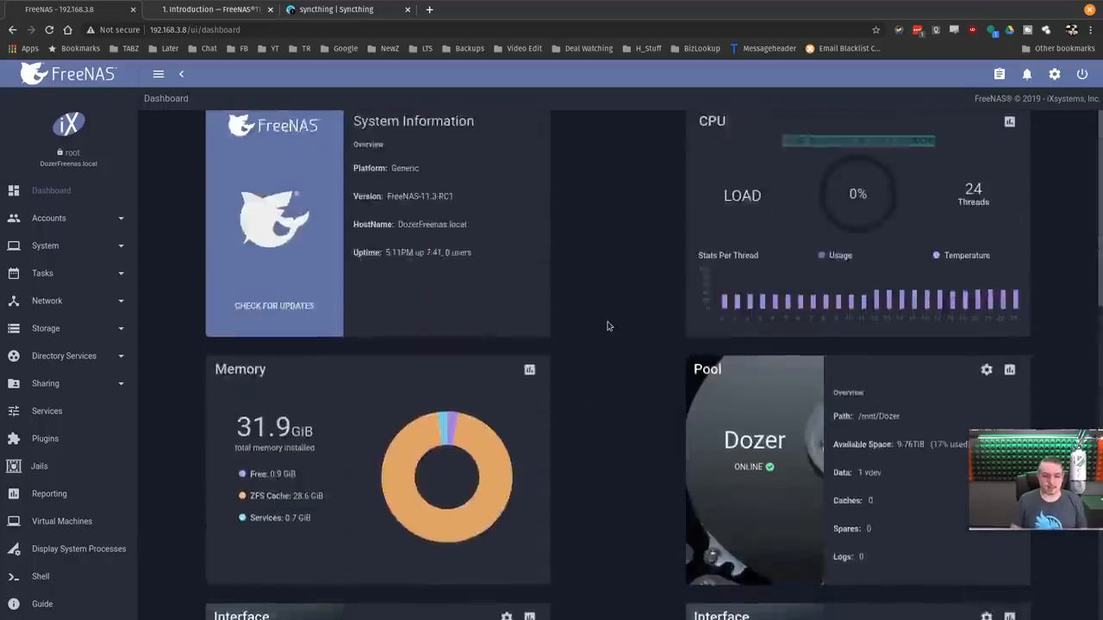
scroll("down", 3)
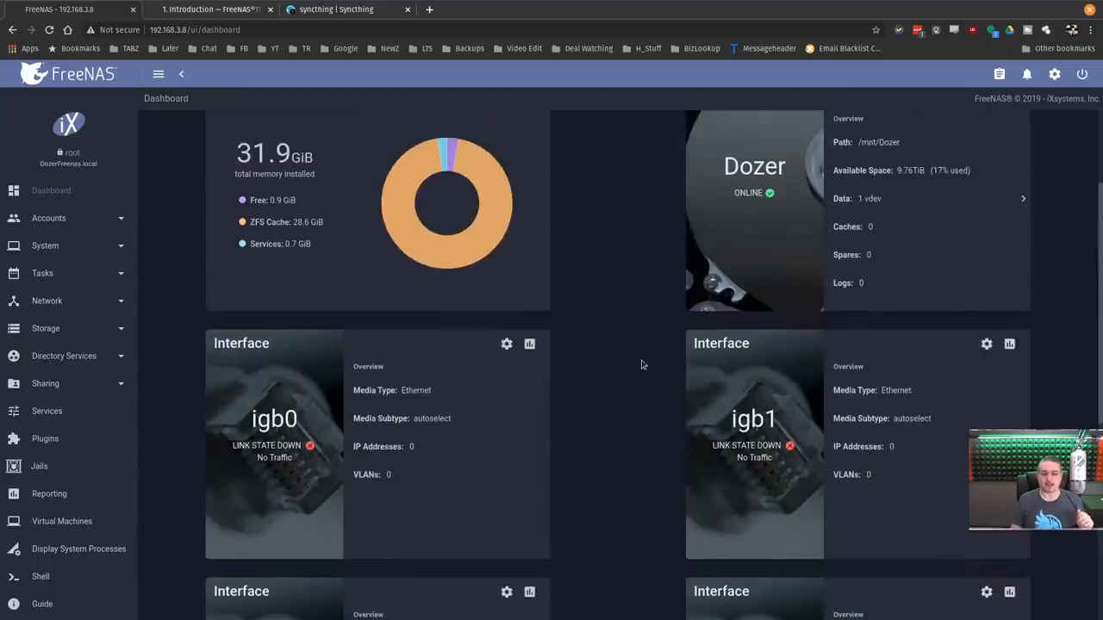
scroll("down", 3)
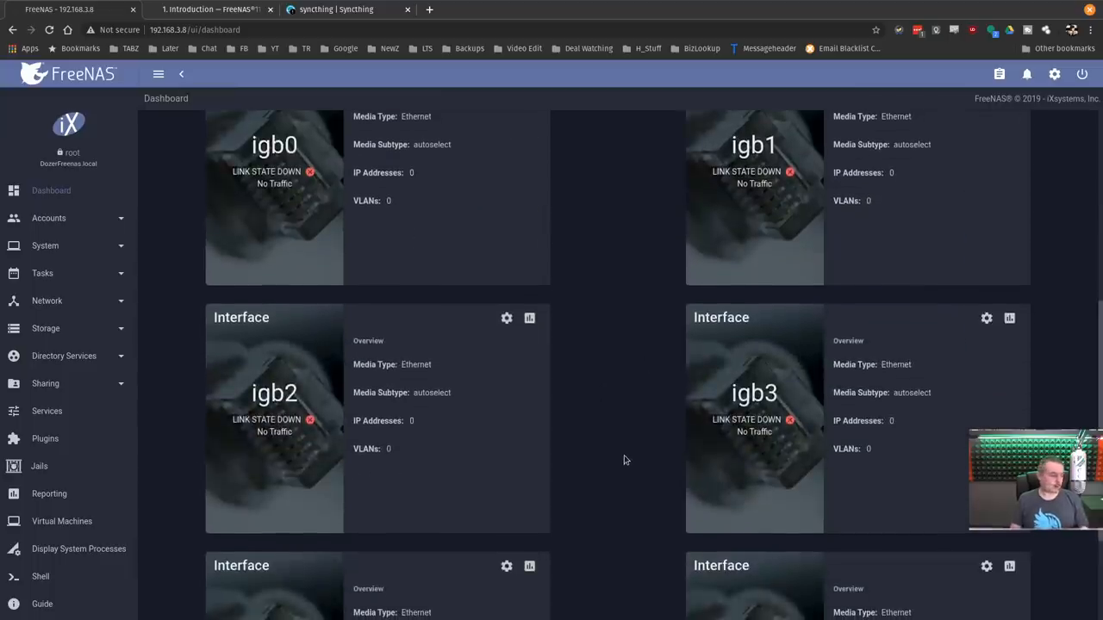
scroll("down", 3)
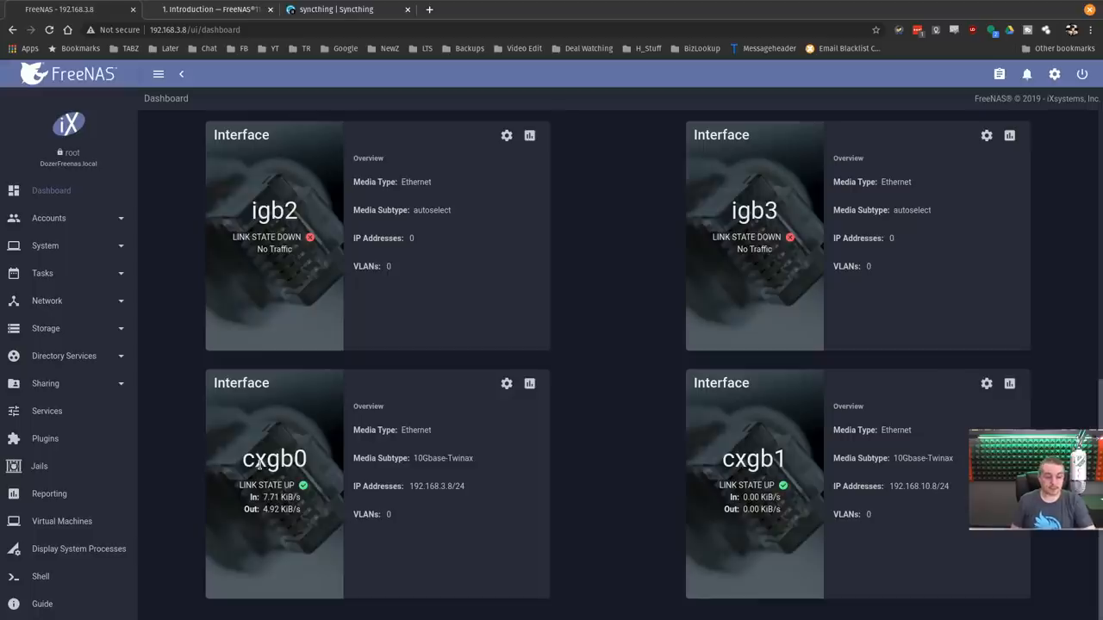
double_click(274, 459)
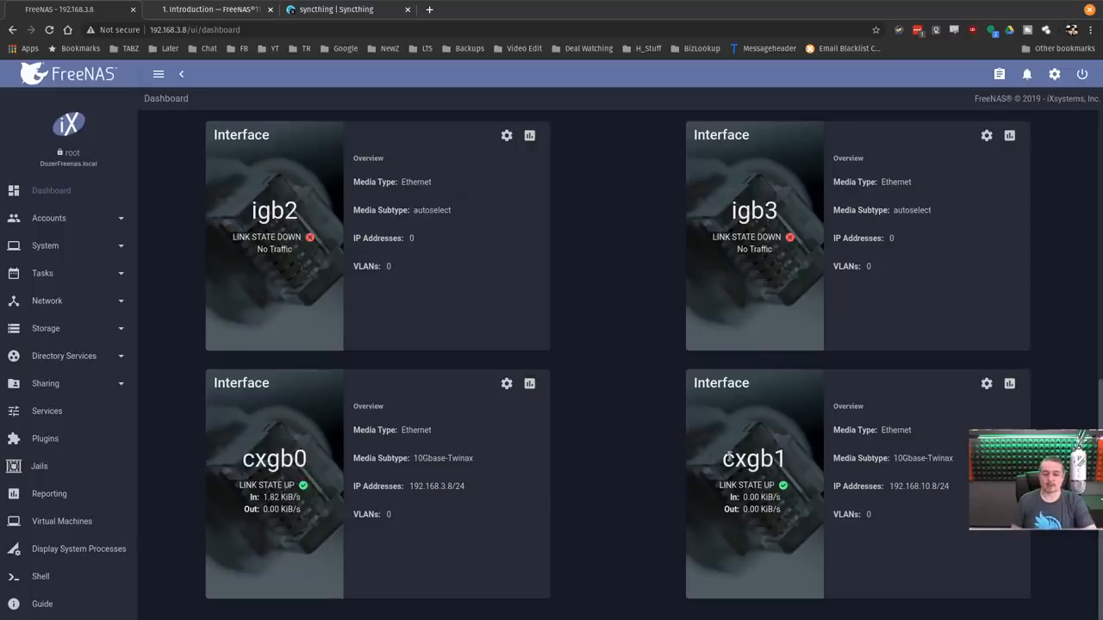
double_click(753, 458)
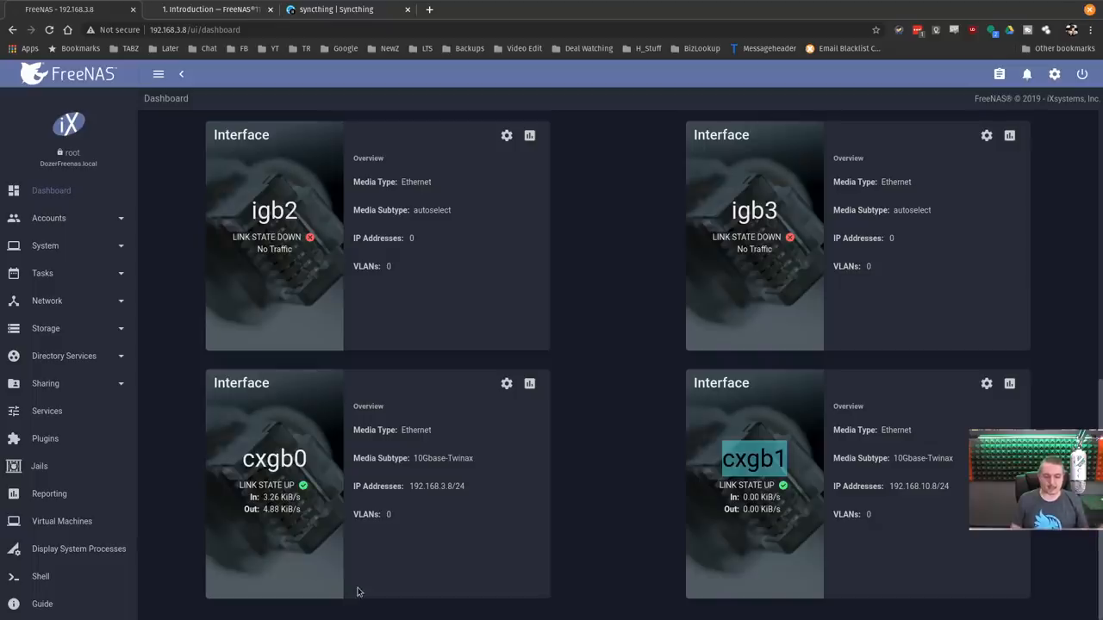
mouse_move(567, 490)
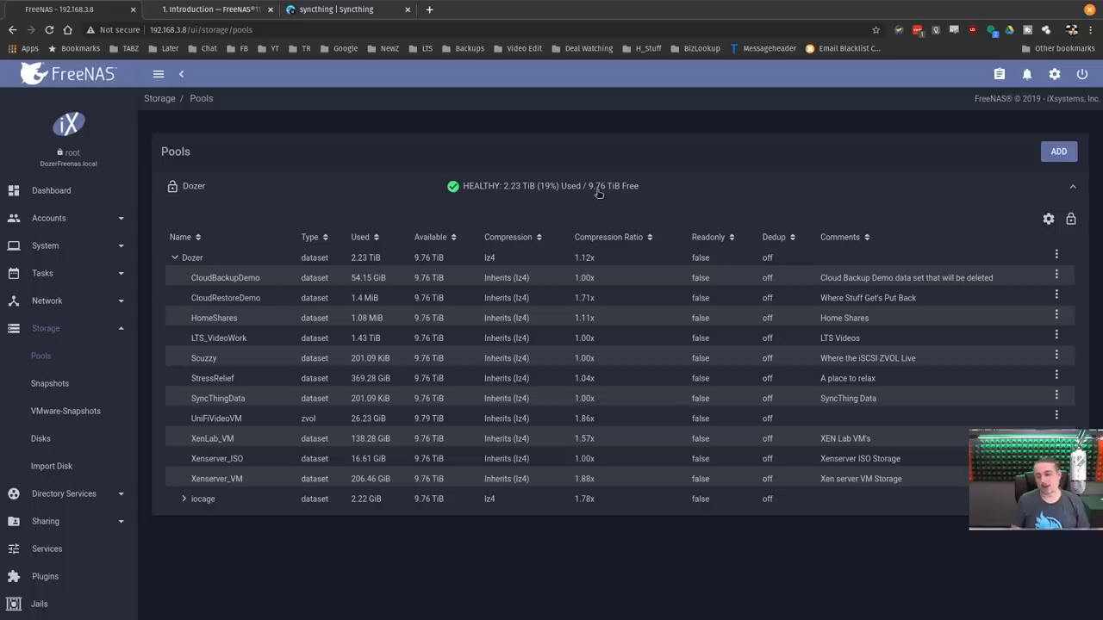
left_click(218, 337)
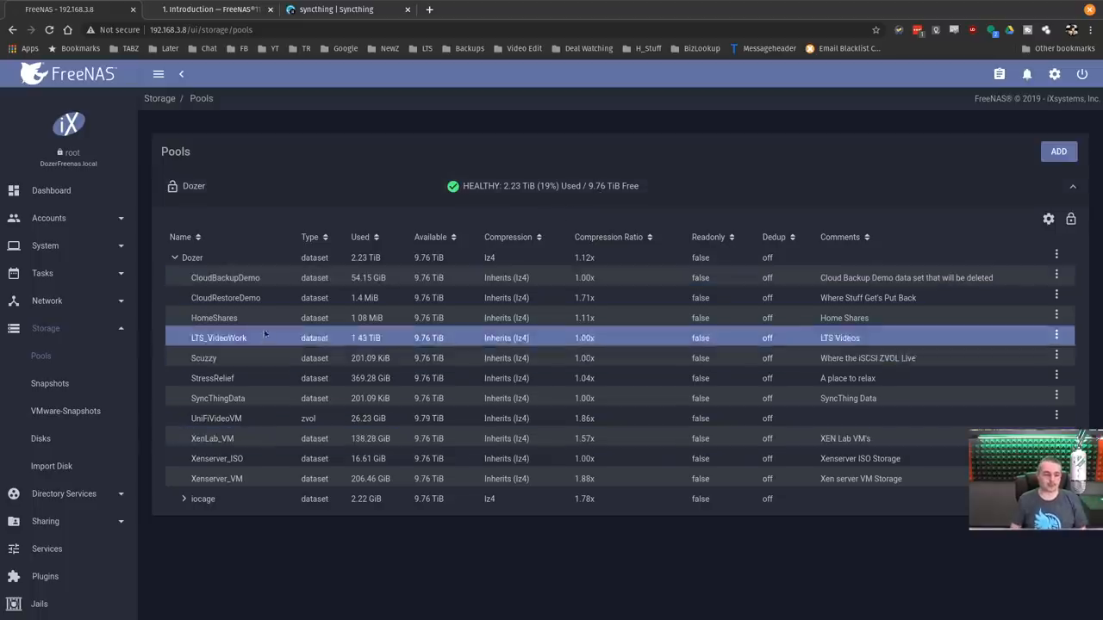
left_click(216, 479)
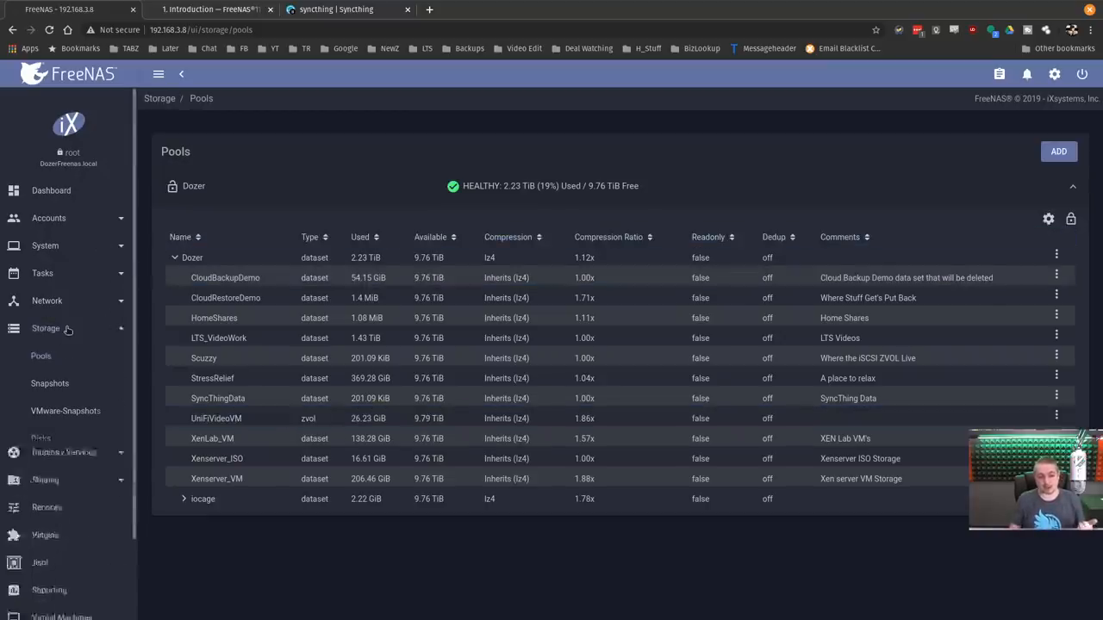
left_click(45, 328)
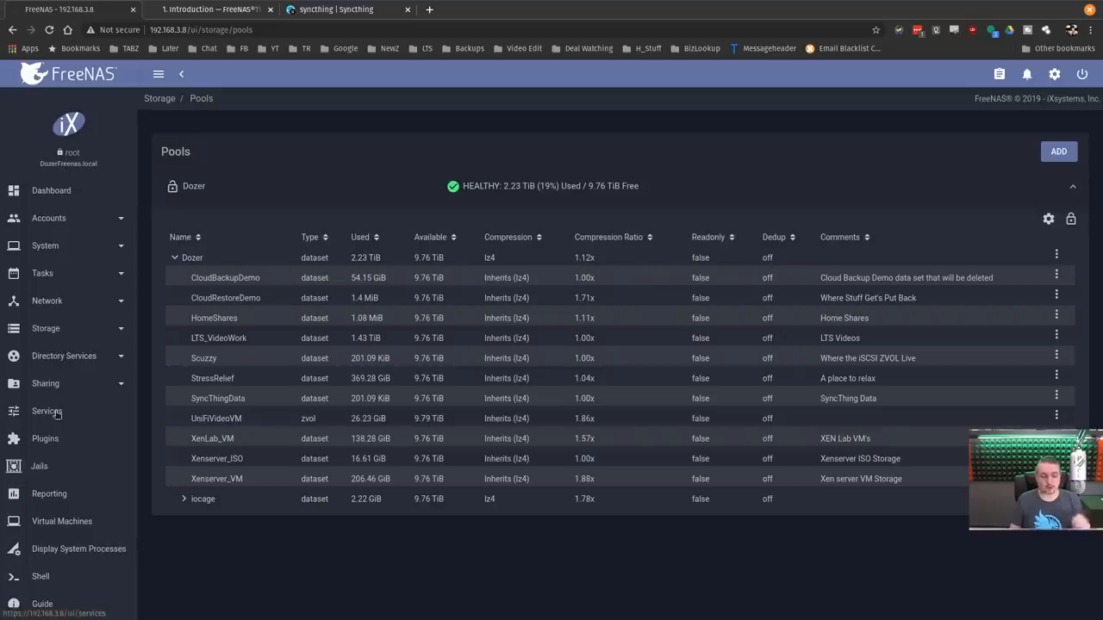
mouse_move(58, 300)
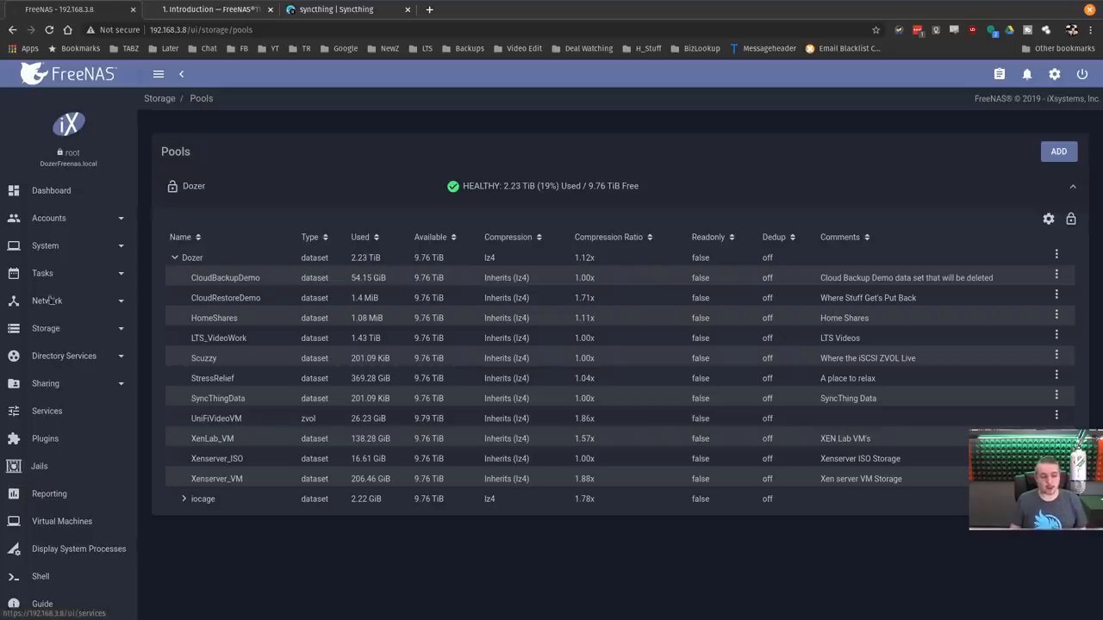
left_click(49, 217)
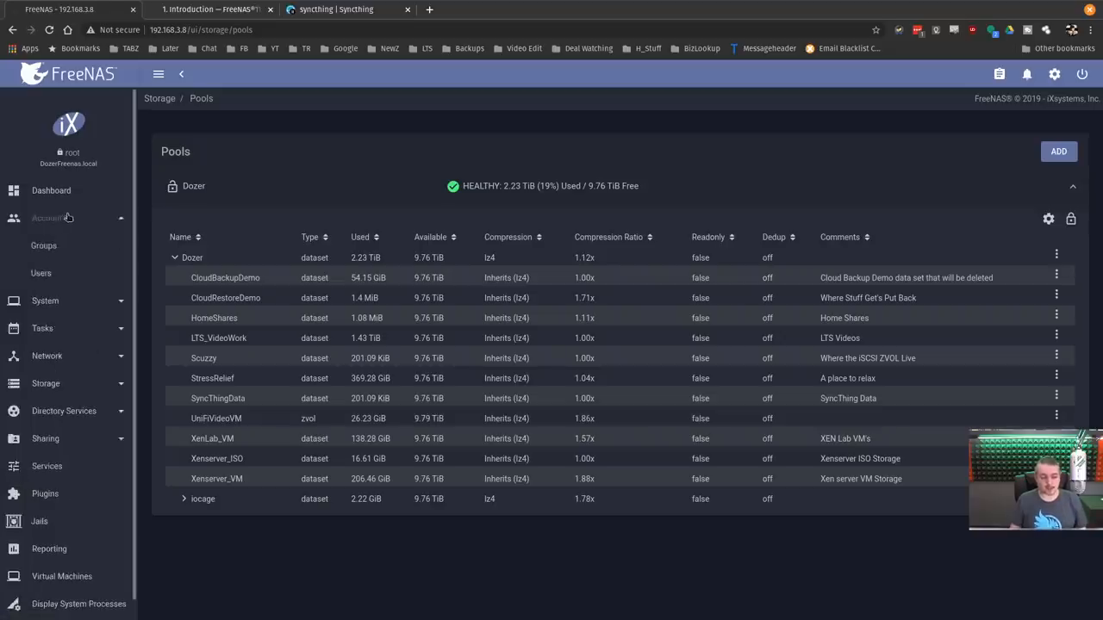
left_click(45, 301)
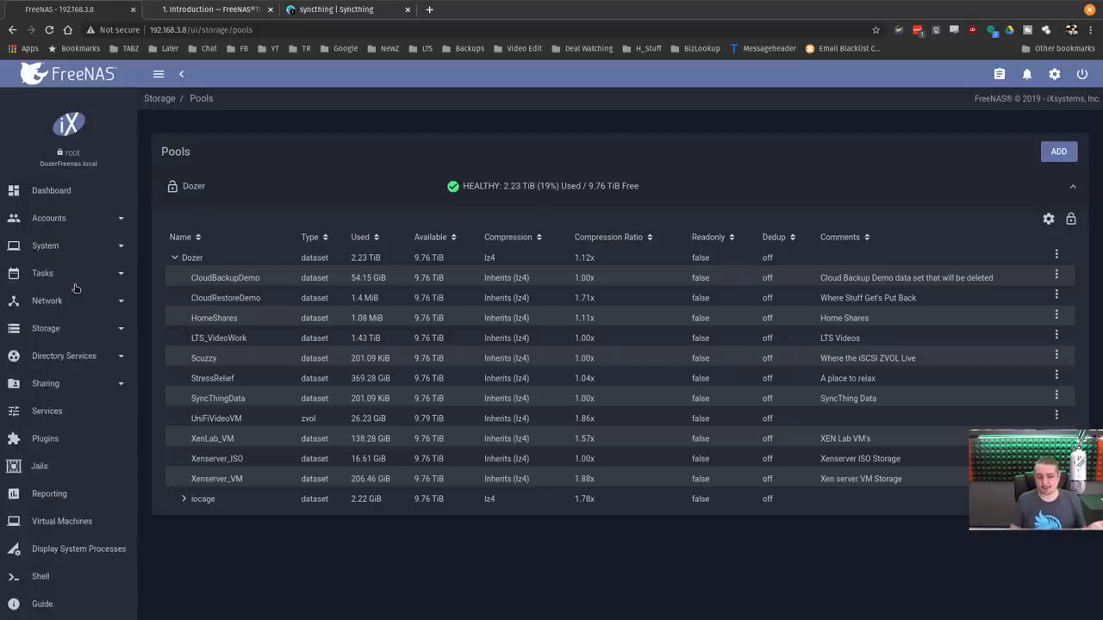
- Show the Replication Tasks page with the two finished LTS_VideoWork push tasks
left_click(42, 273)
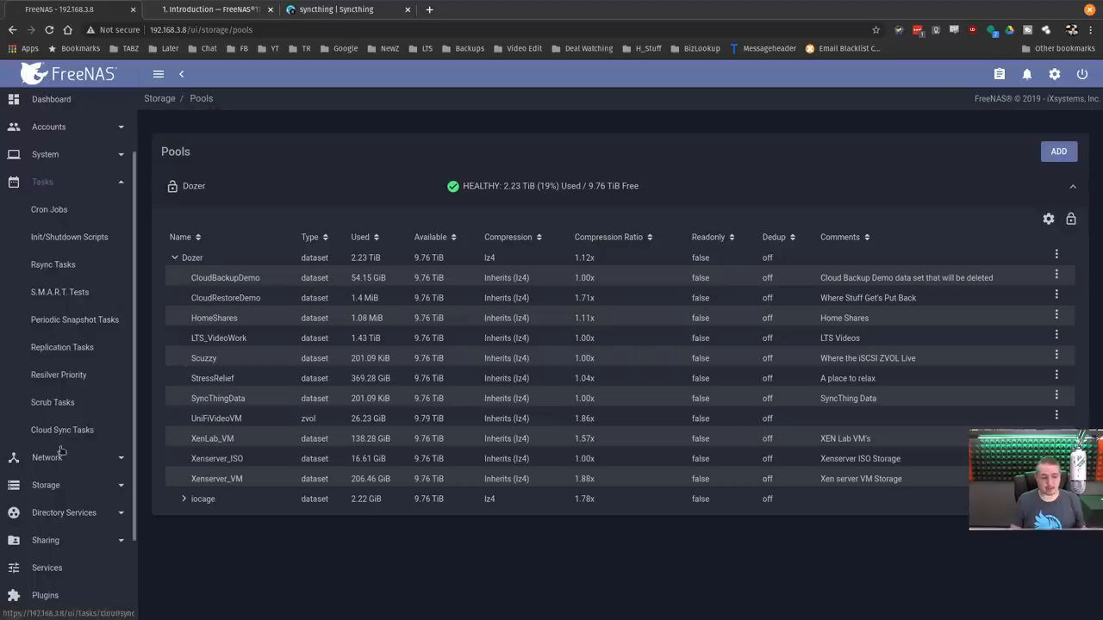
left_click(62, 346)
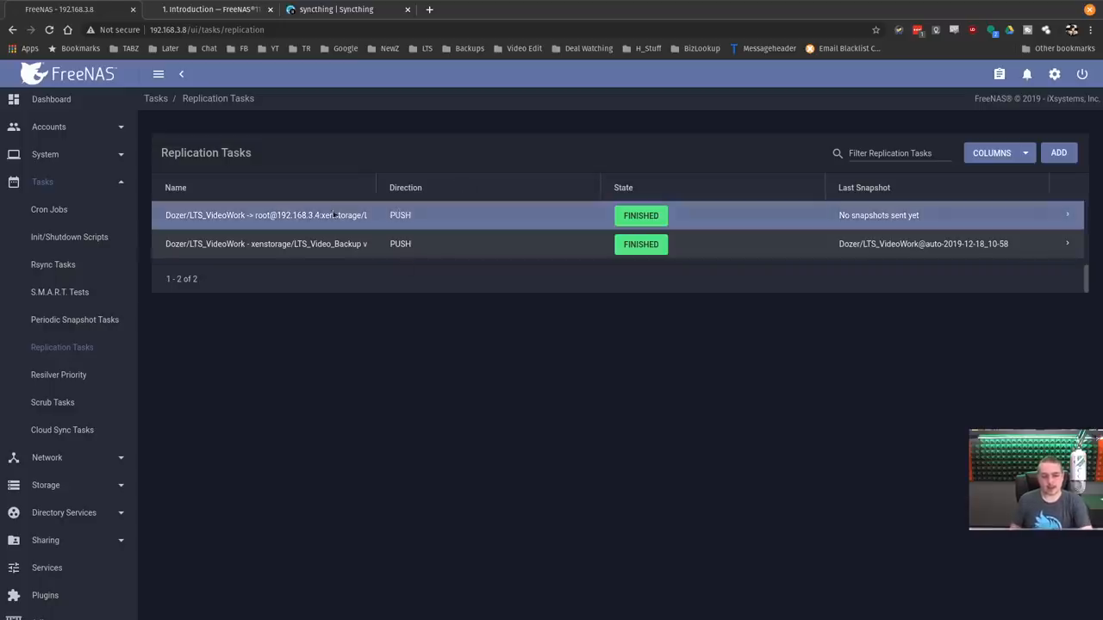
mouse_move(816, 223)
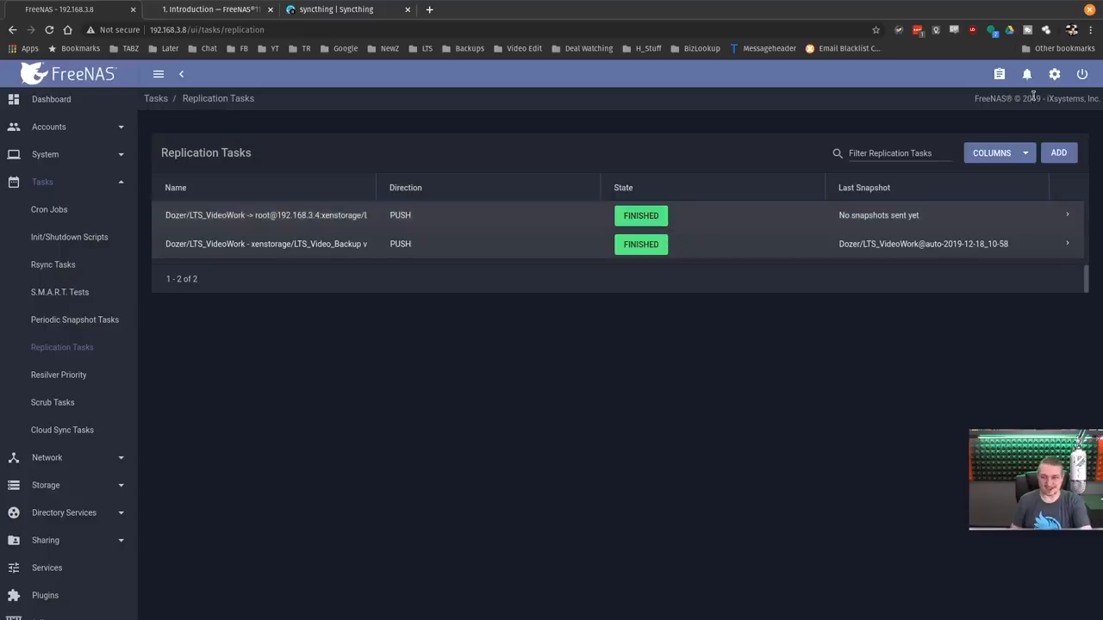
- View the failed replication.run job in the Task Manager, whose error says legacy replication can't run manually
left_click(1026, 74)
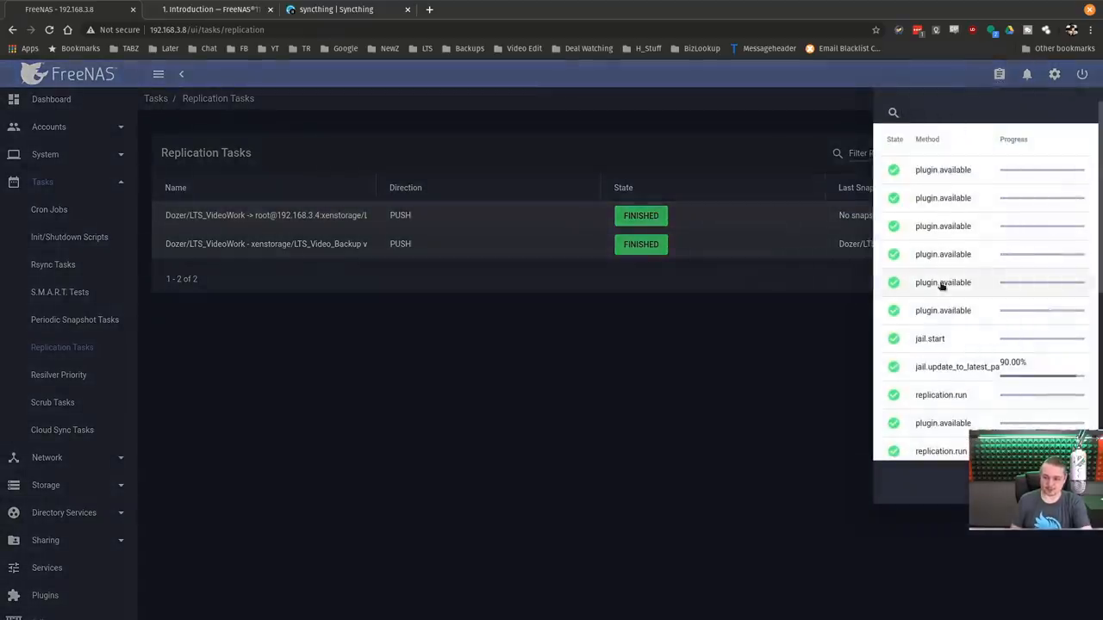
scroll("down", 3)
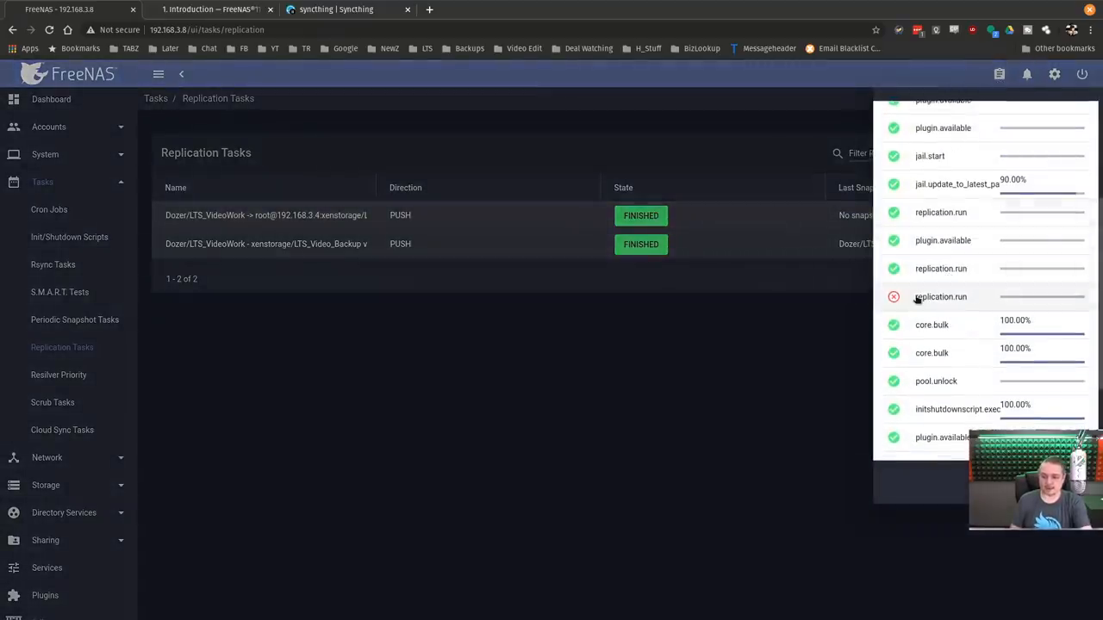
left_click(941, 297)
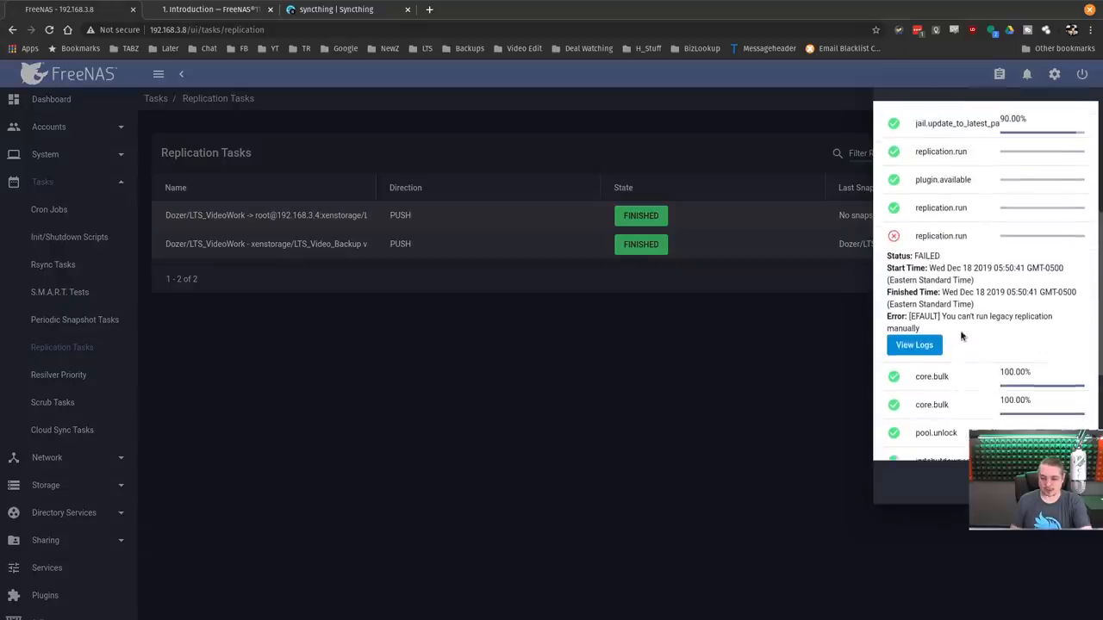
mouse_move(1050, 317)
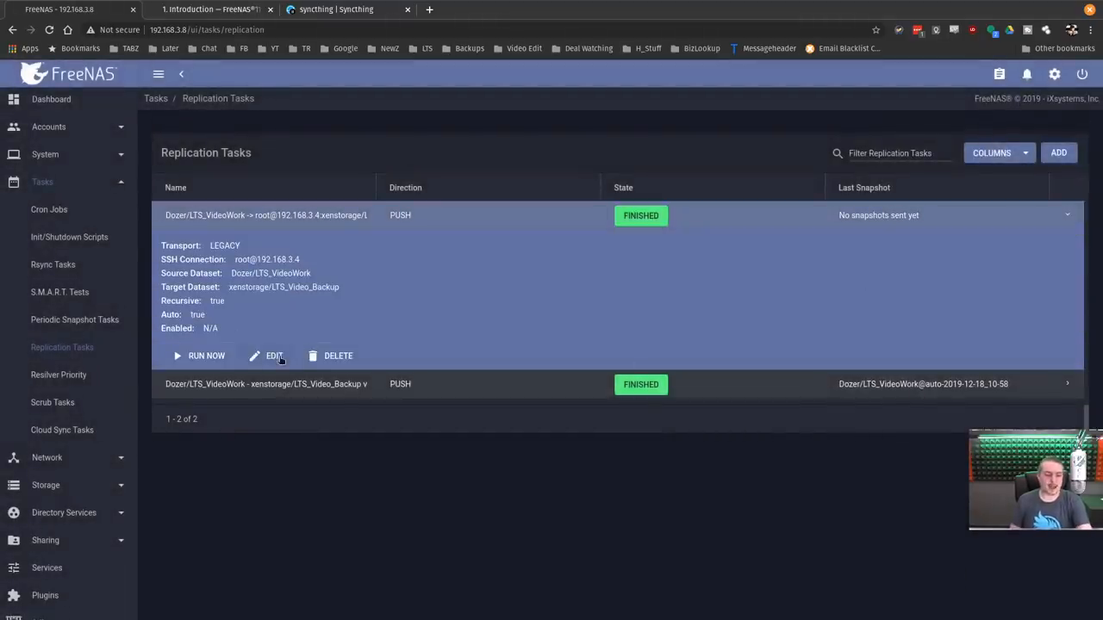
- Edit the legacy LTS_VideoWork push task replicating to xenstorage/LTS_Video_Backup
left_click(269, 355)
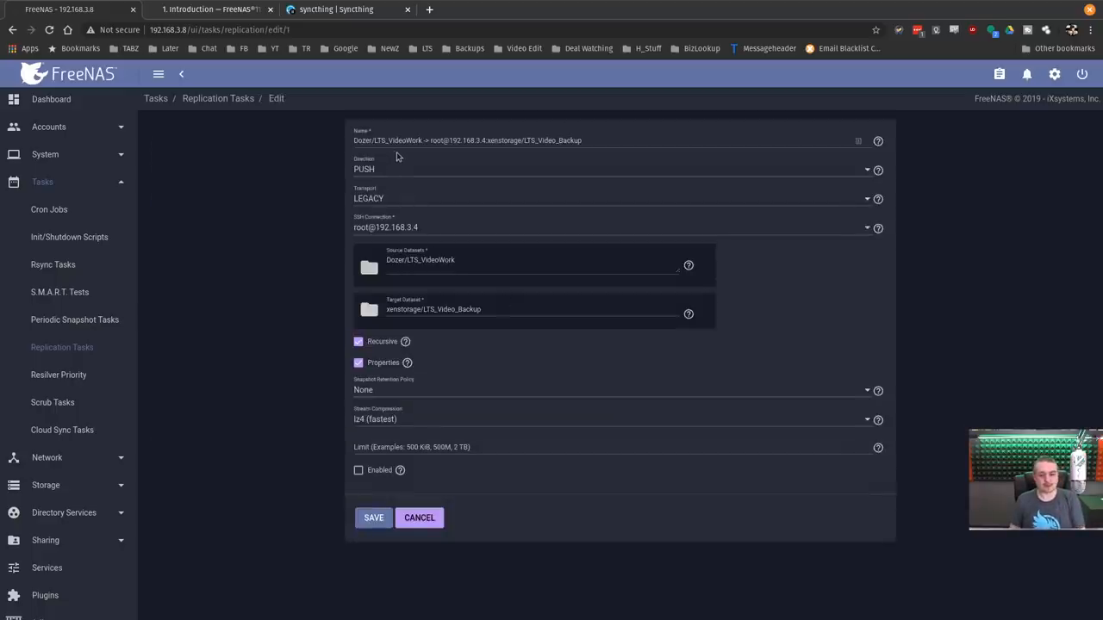
mouse_move(395, 465)
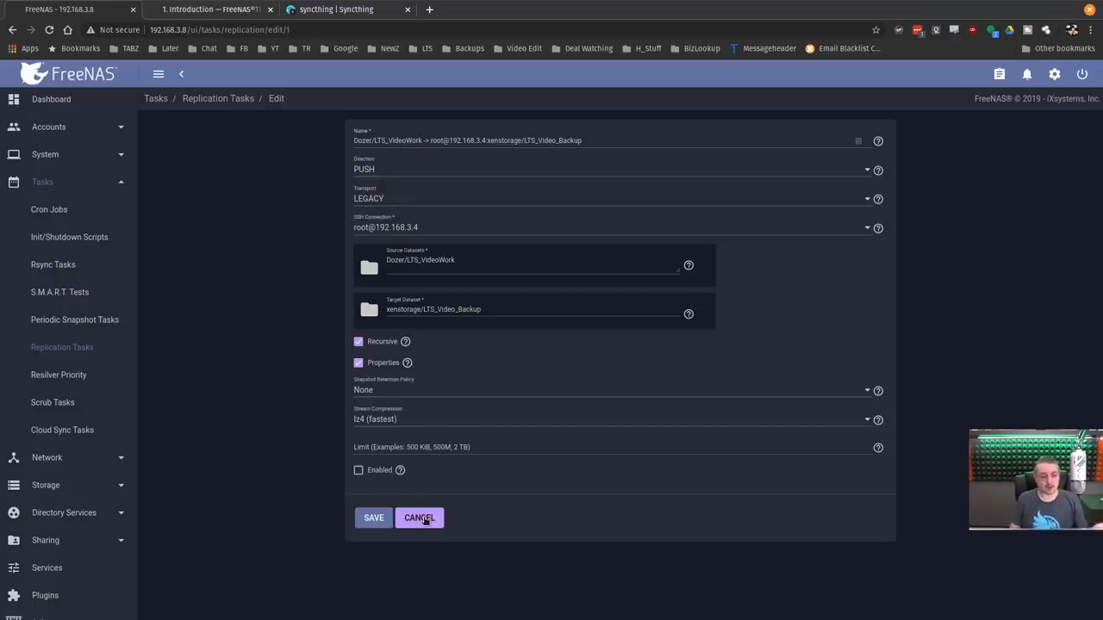
- Cancel the legacy task edit and review the SSH task's transport choices, keeping SSH
left_click(419, 518)
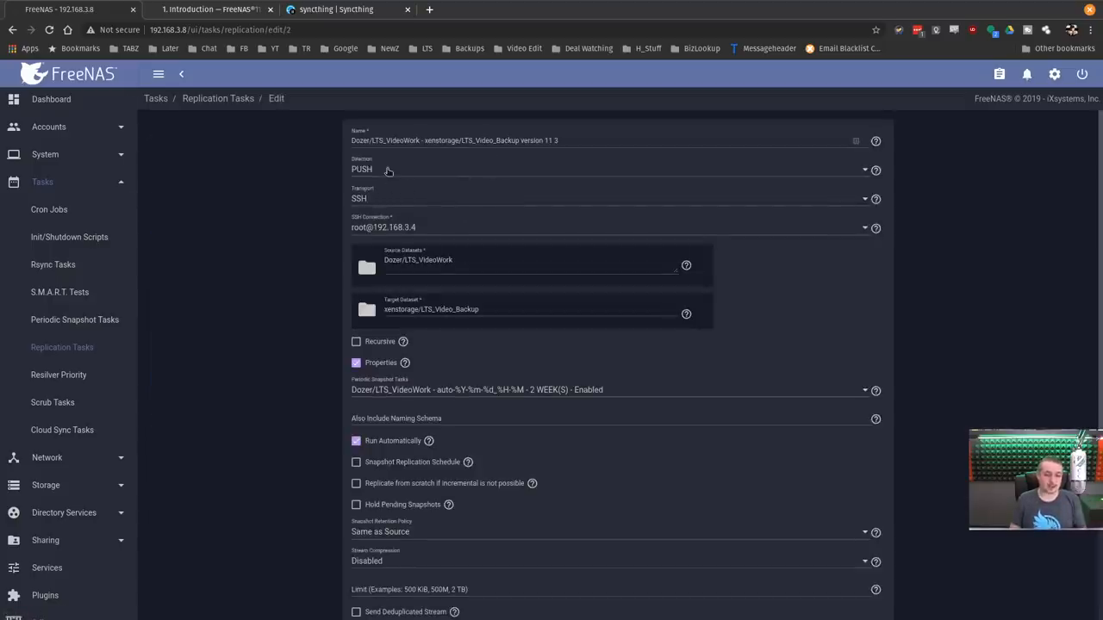
mouse_move(377, 205)
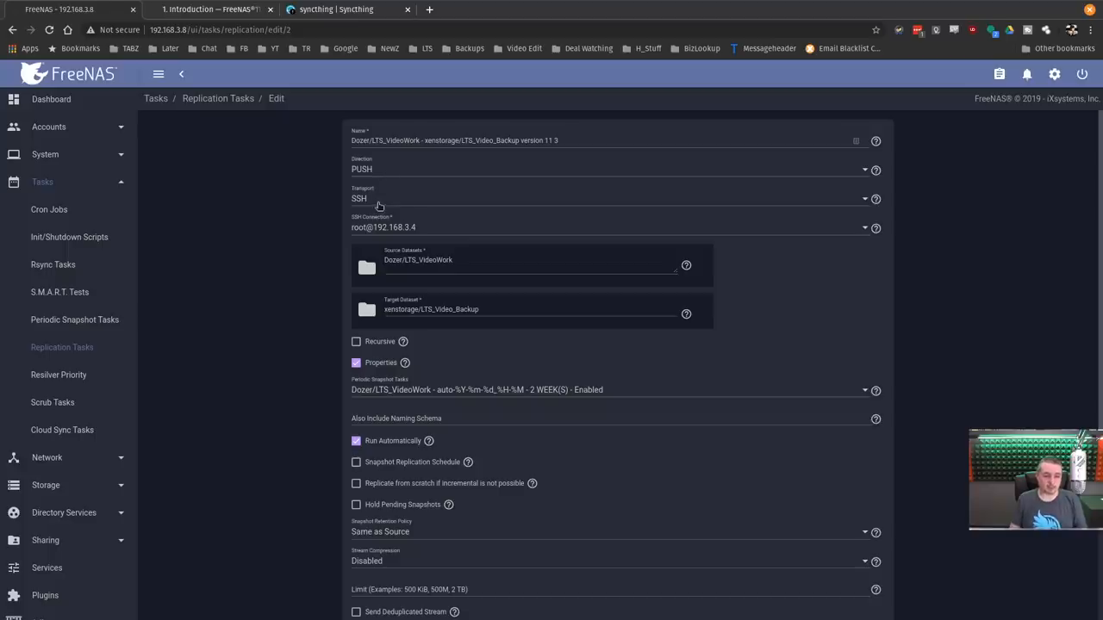
left_click(611, 198)
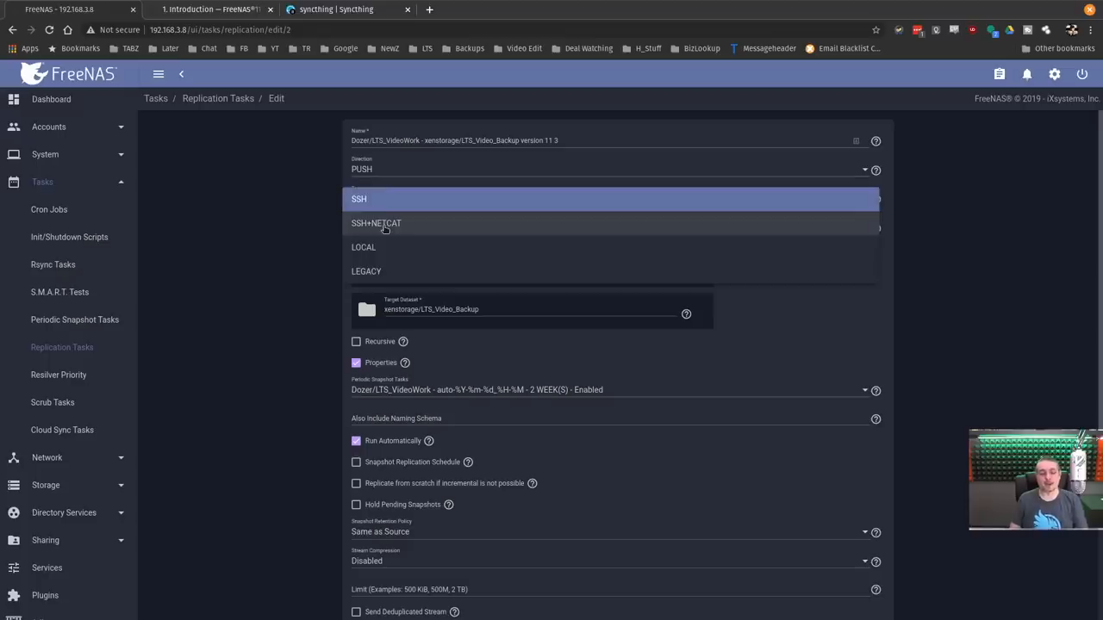
mouse_move(364, 250)
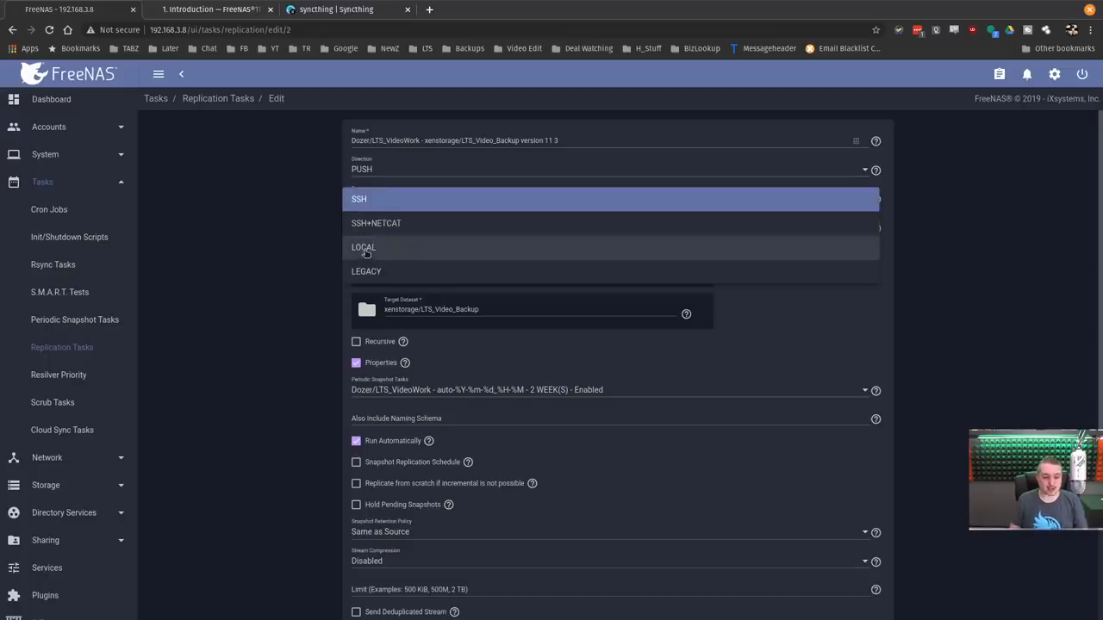
left_click(359, 199)
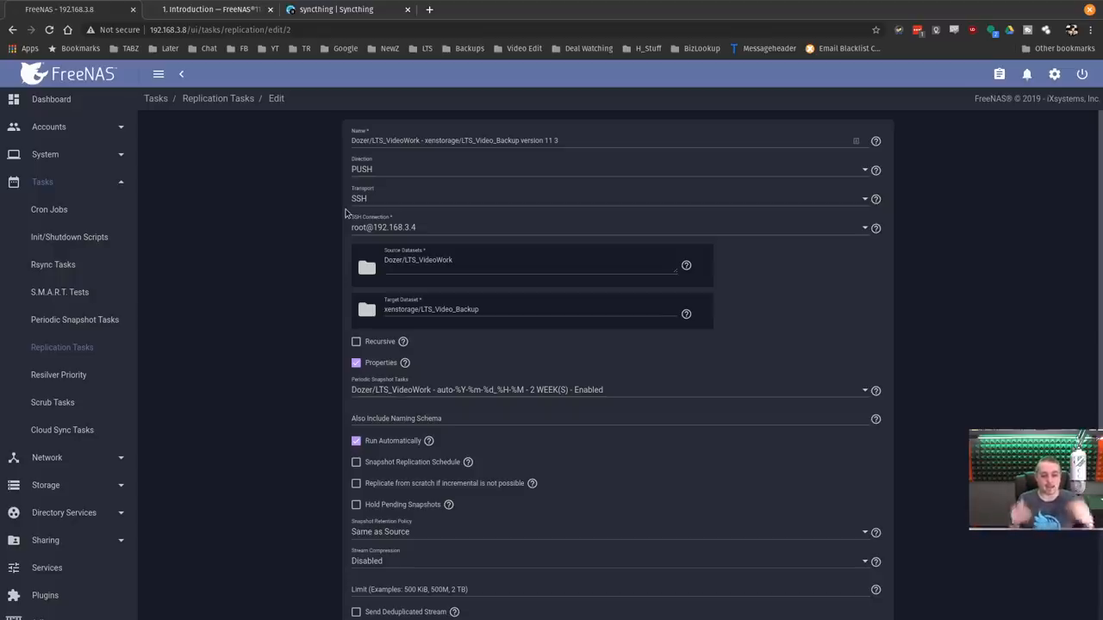
scroll("down", 3)
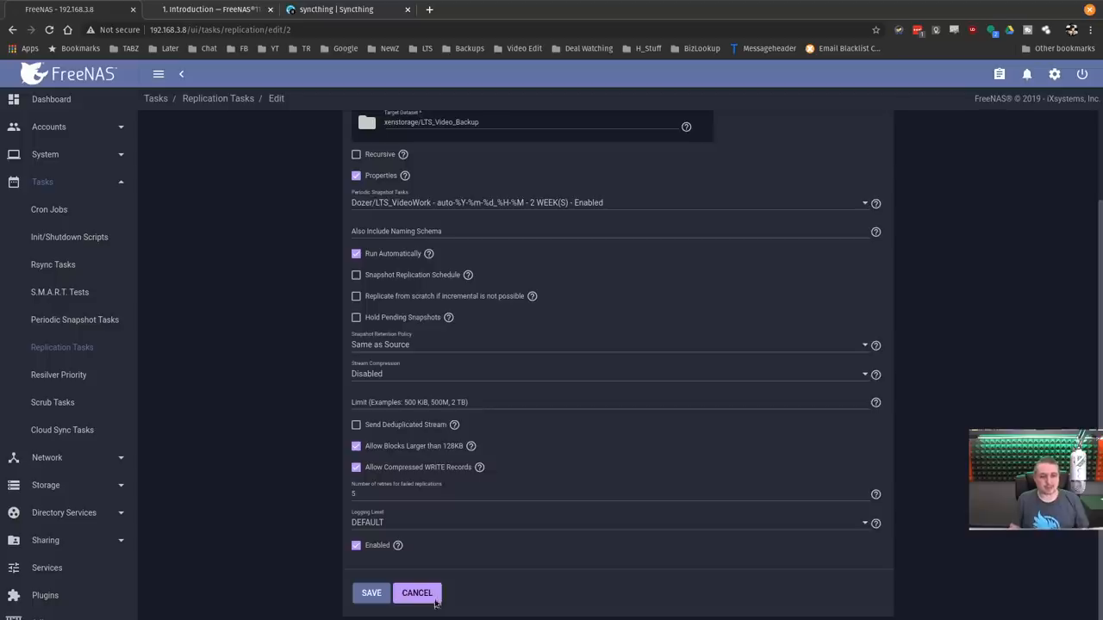
left_click(416, 593)
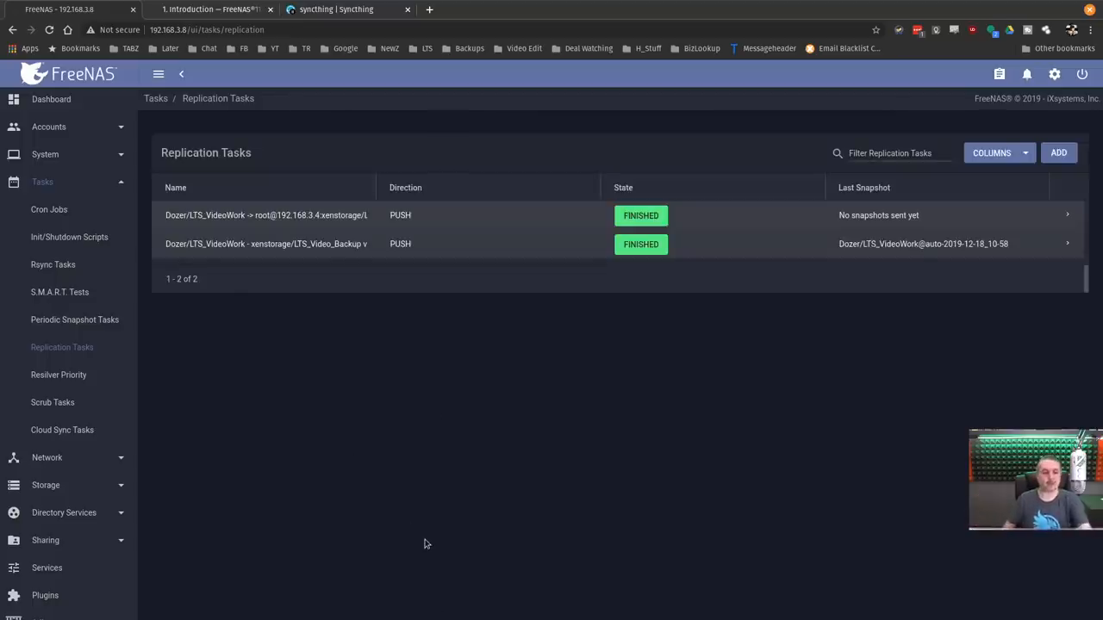
mouse_move(336, 401)
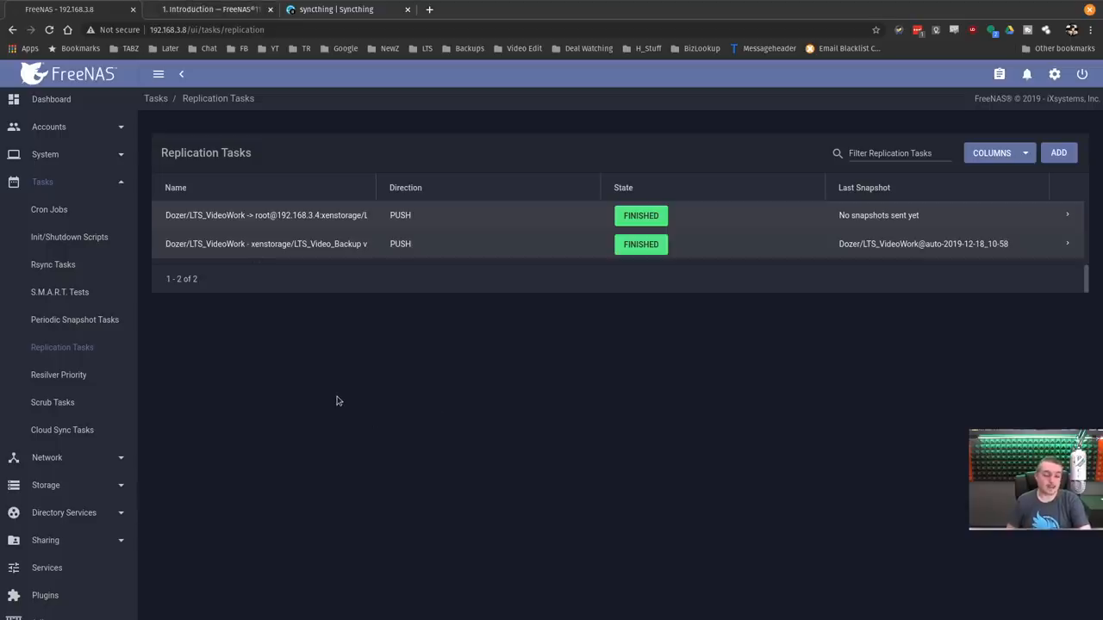
mouse_move(1068, 244)
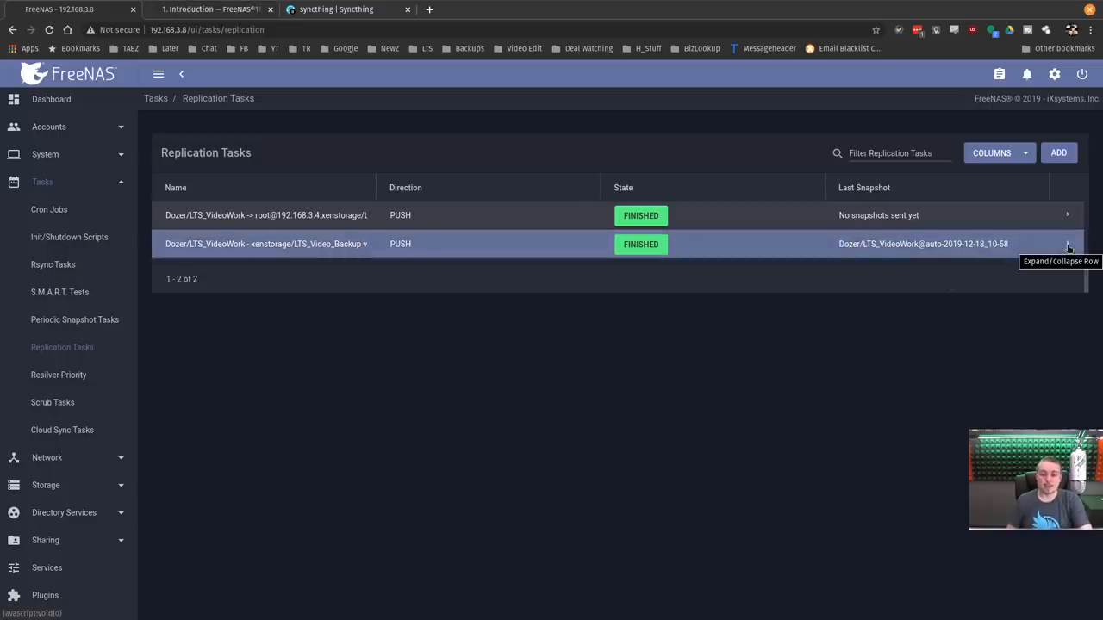
left_click(1066, 244)
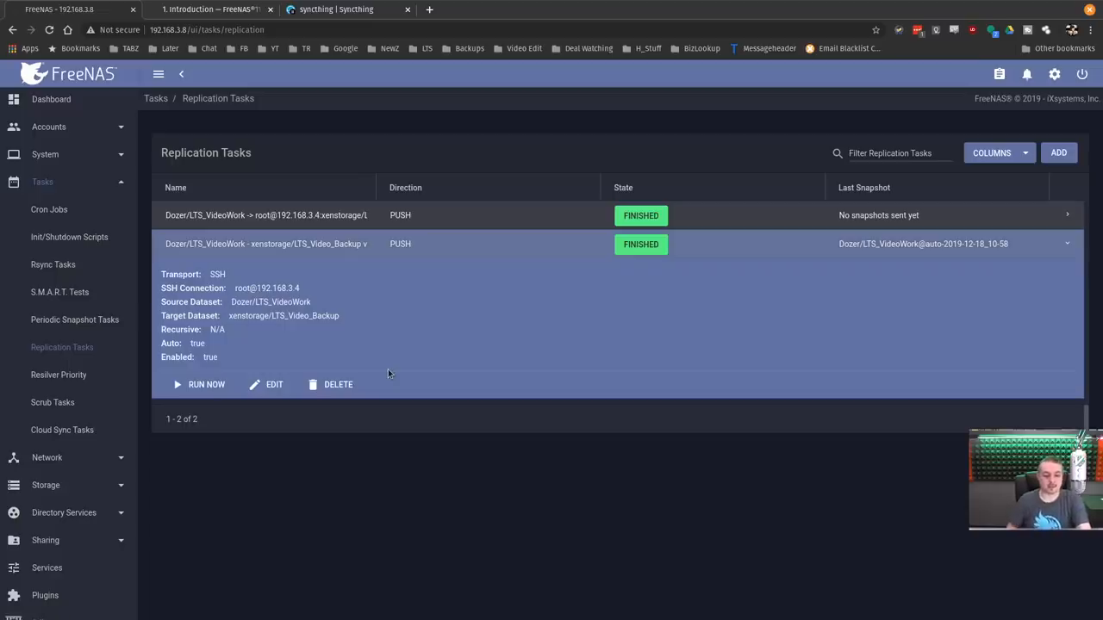
mouse_move(478, 307)
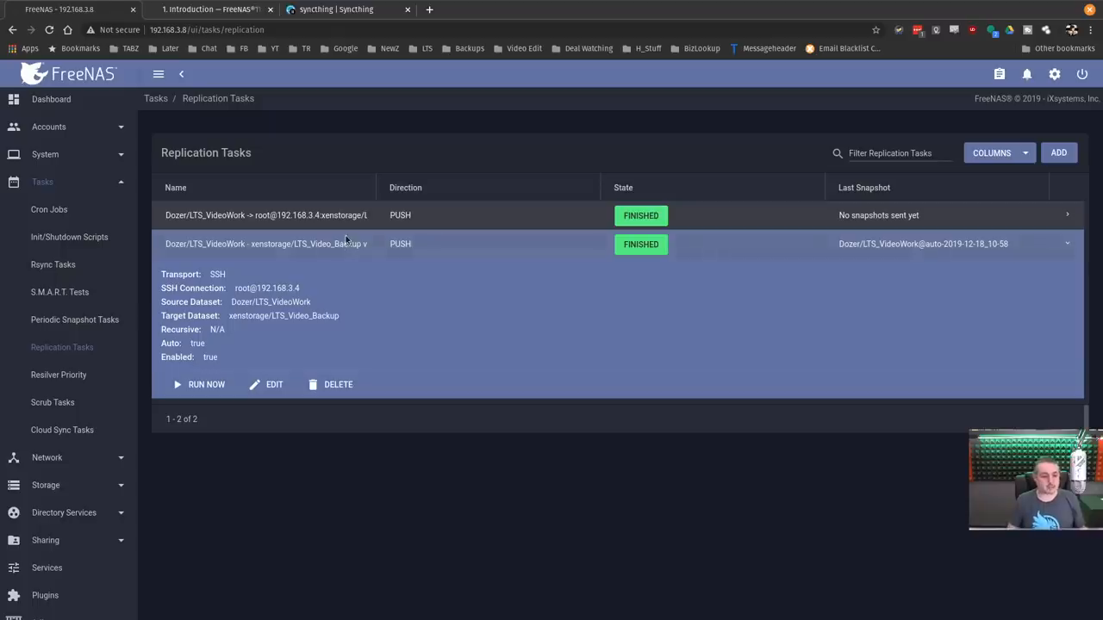
mouse_move(343, 244)
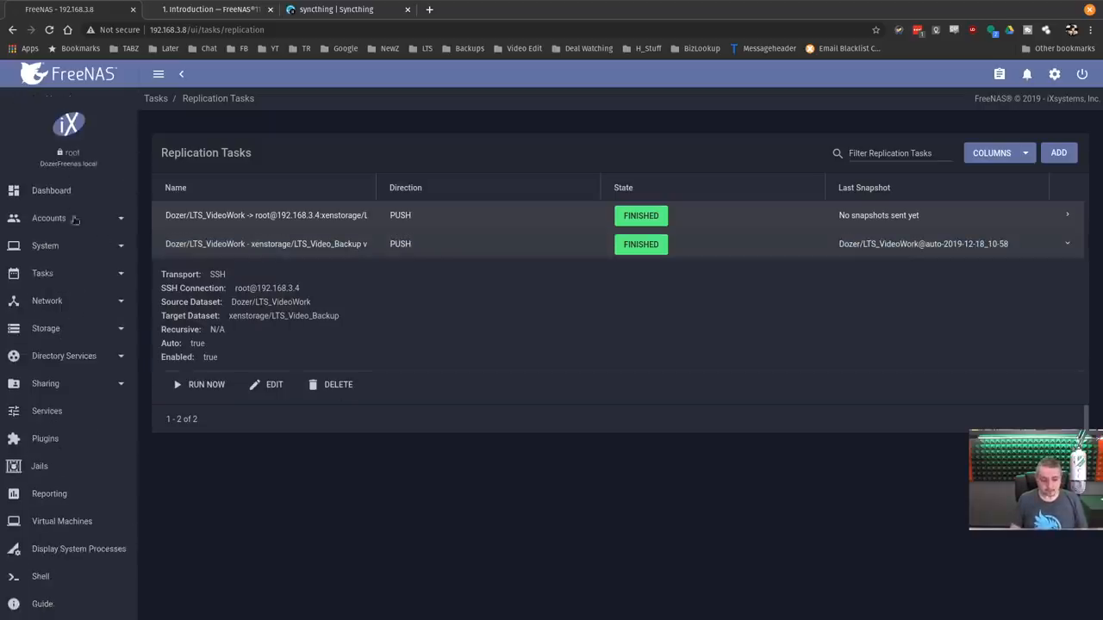
mouse_move(86, 447)
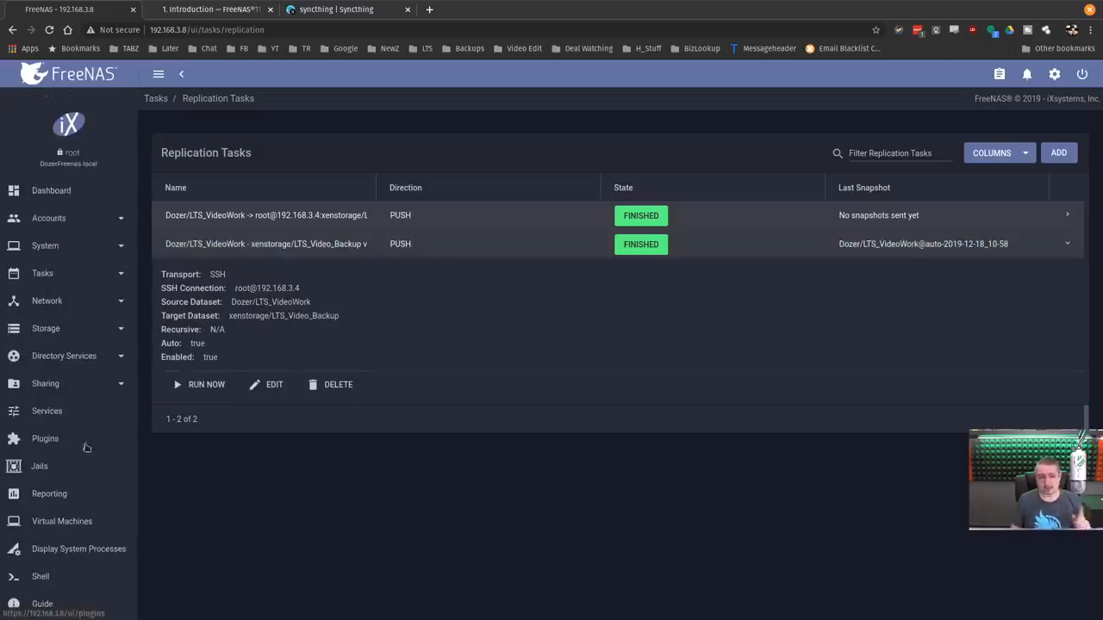
- Visit the Jails list, then the Plugins page with the running syncthing plugin at 192.168.3.128
left_click(38, 467)
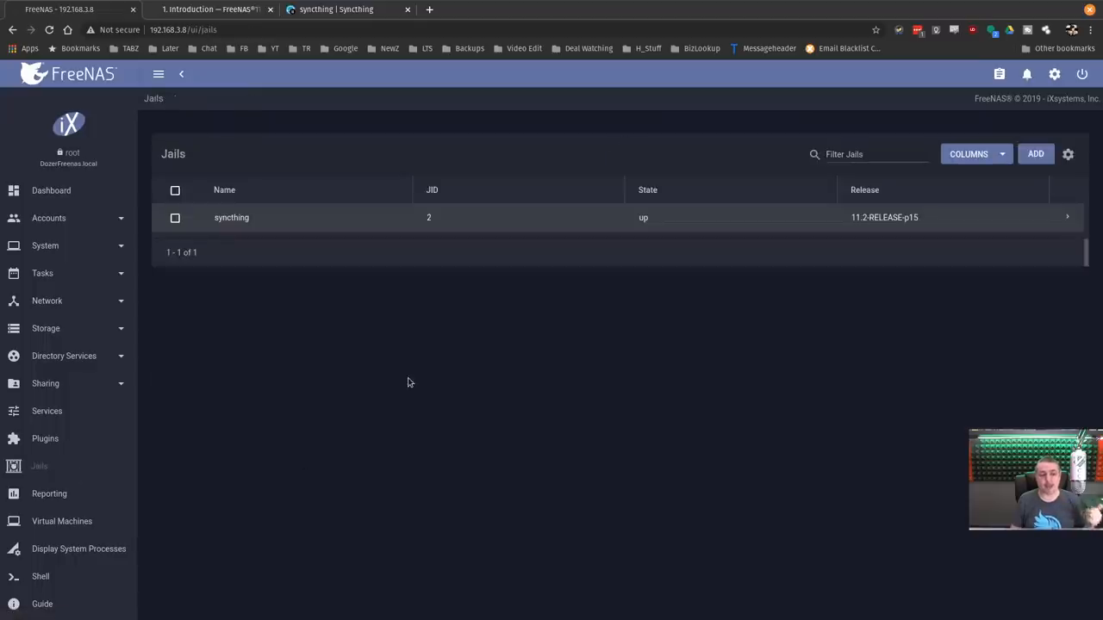
mouse_move(135, 459)
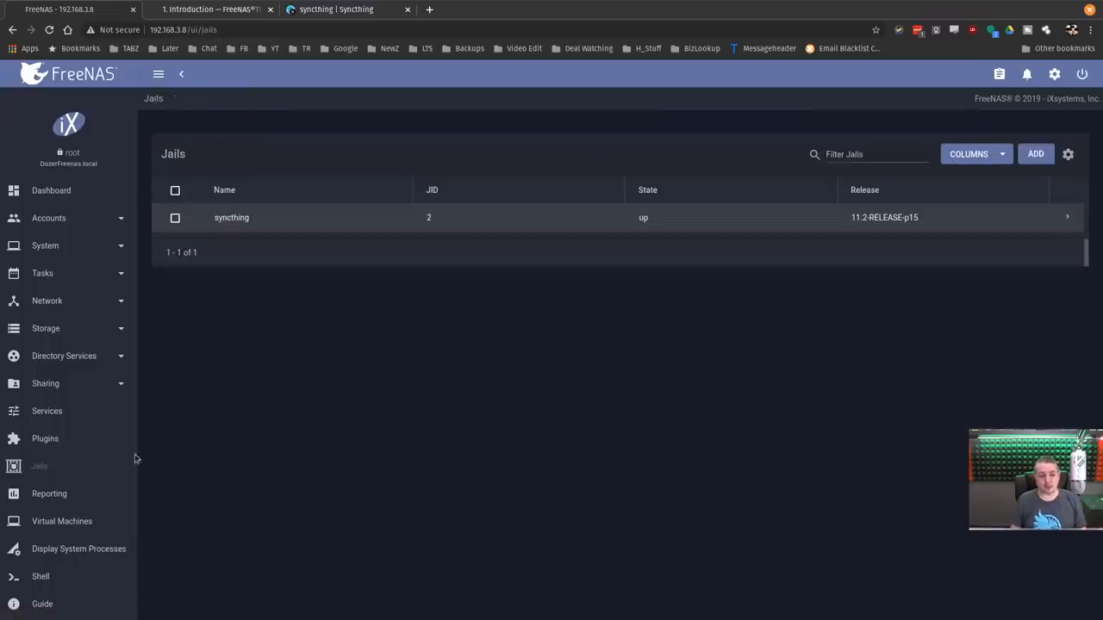
left_click(45, 438)
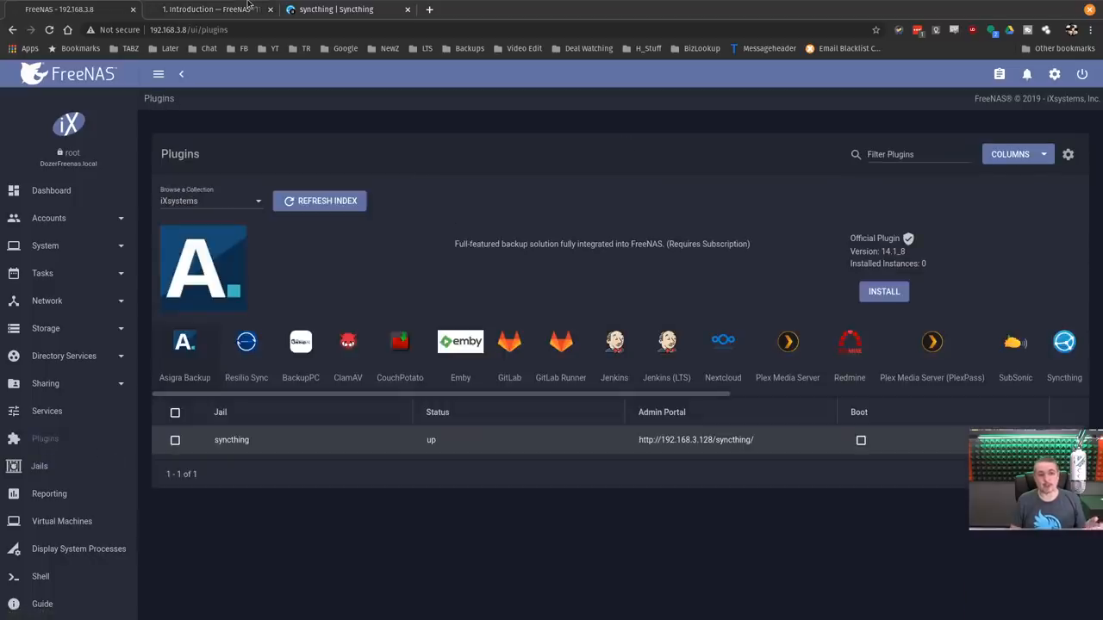
- Read the User Guide's New Features in 11.3 section down to the deprecated features and updated software lists
left_click(211, 10)
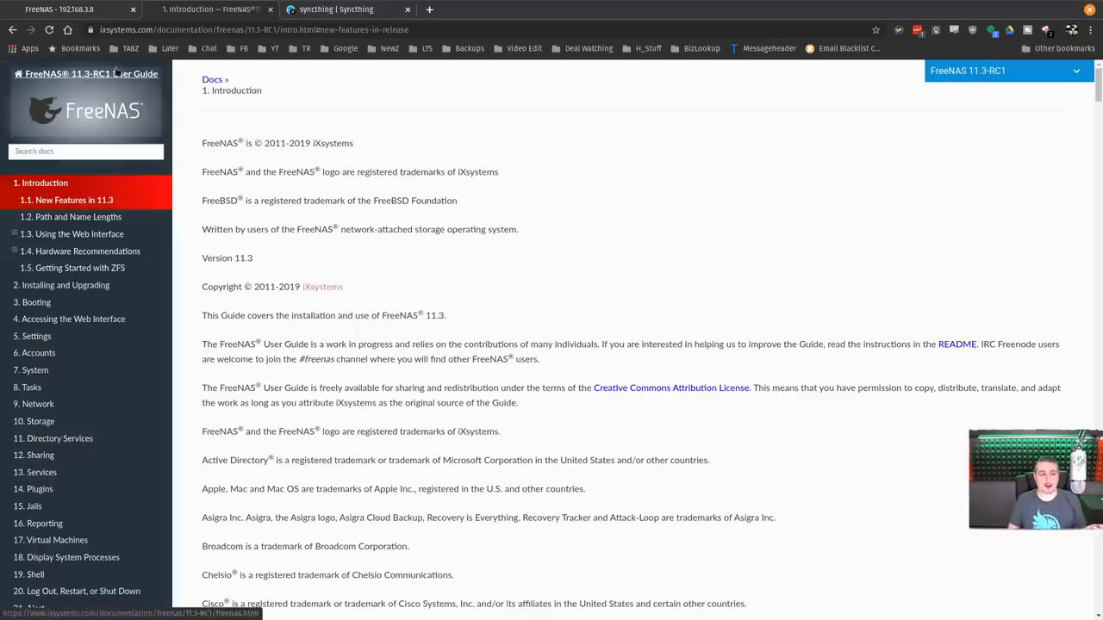
scroll("down", 3)
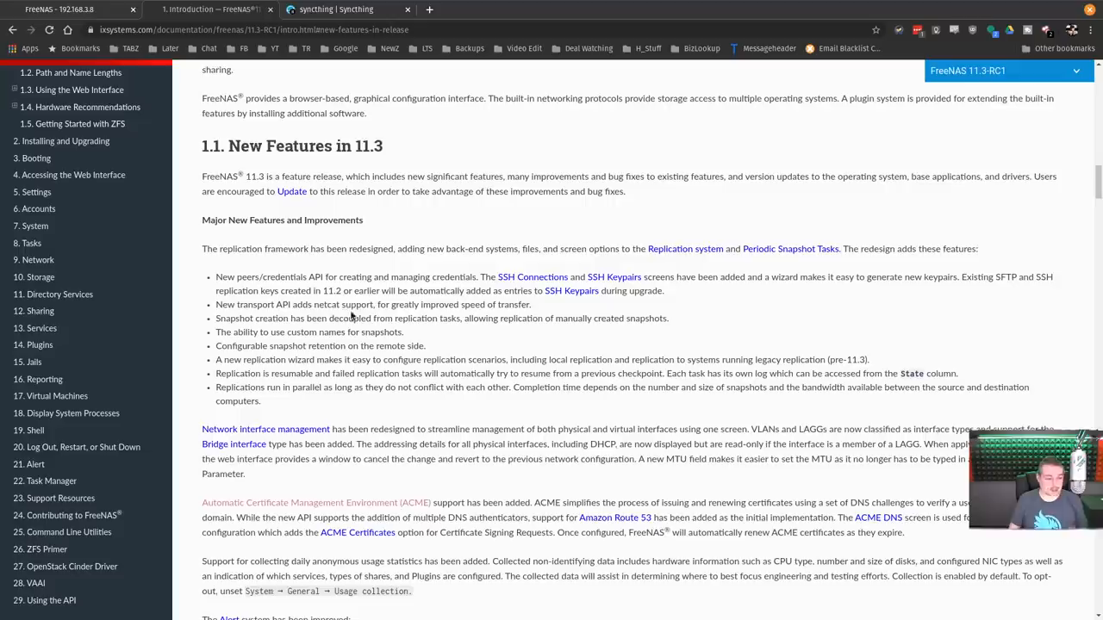
mouse_move(293, 416)
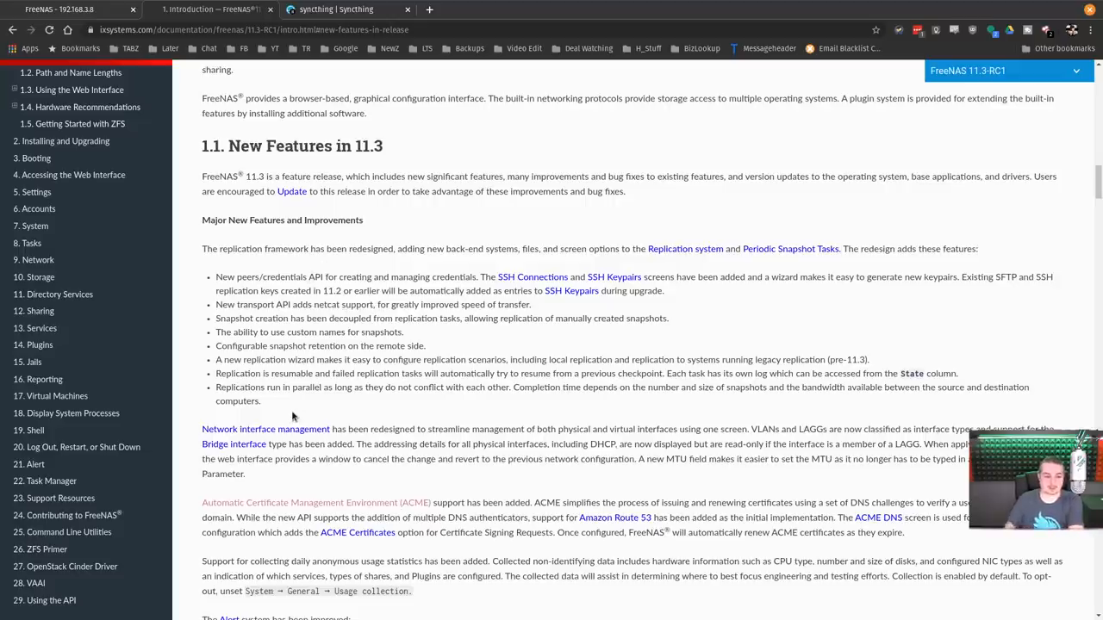
scroll("down", 3)
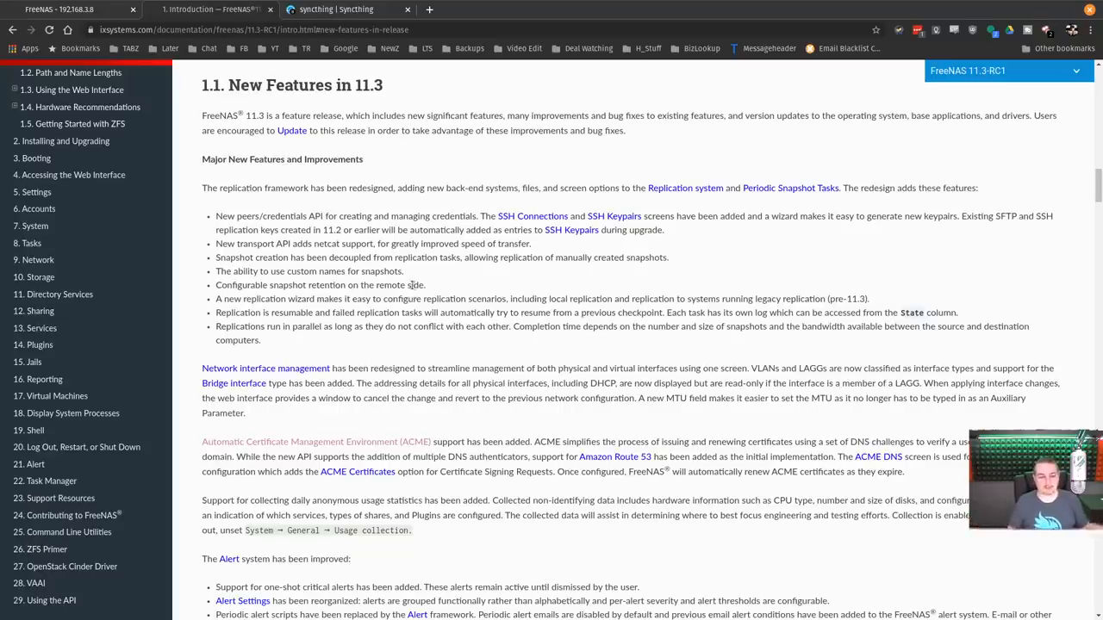
scroll("down", 3)
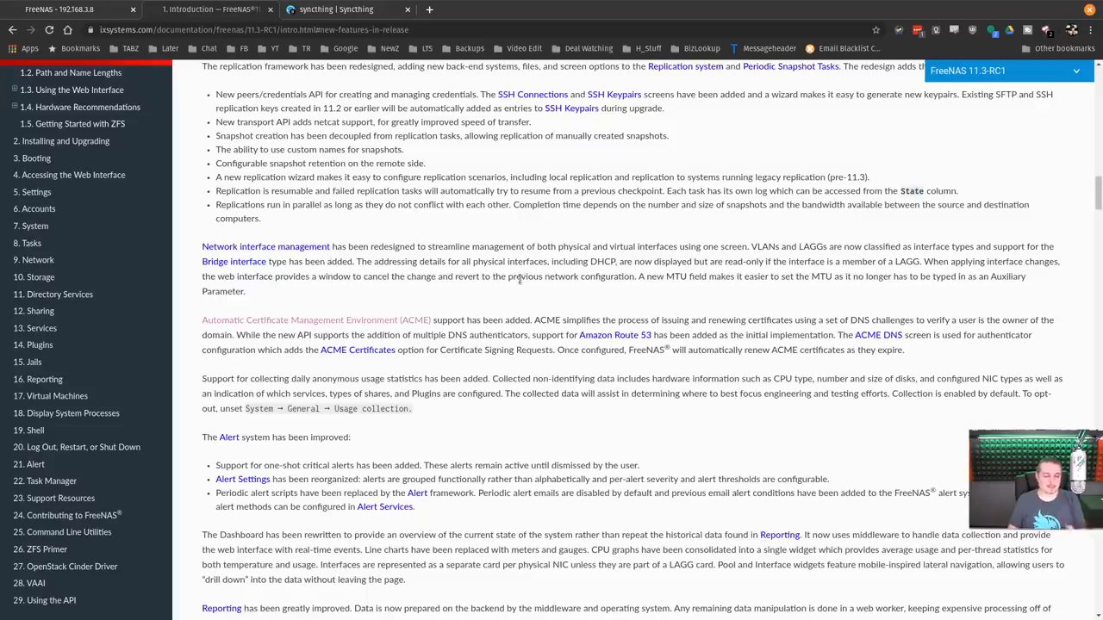
scroll("down", 3)
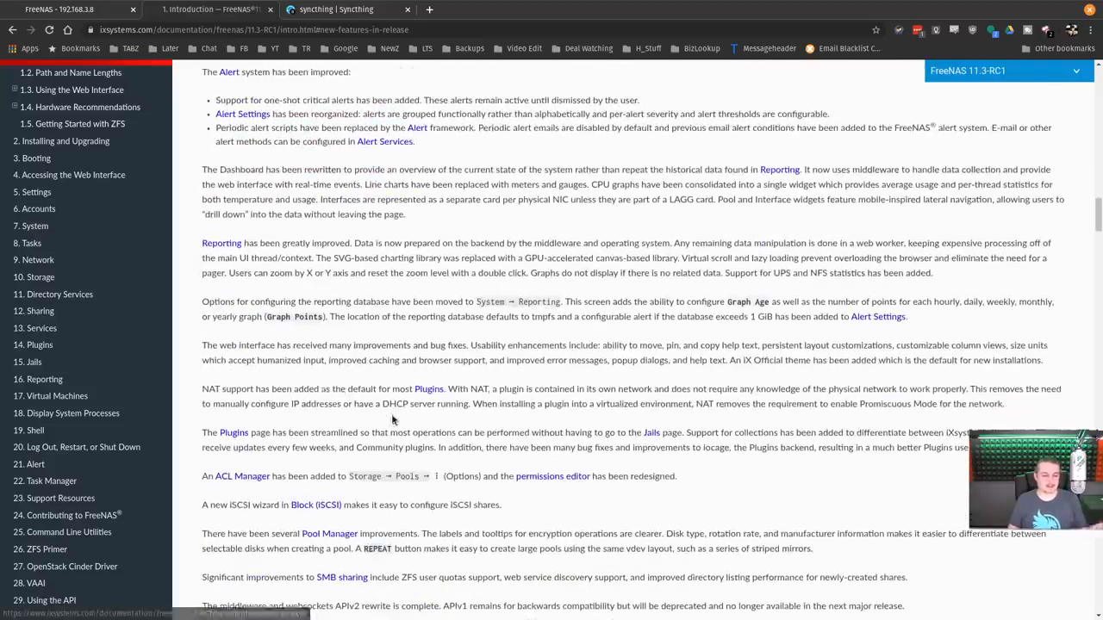
scroll("down", 3)
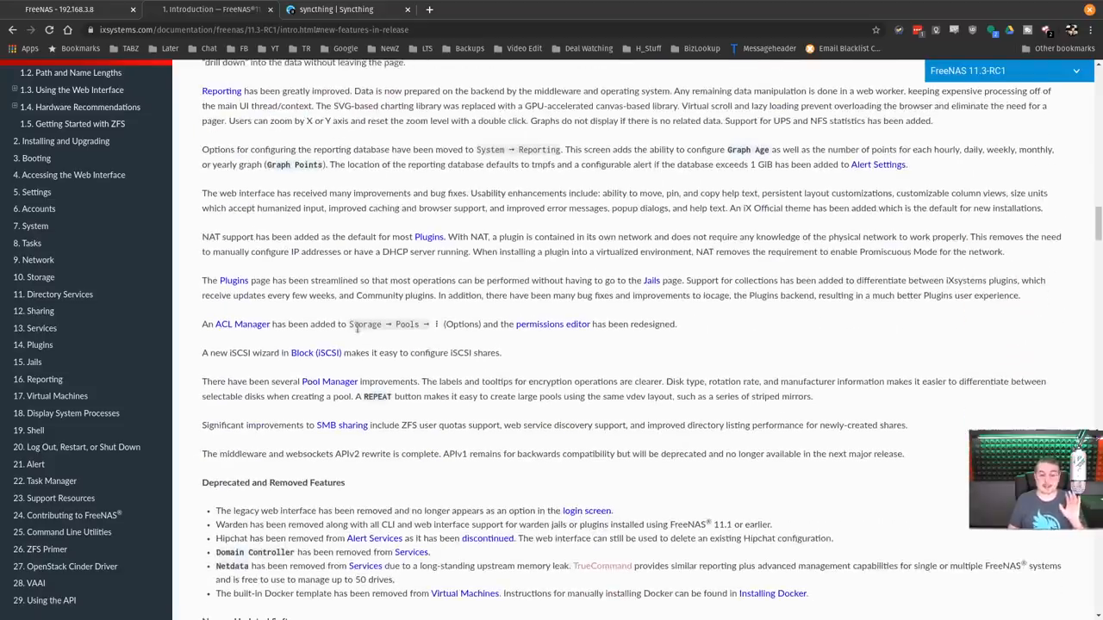
scroll("down", 3)
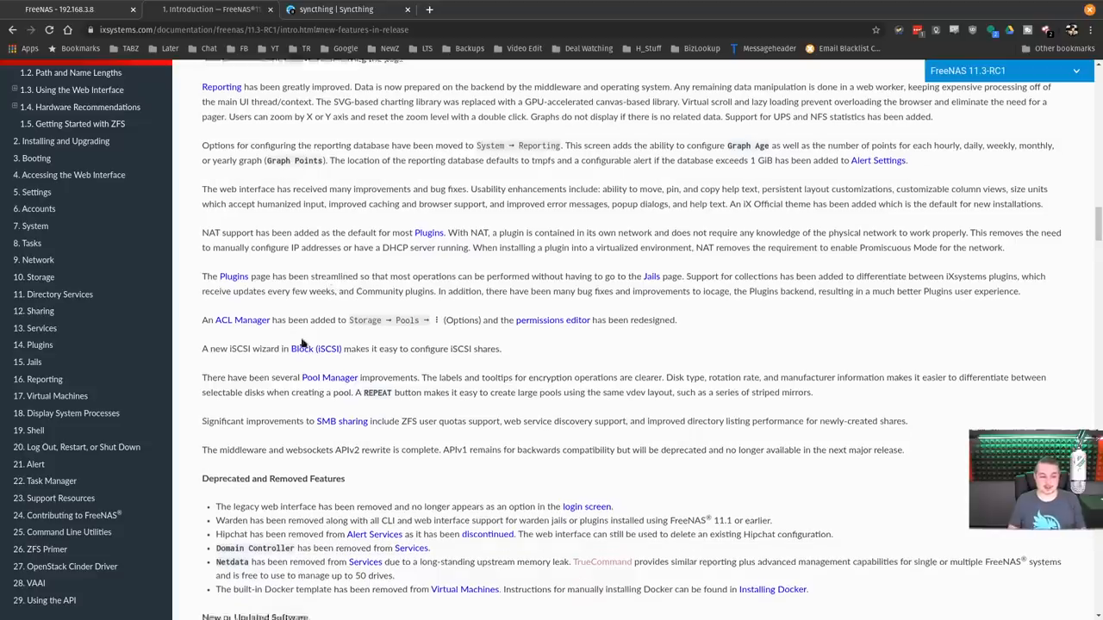
scroll("down", 3)
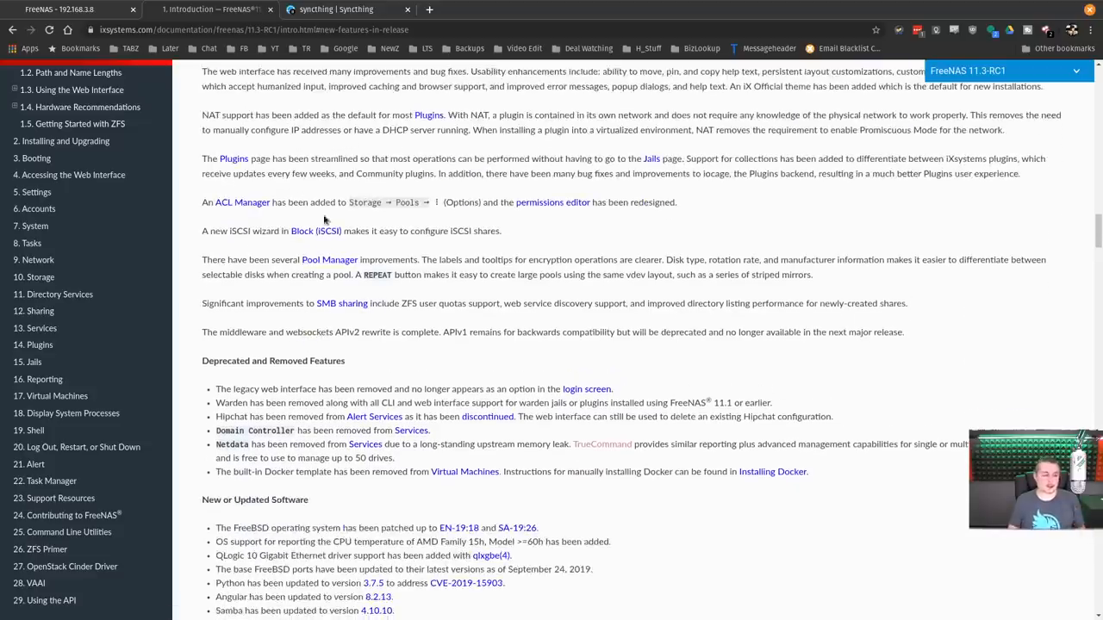
mouse_move(316, 231)
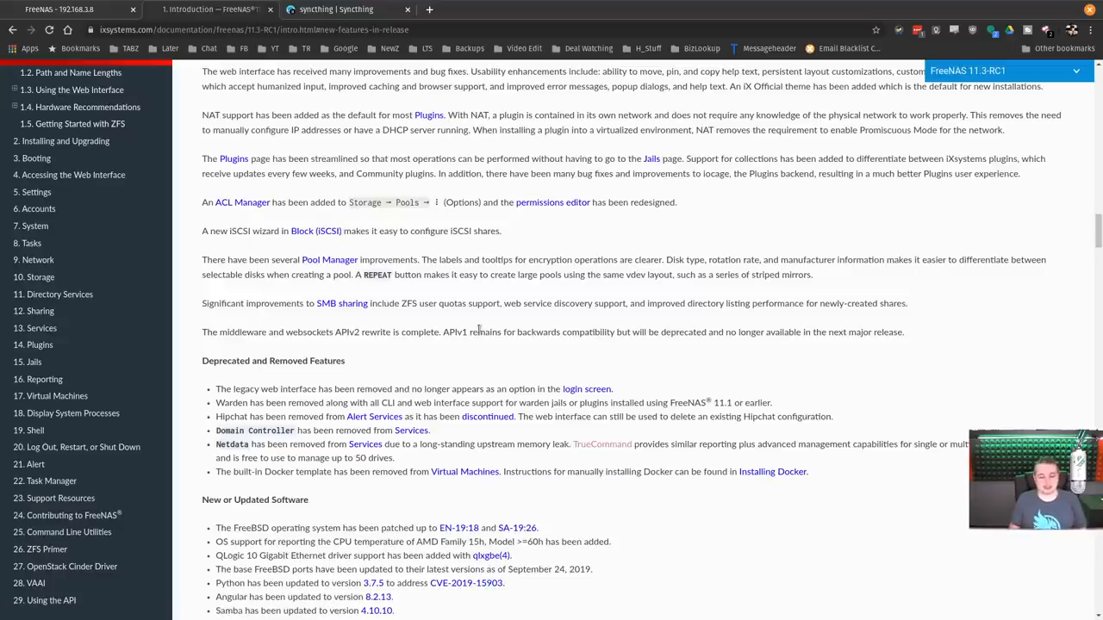
scroll("down", 3)
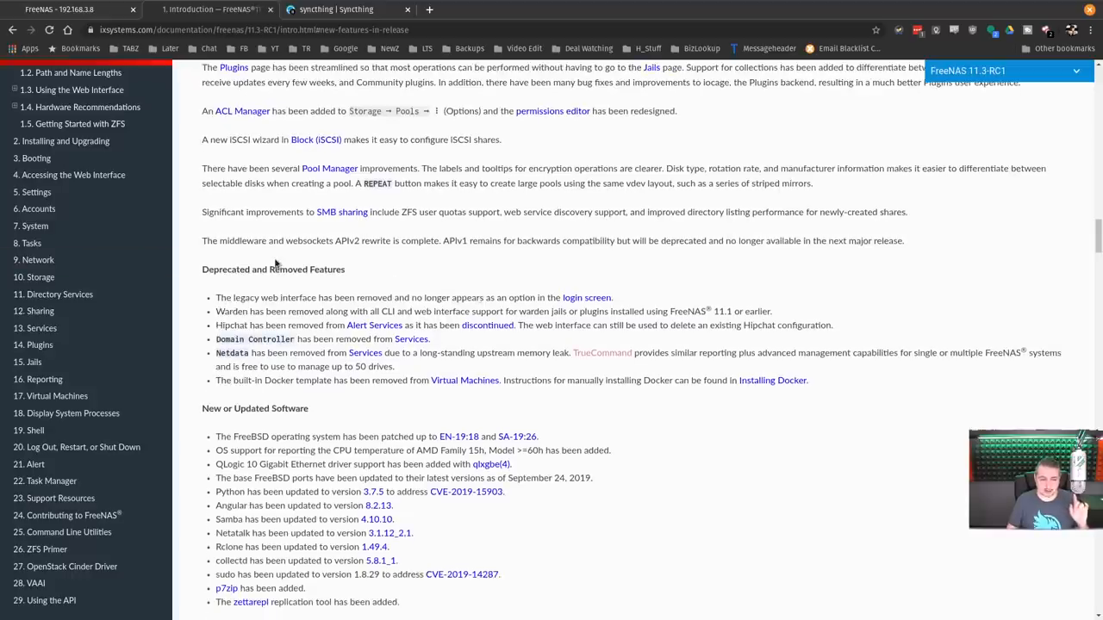
- Scroll the Introduction page to the Deprecated and Removed Features bullets
double_click(274, 269)
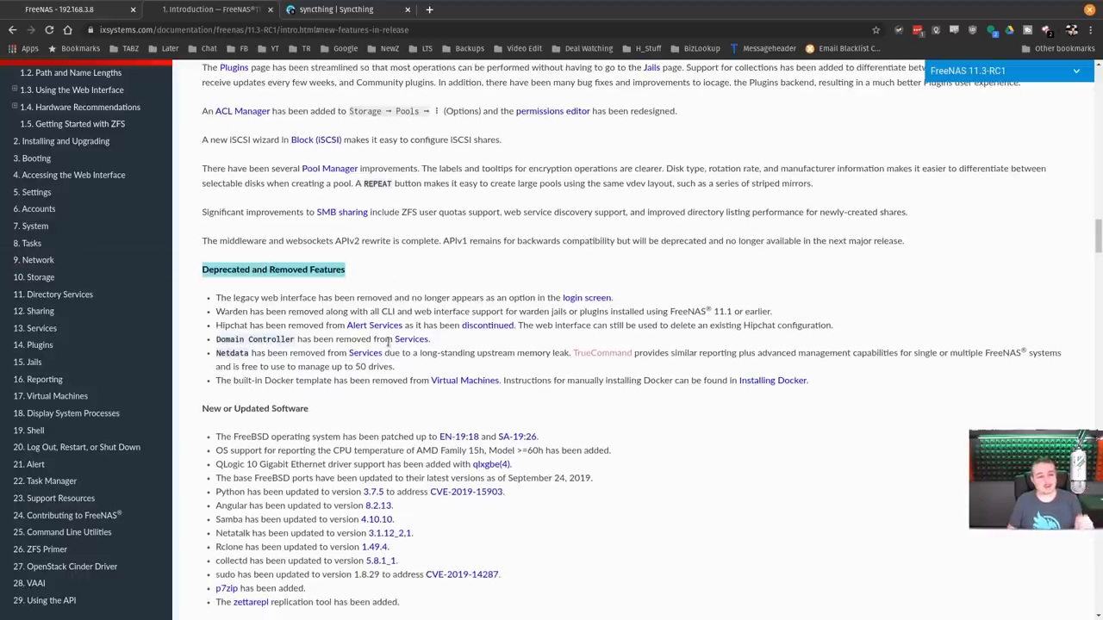
scroll("down", 3)
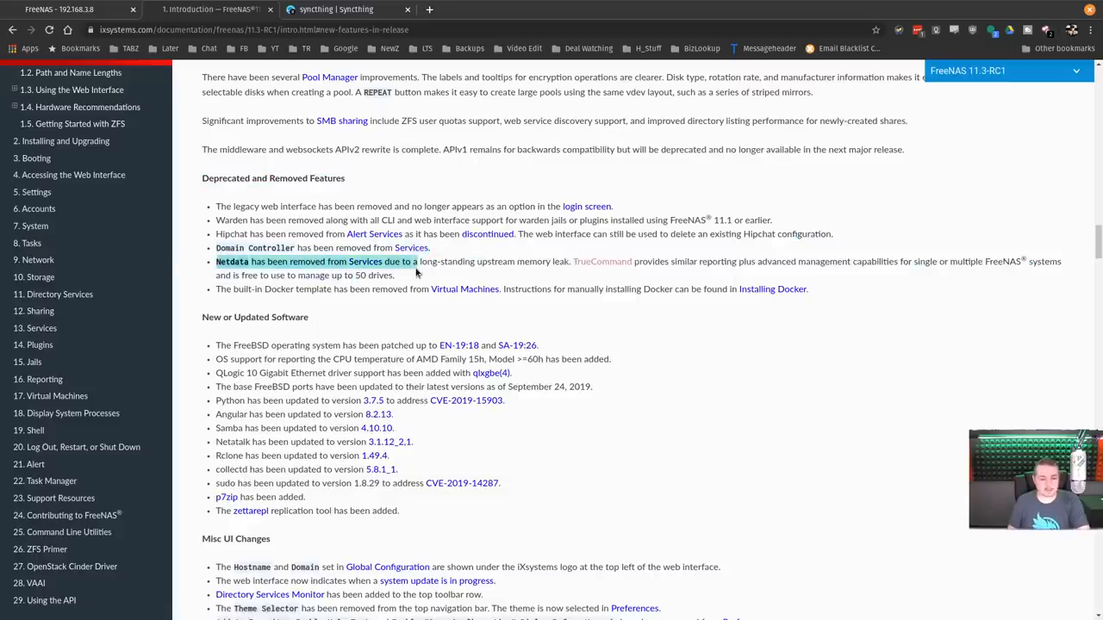
mouse_move(374, 303)
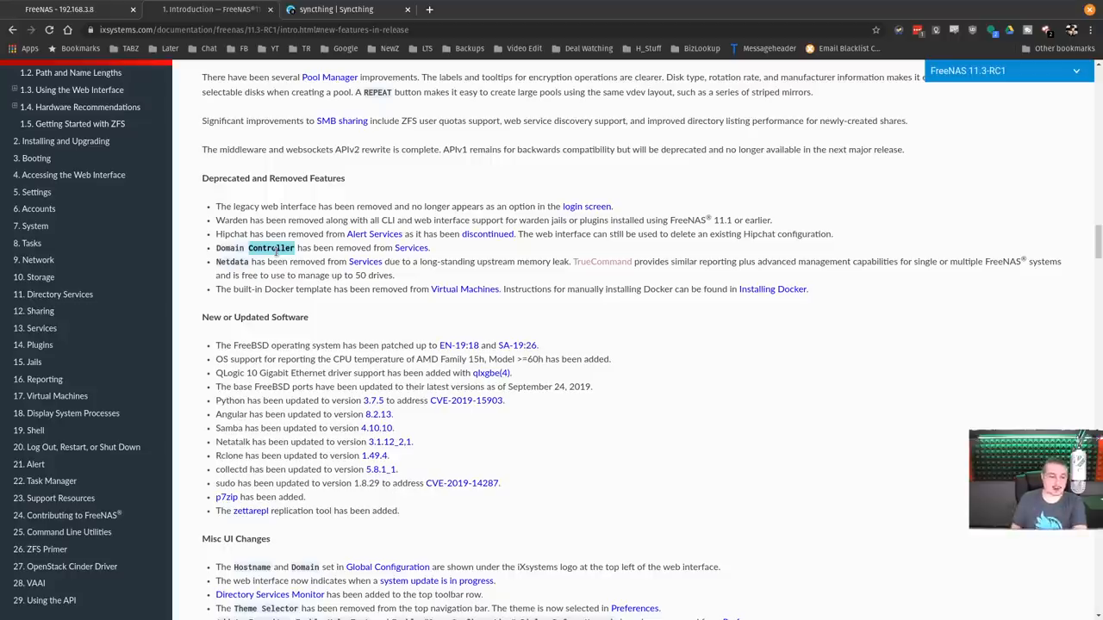
mouse_move(252, 306)
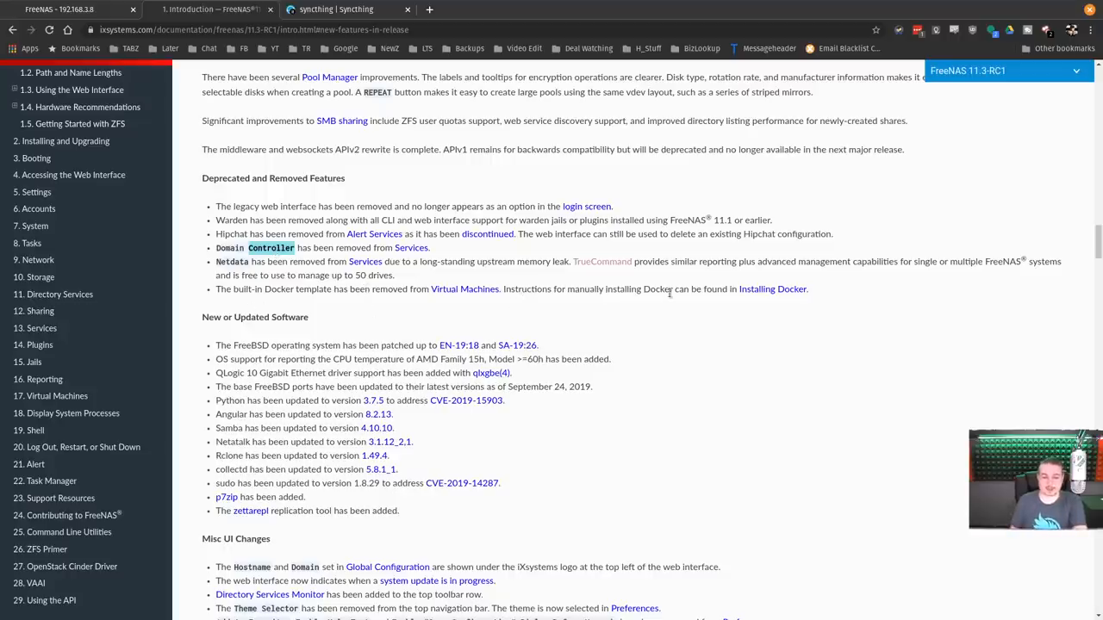
mouse_move(630, 311)
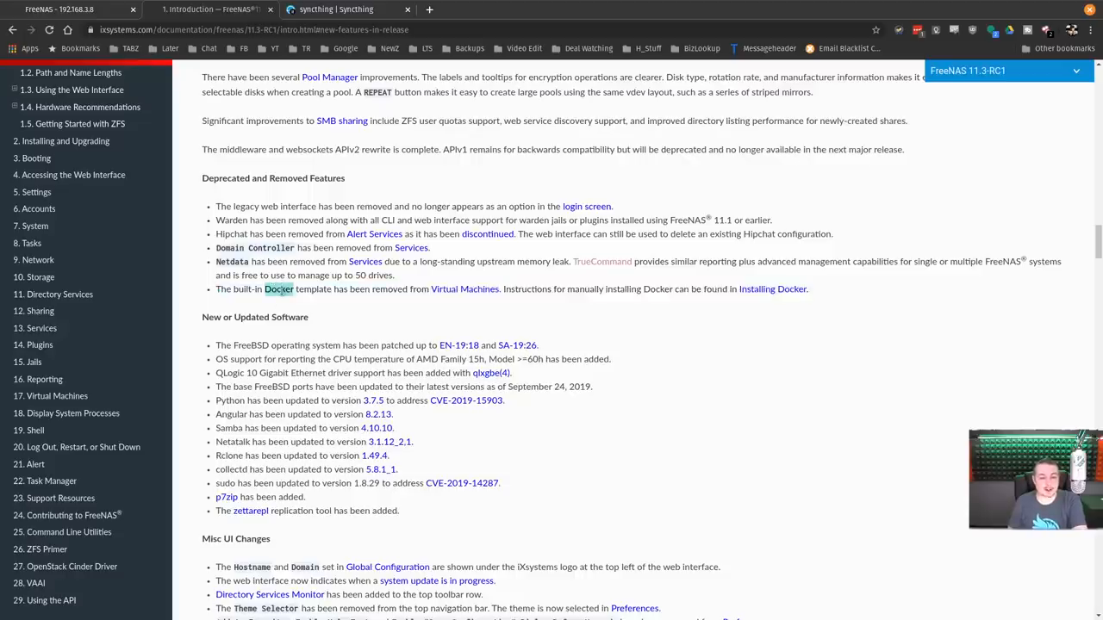
- Highlight the bullet about the removed built-in Docker VM template and continue through the updated software list
triple_click(511, 289)
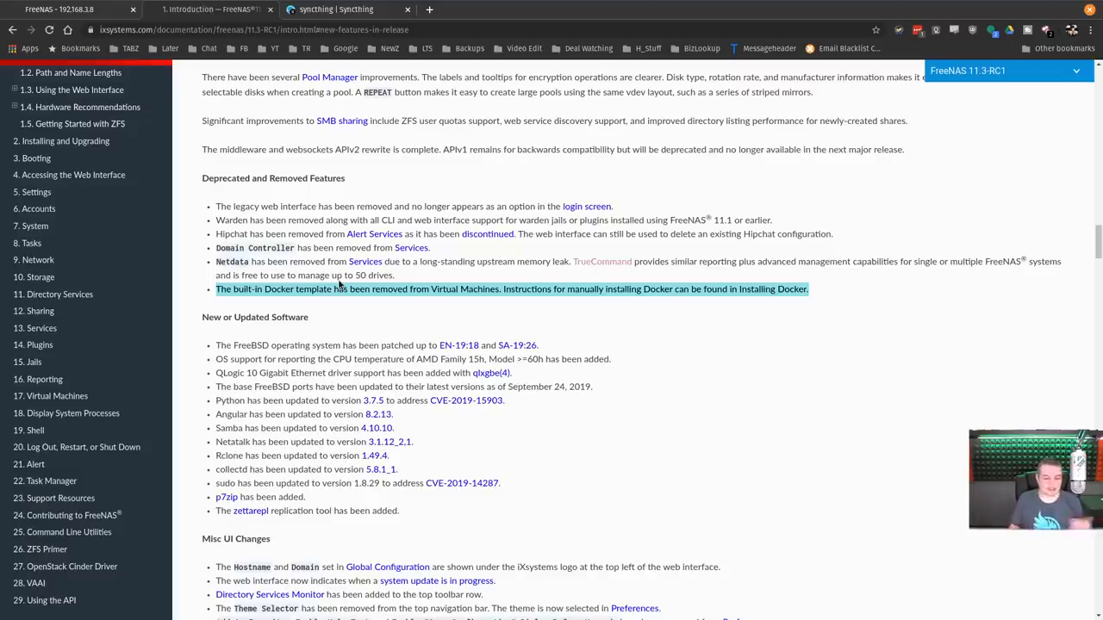
mouse_move(336, 318)
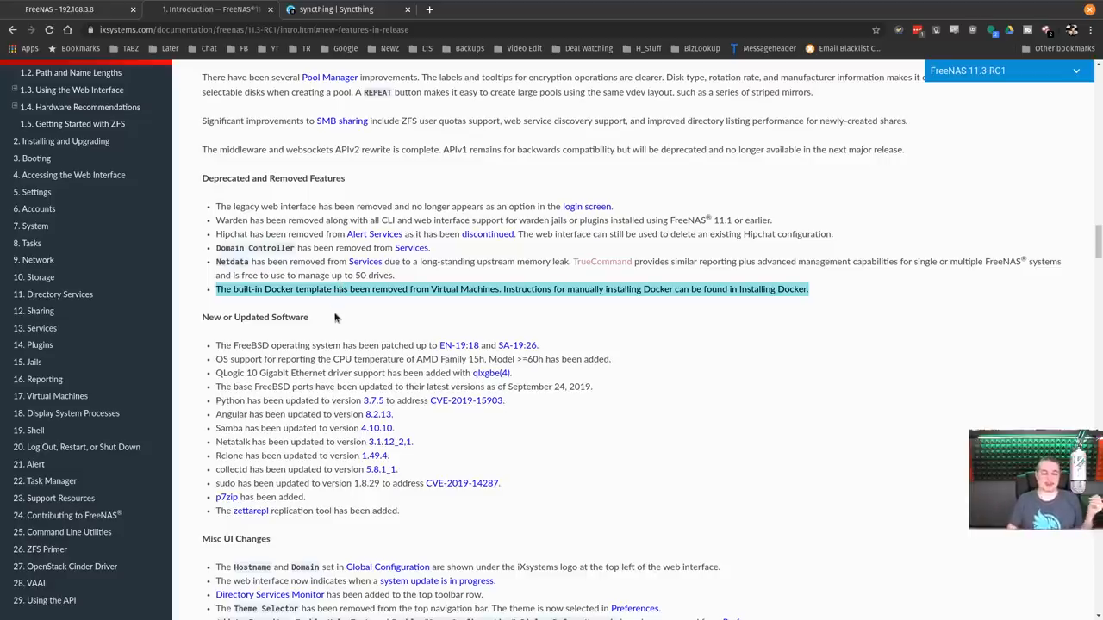
scroll("down", 3)
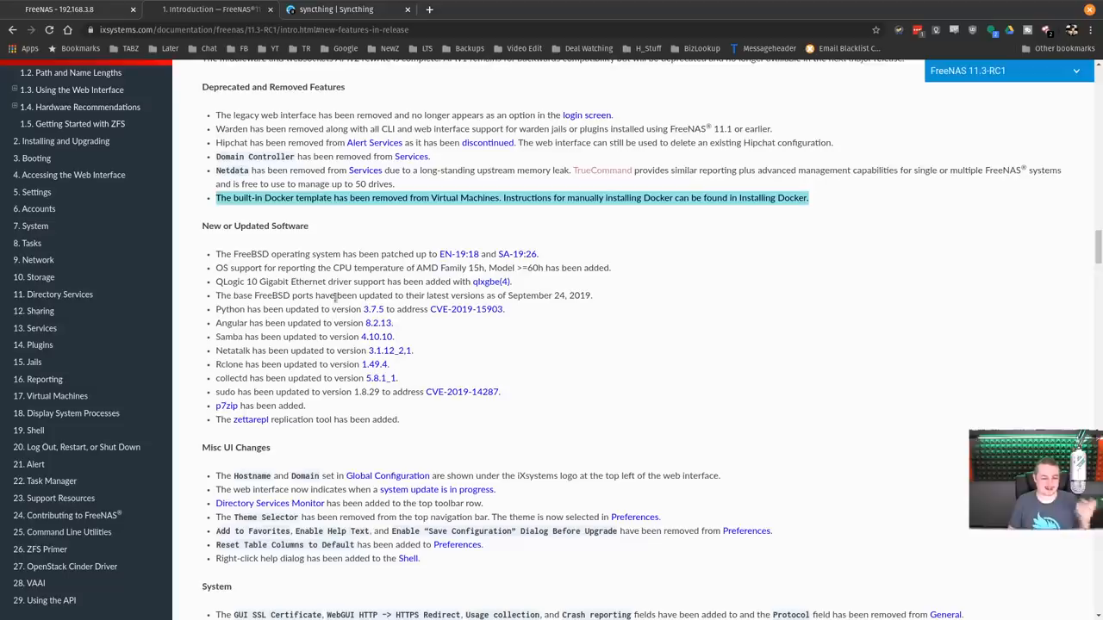
mouse_move(512, 423)
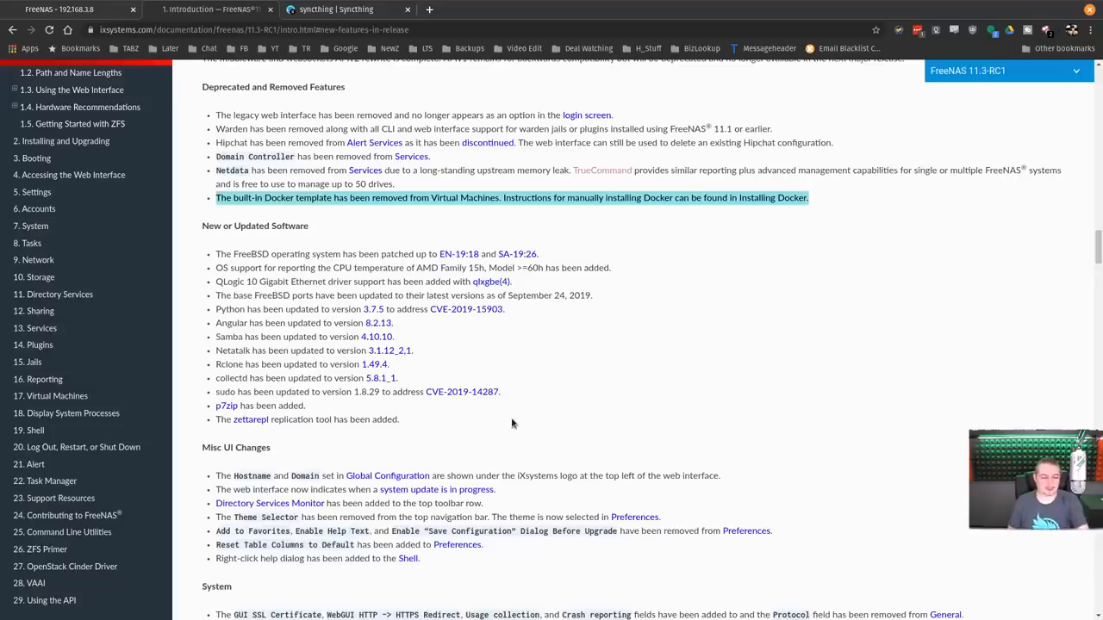
scroll("down", 3)
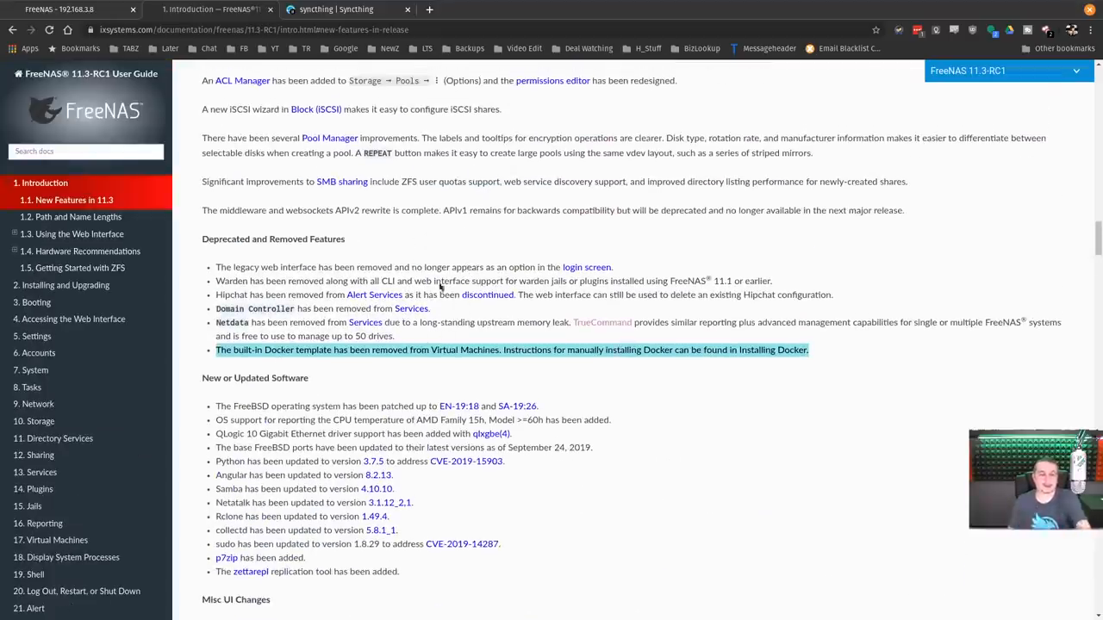
- Switch the Plugins page to the Community plugin collection
left_click(73, 9)
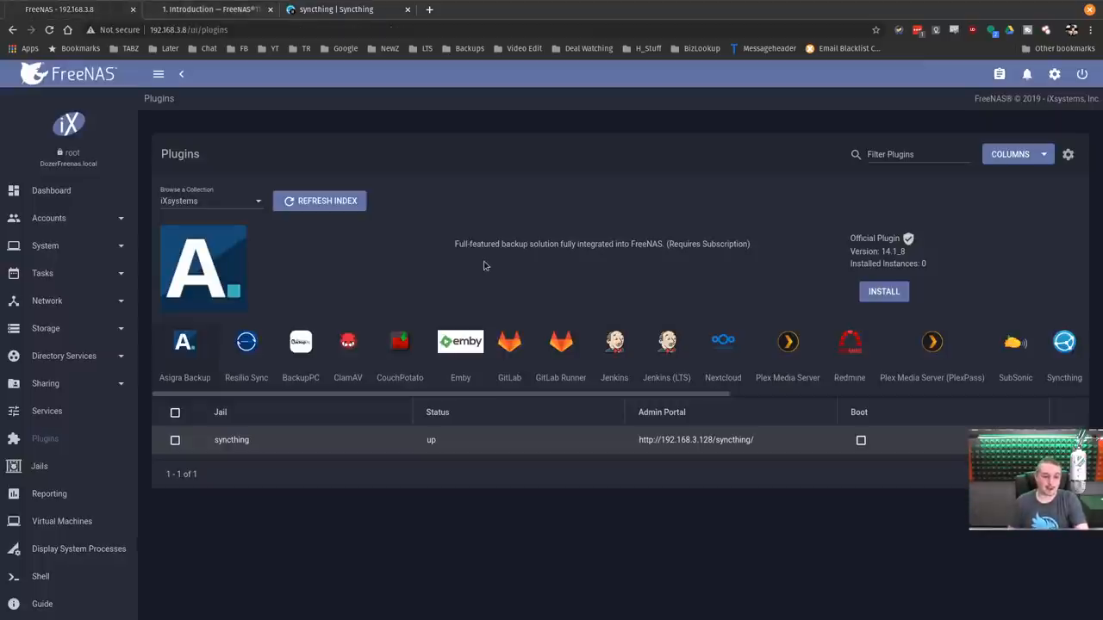
mouse_move(264, 217)
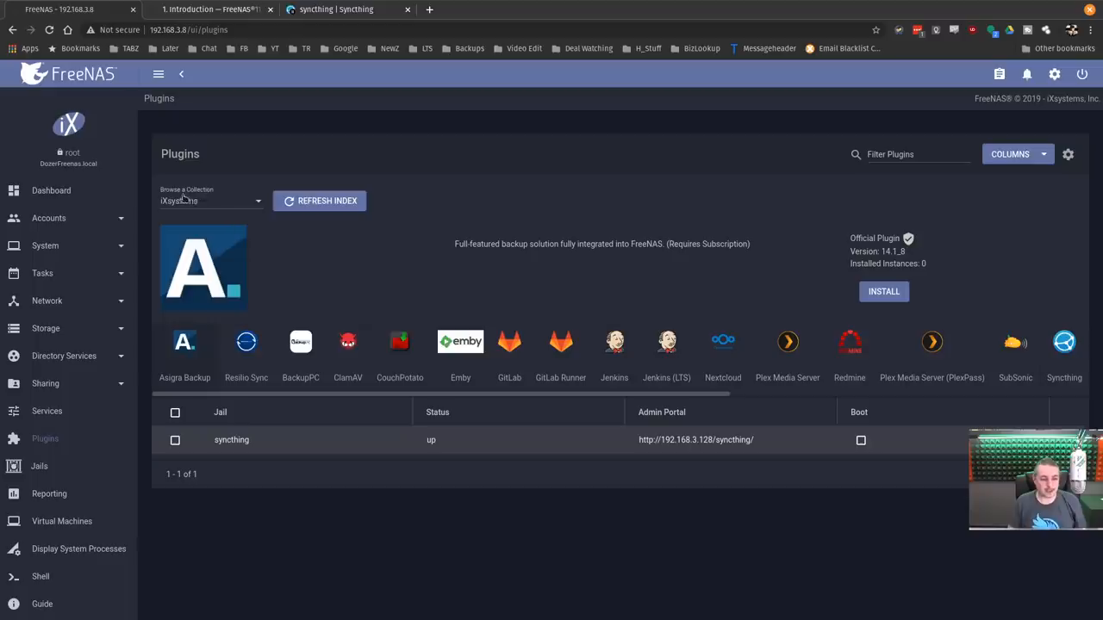
left_click(210, 200)
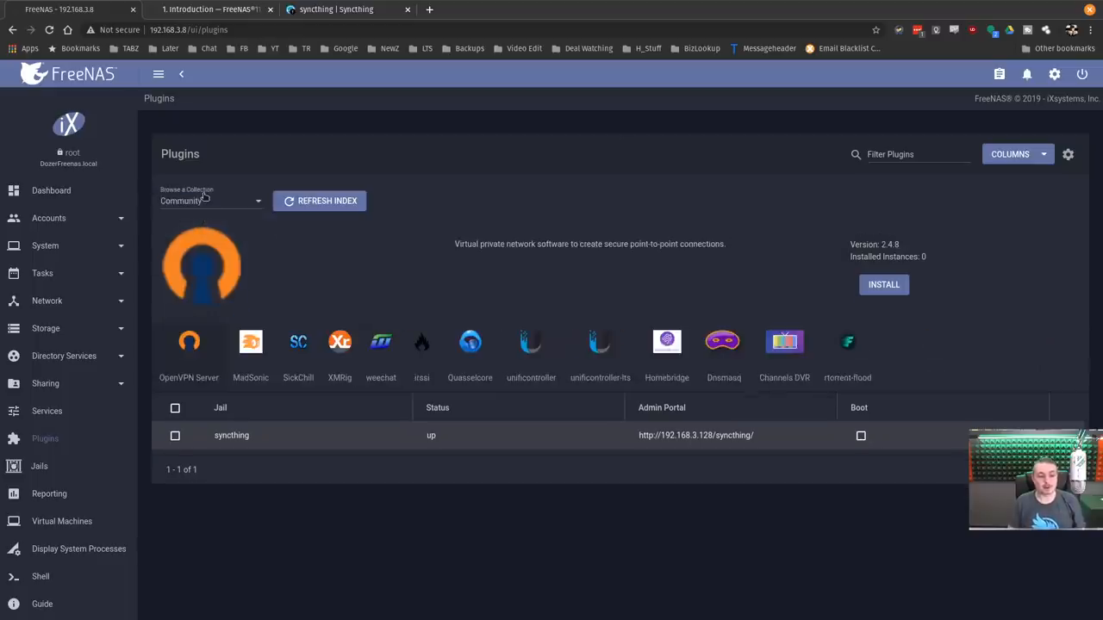
left_click(209, 201)
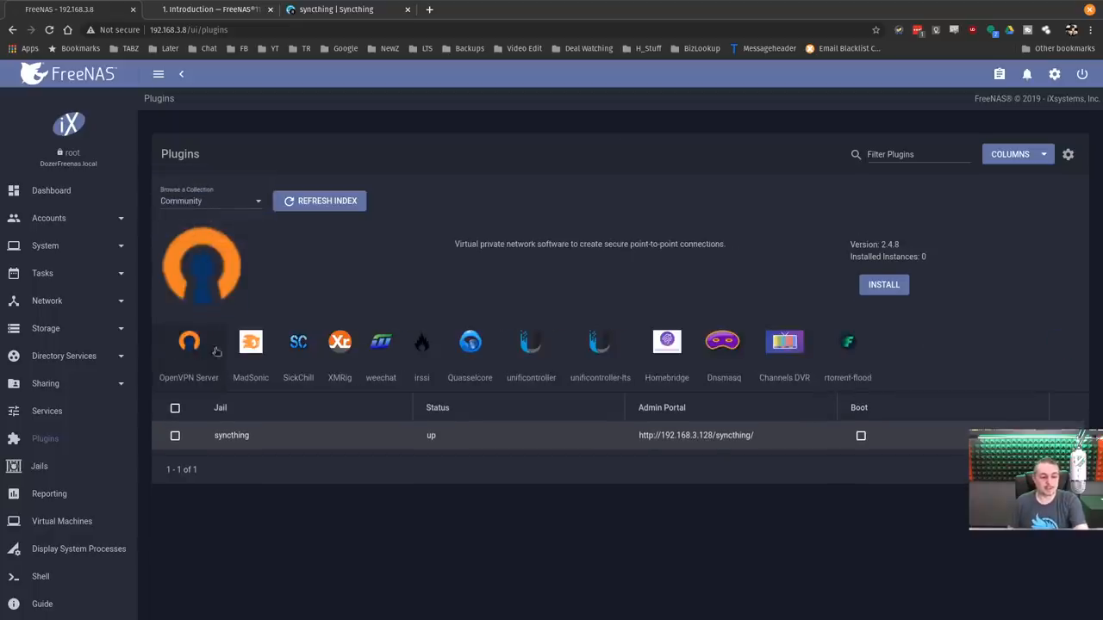
- View the details of the OpenVPN Server and unificontroller-lts plugins
left_click(298, 342)
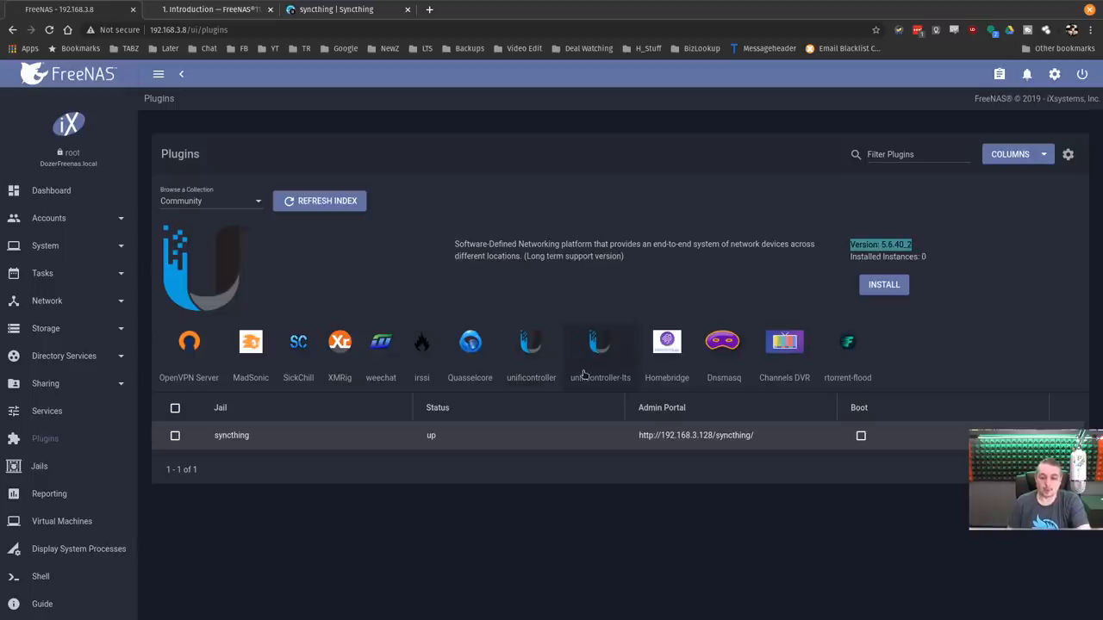
left_click(531, 343)
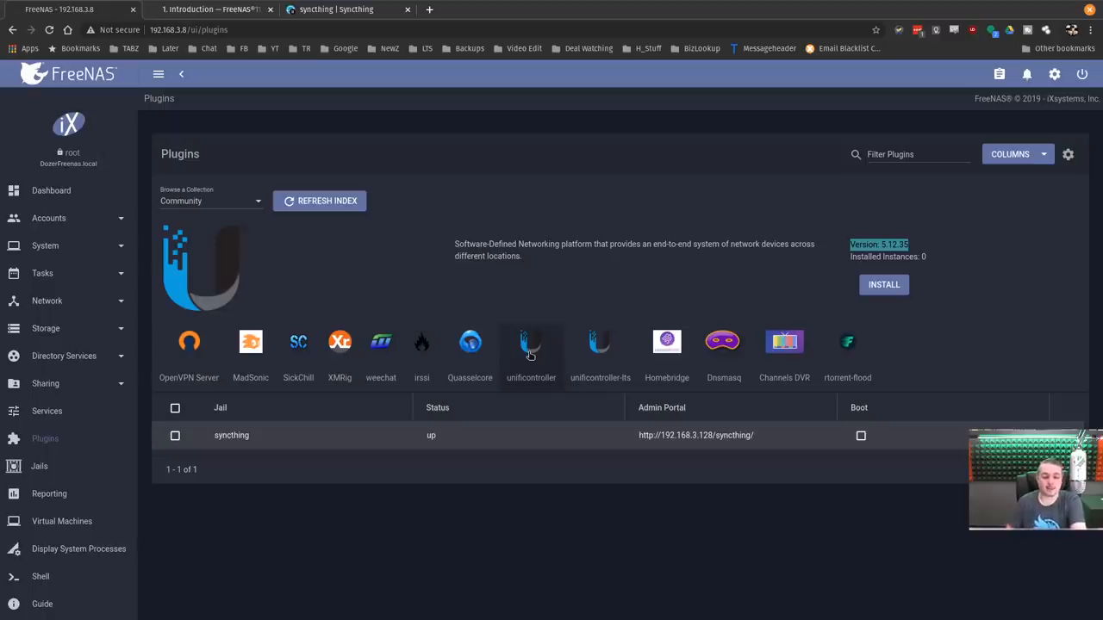
mouse_move(356, 354)
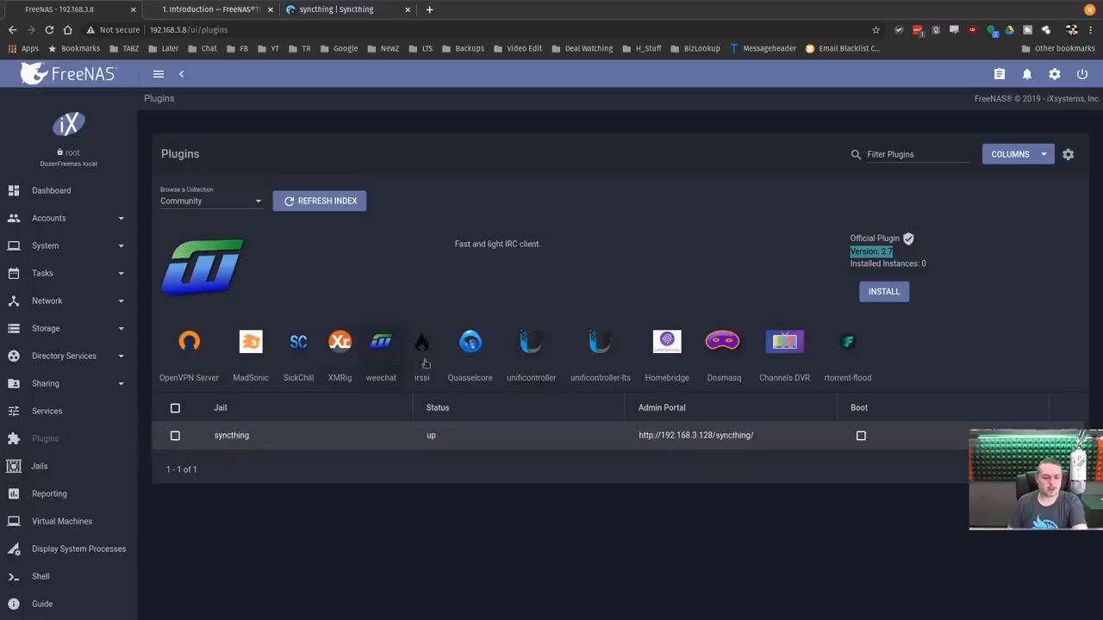
- Switch back to the iXsystems collection and scroll through its plugin carousel
left_click(211, 200)
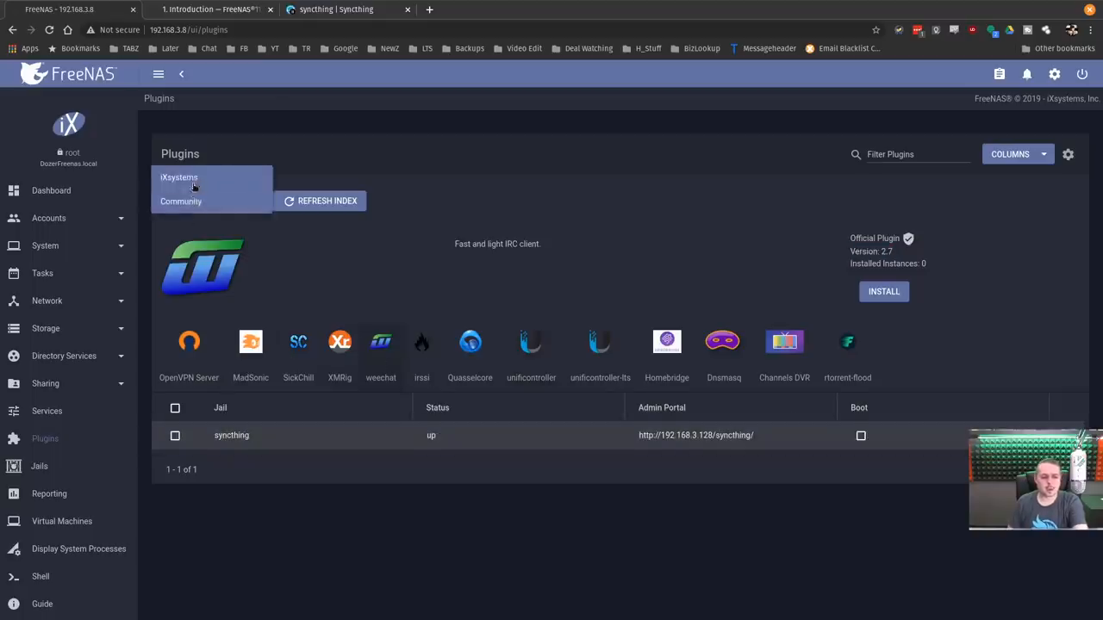
left_click(179, 177)
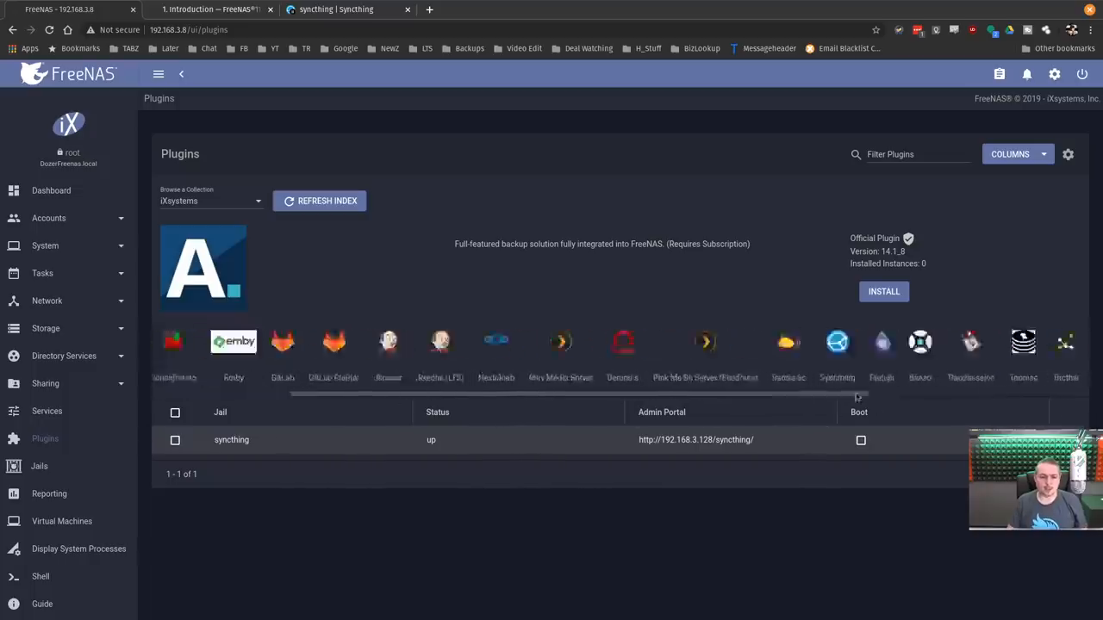
scroll("right", 3)
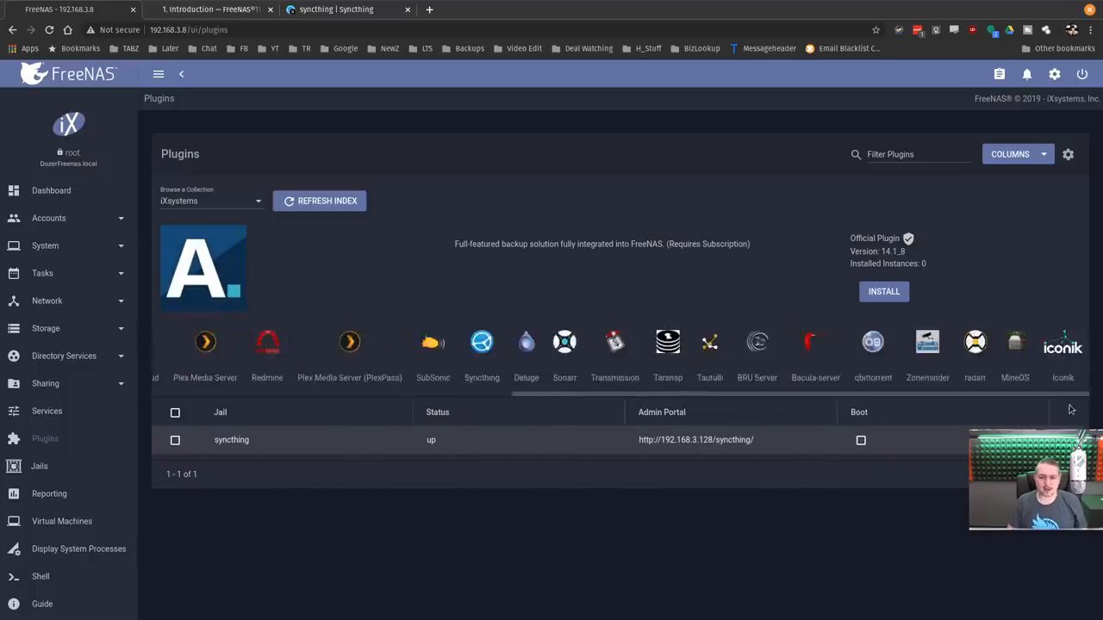
left_click(1010, 153)
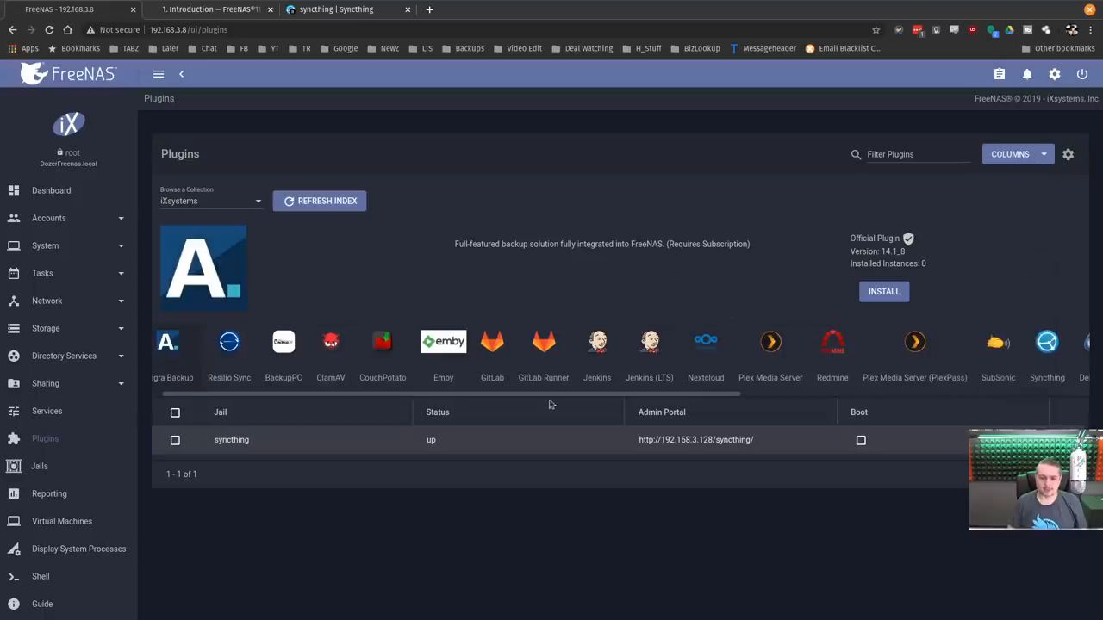
scroll("right", 3)
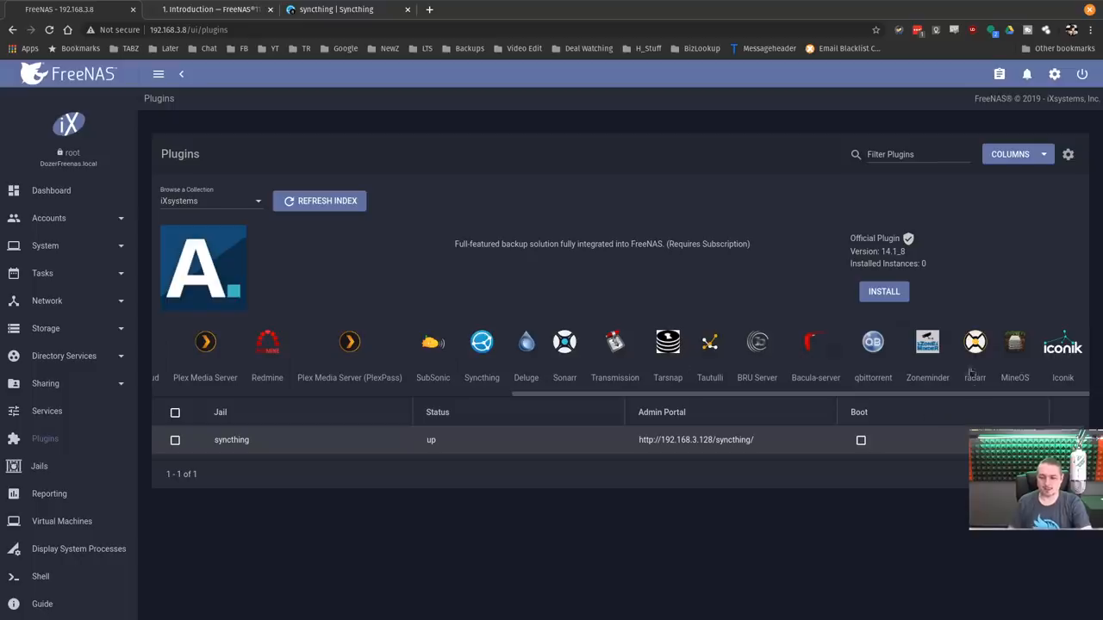
scroll("right", 3)
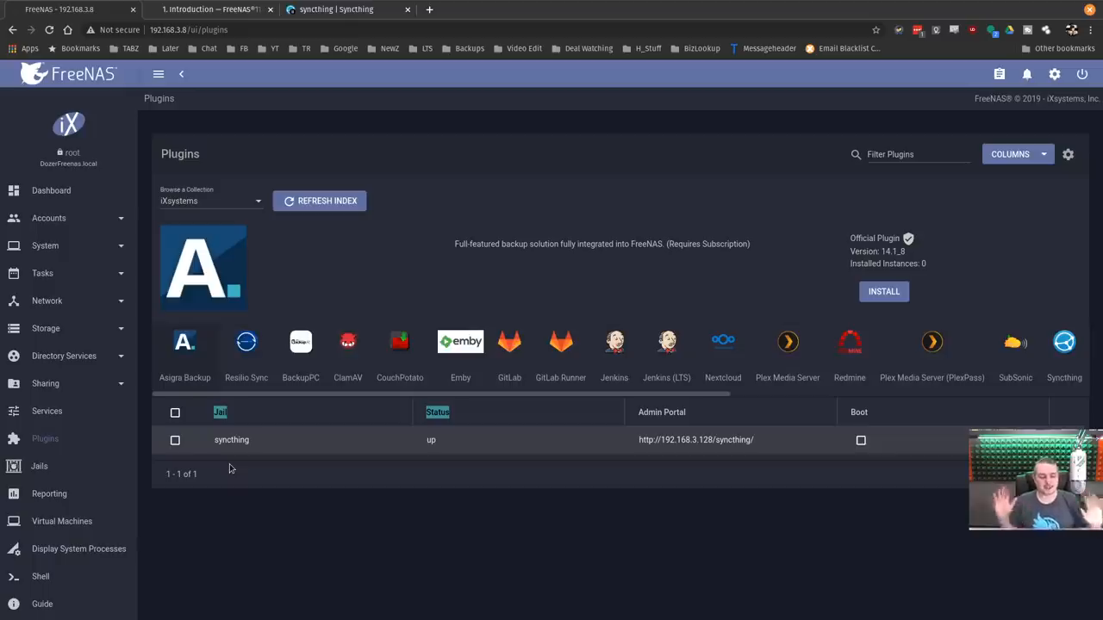
mouse_move(452, 327)
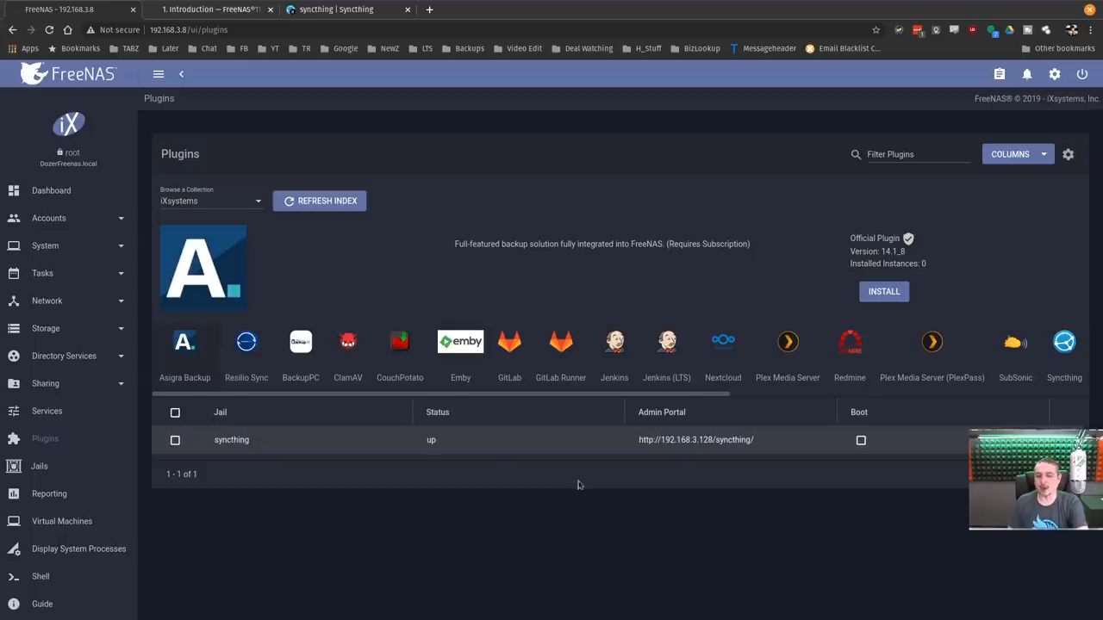
mouse_move(295, 440)
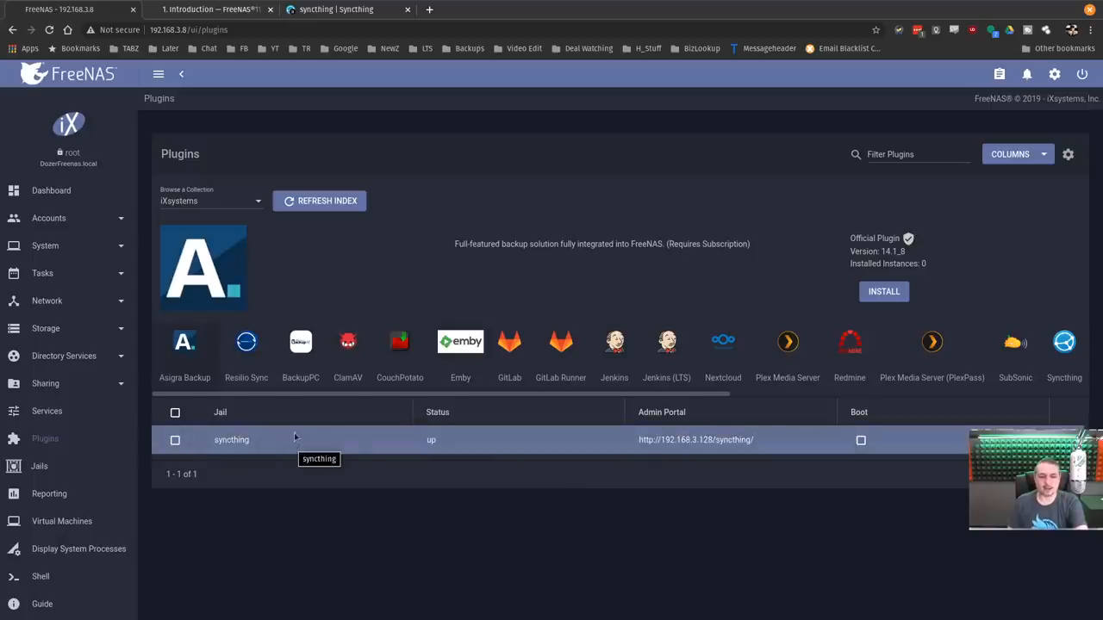
mouse_move(223, 465)
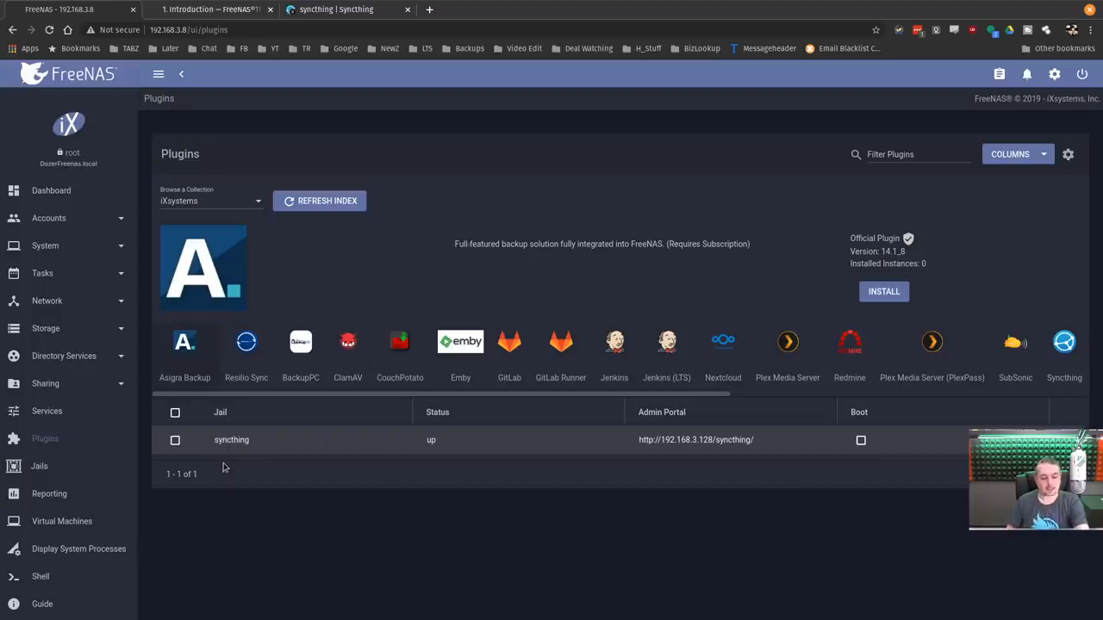
- Look at the syncthing jail entry with its Admin Portal link, then switch to the user guide
left_click(336, 9)
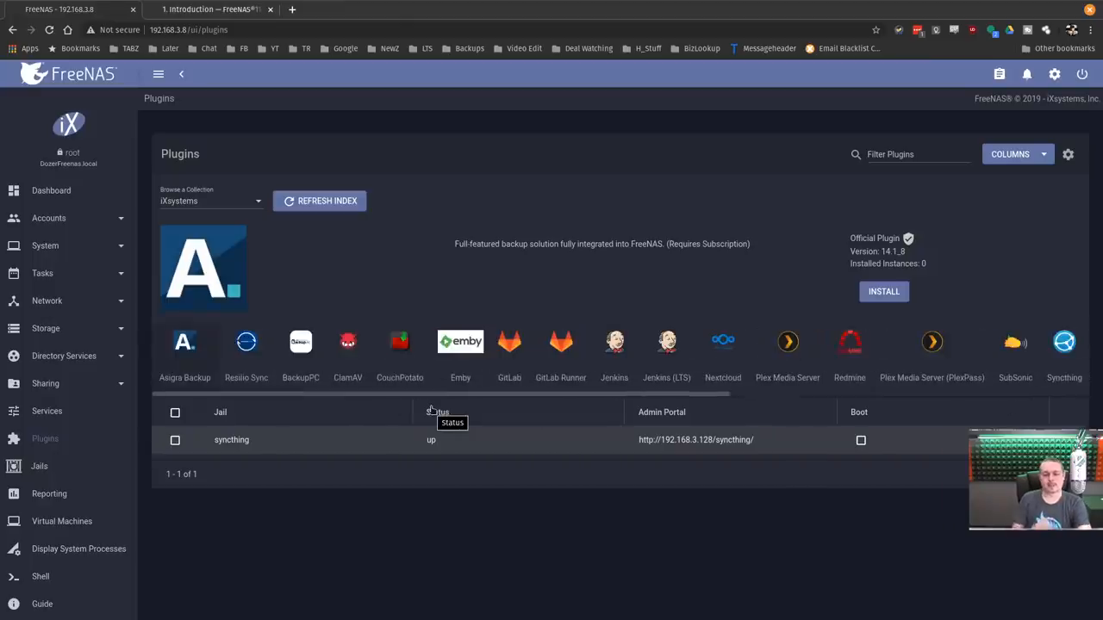
mouse_move(550, 5)
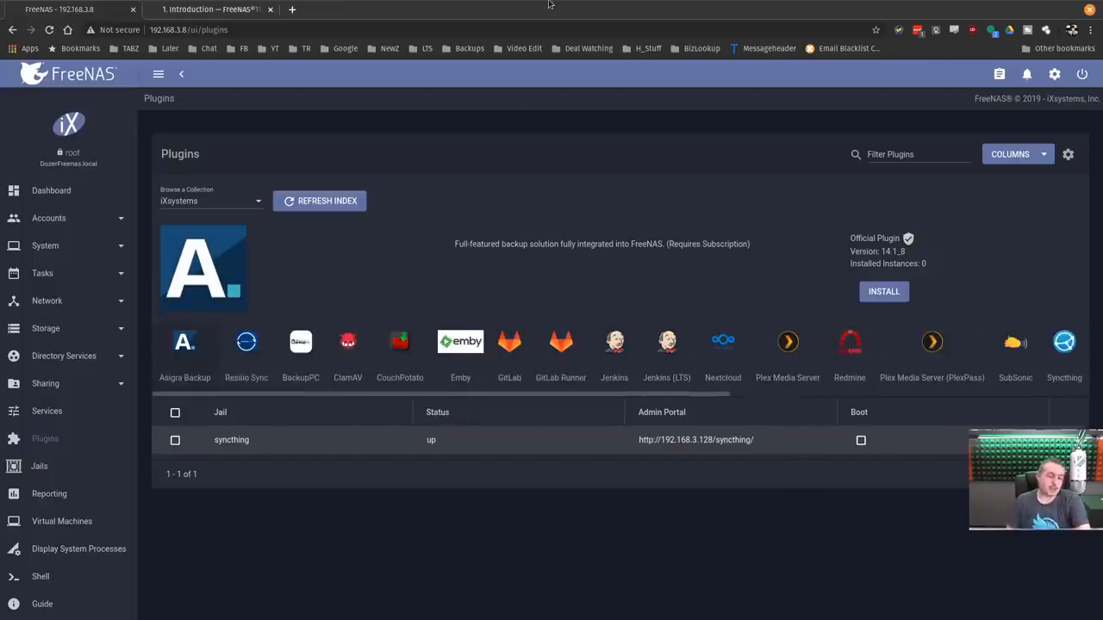
left_click(722, 342)
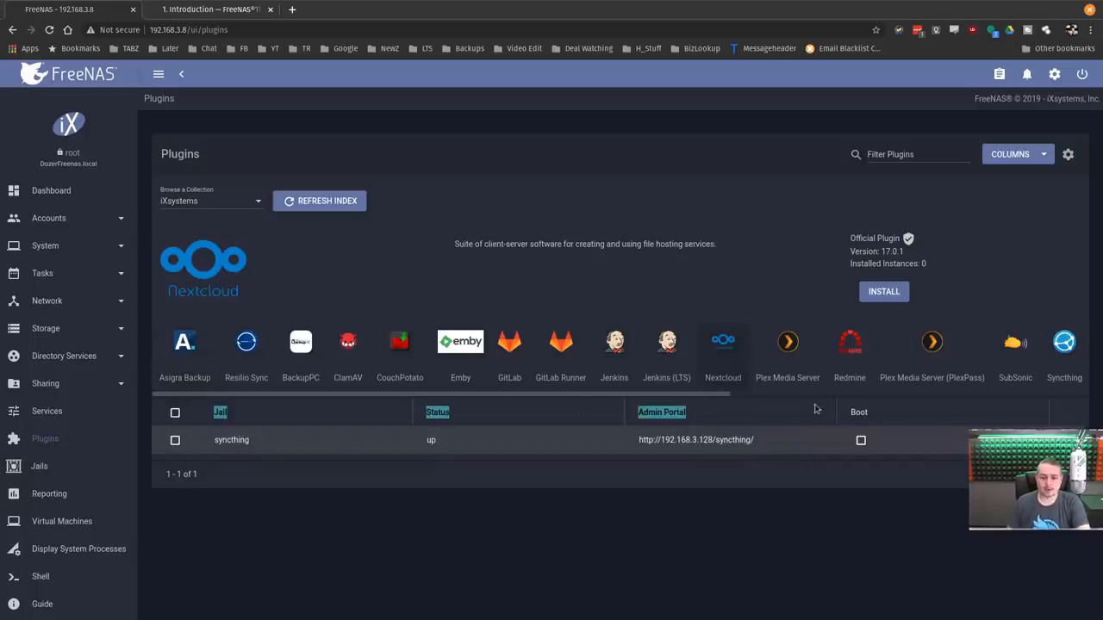
mouse_move(286, 237)
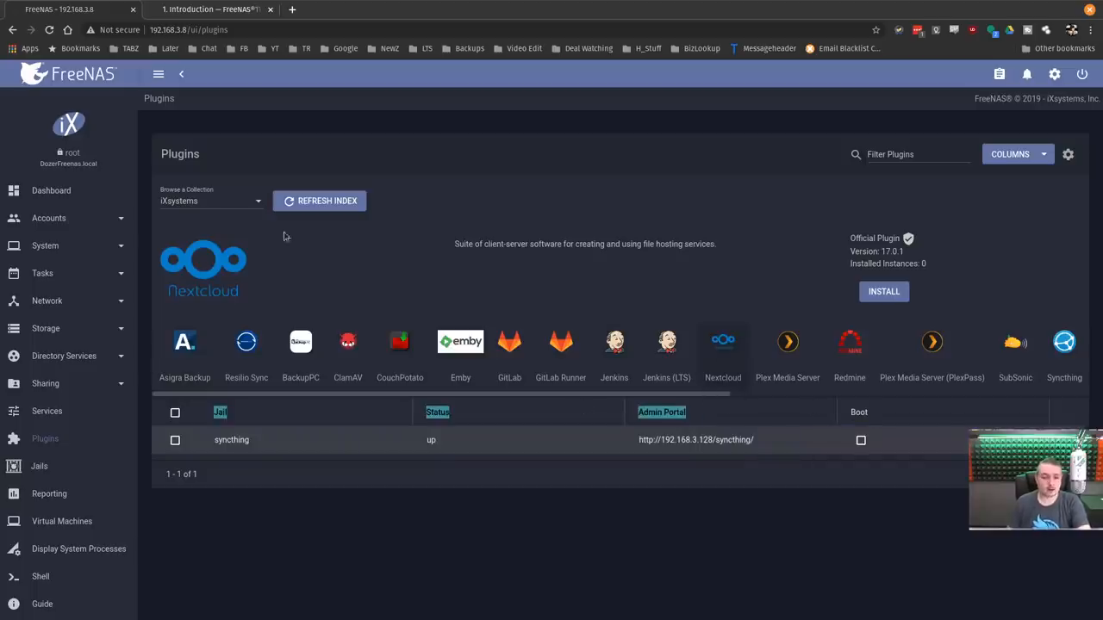
scroll("right", 3)
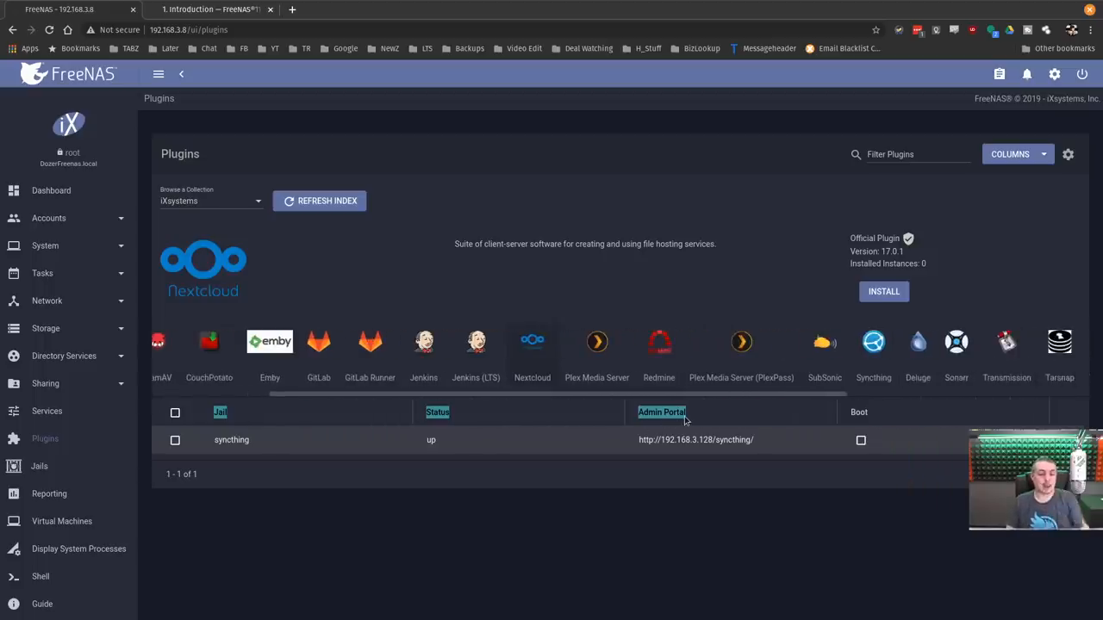
scroll("left", 3)
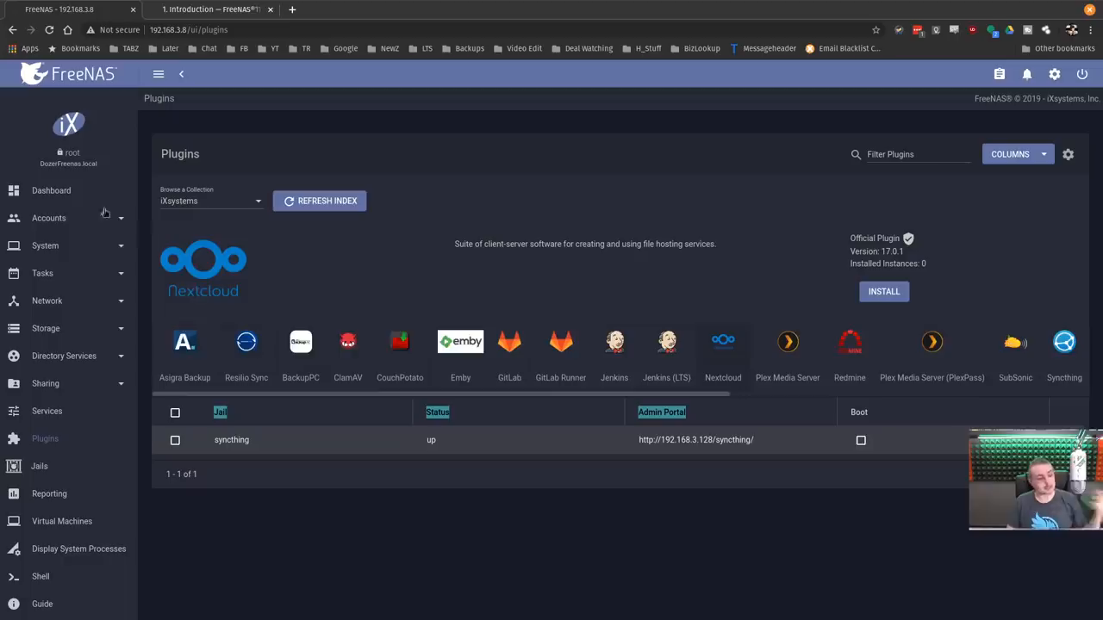
left_click(212, 9)
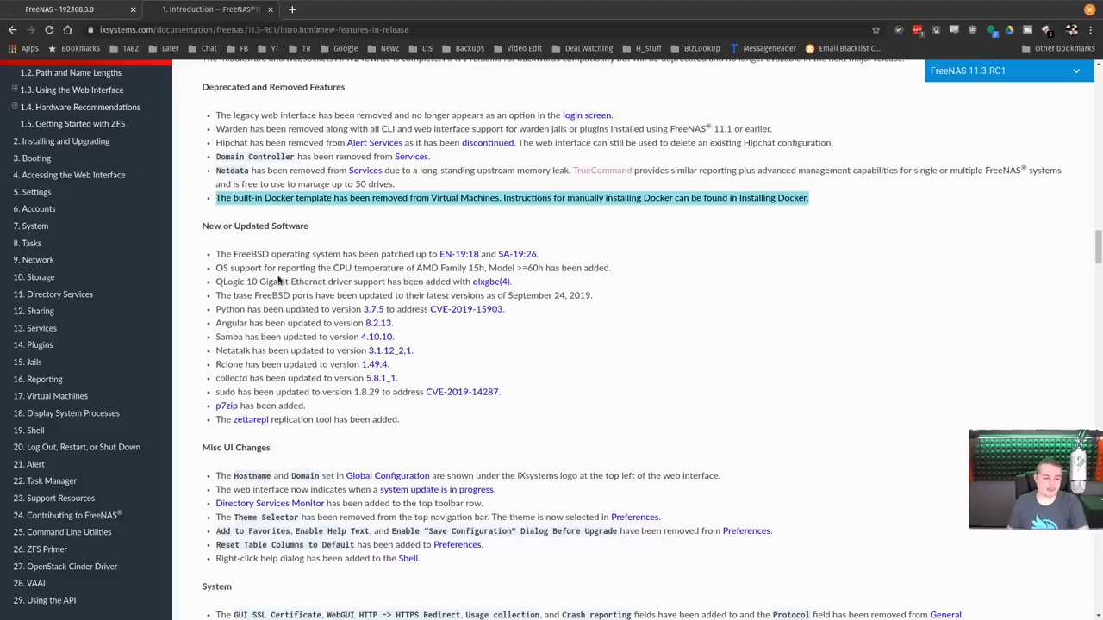
- Scroll through the New Features in 11.3 section, then return to the FreeNAS web interface
scroll("down", 3)
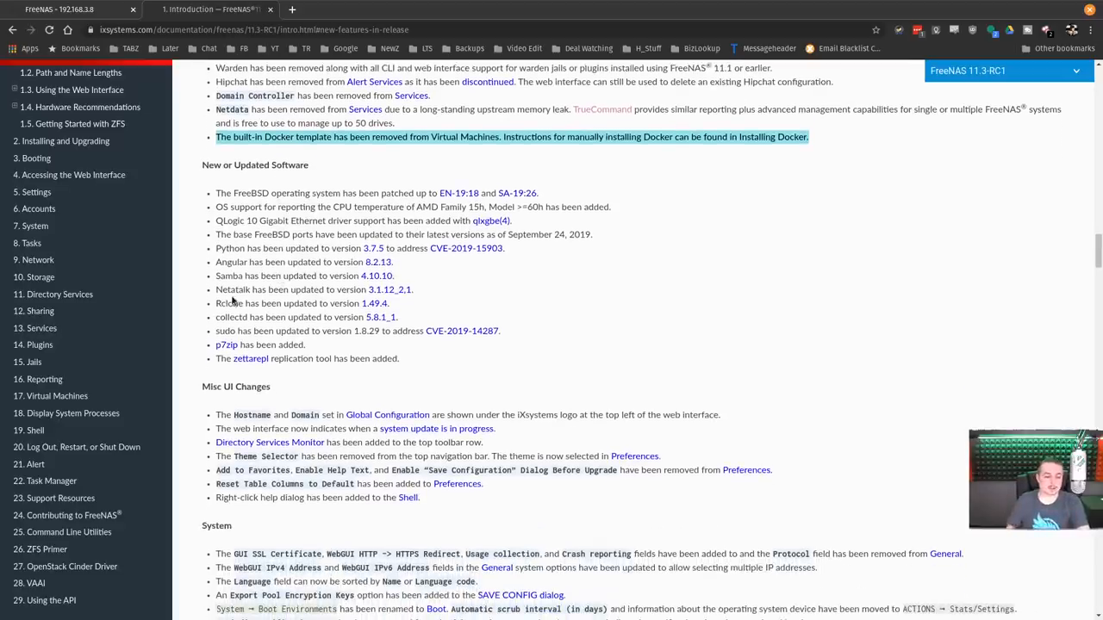
scroll("down", 3)
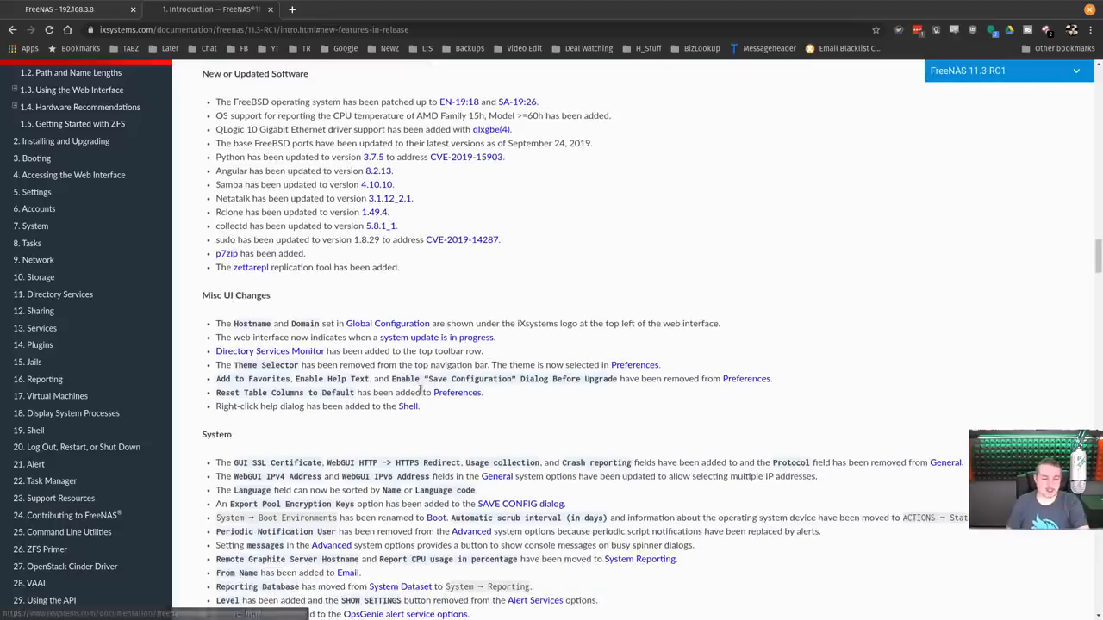
scroll("down", 3)
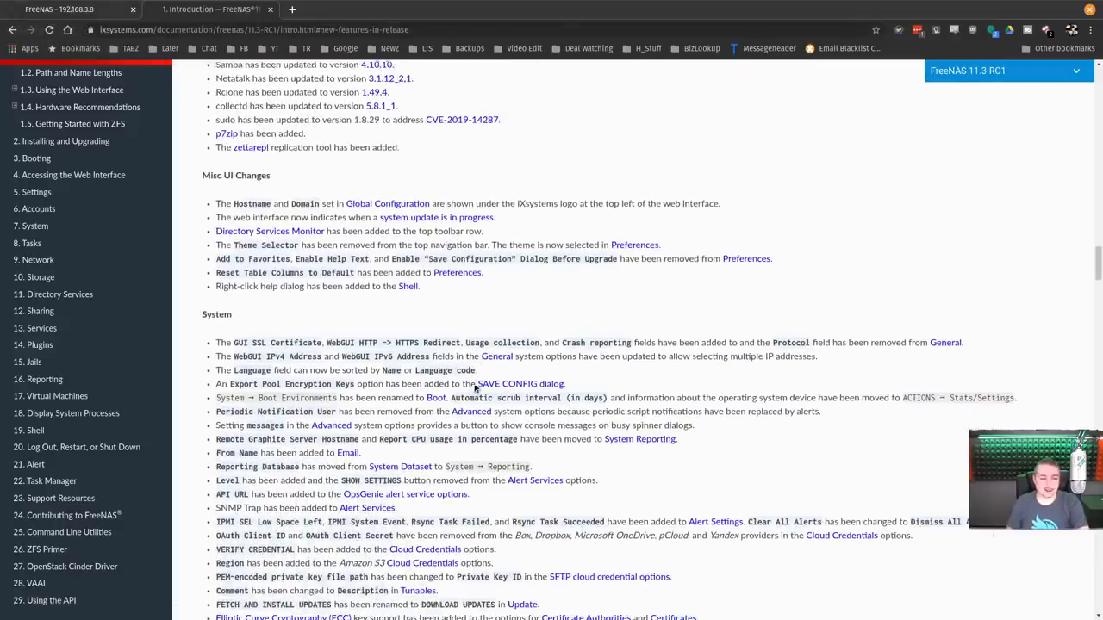
scroll("up", 3)
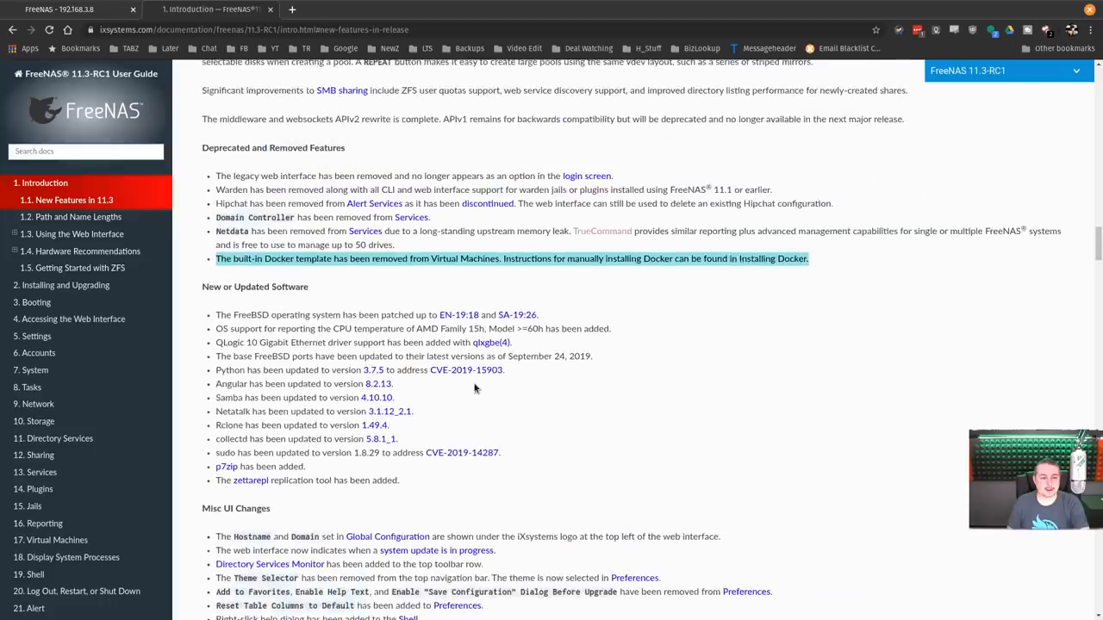
scroll("up", 3)
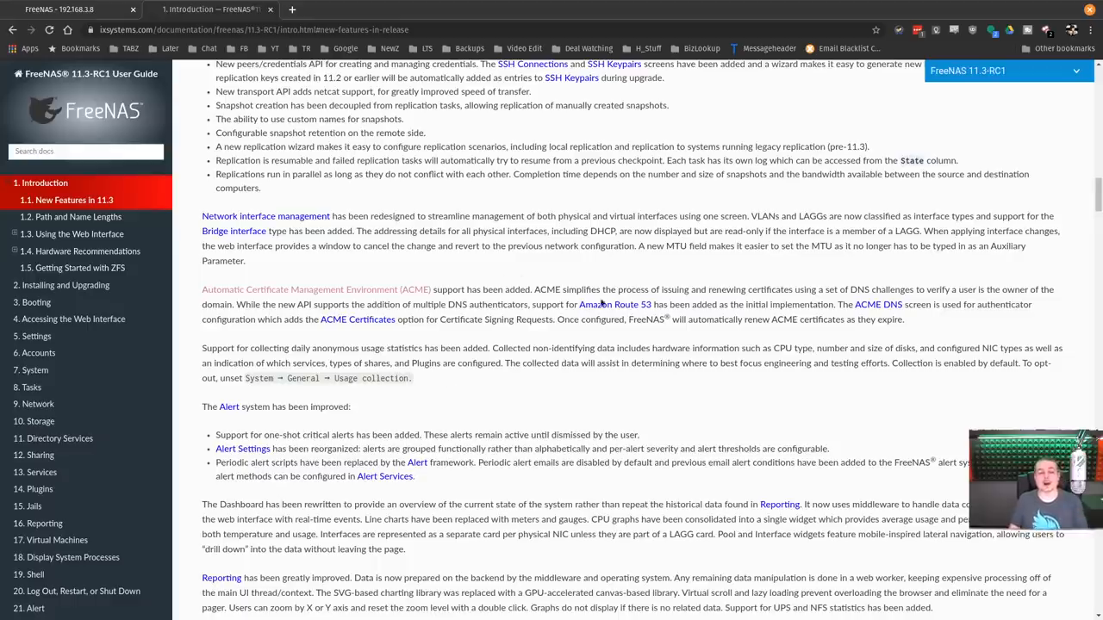
left_click(58, 9)
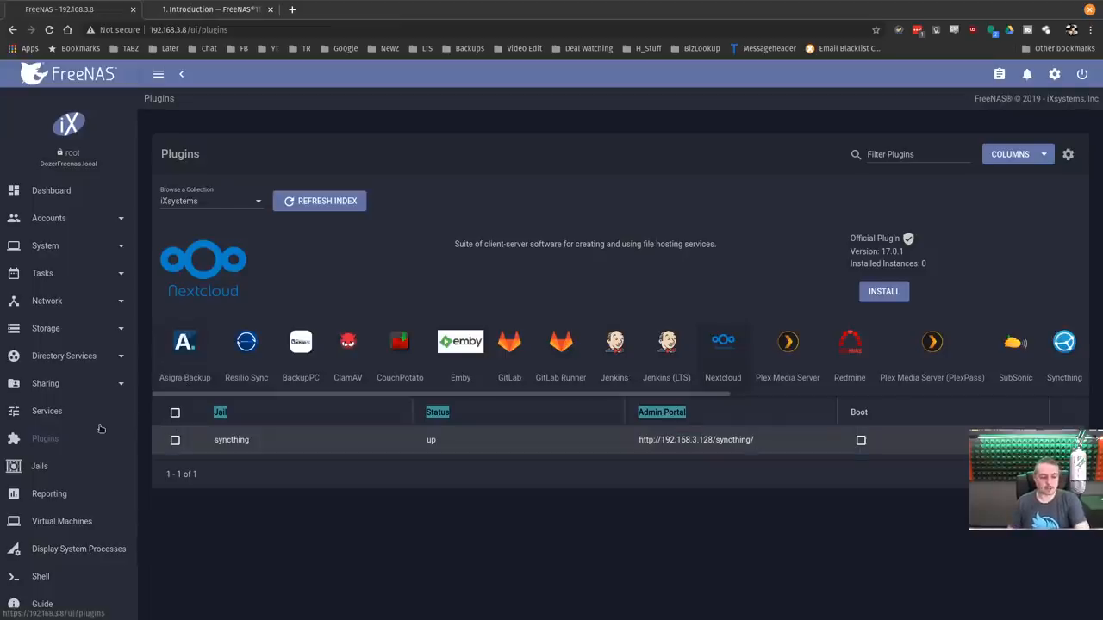
- Open Reporting and scroll through the CPU usage and system load graphs
left_click(50, 494)
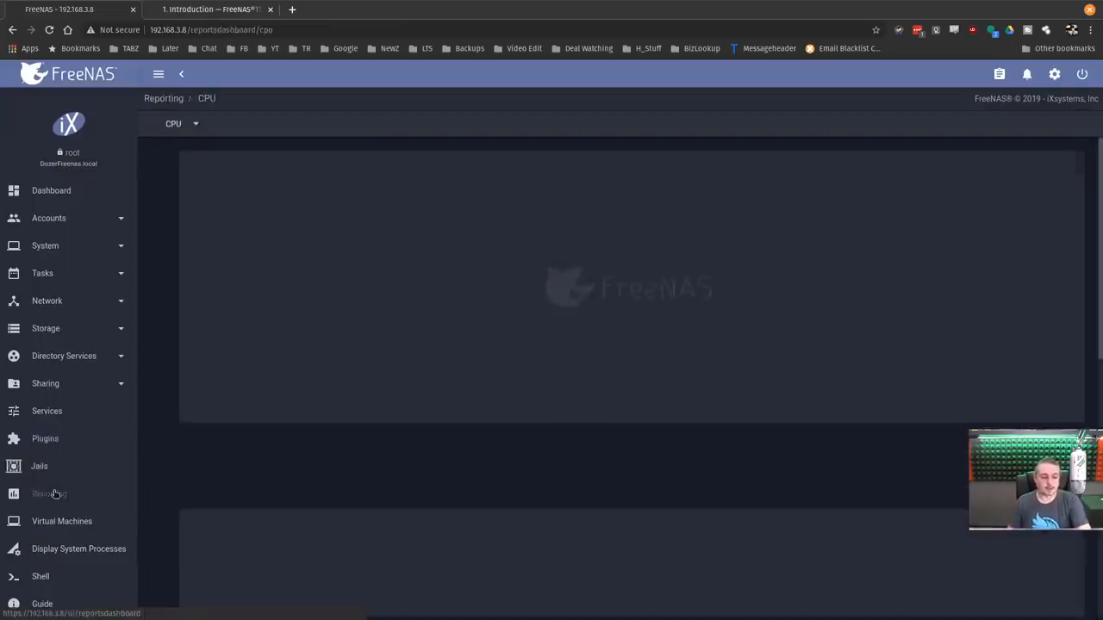
left_click(49, 494)
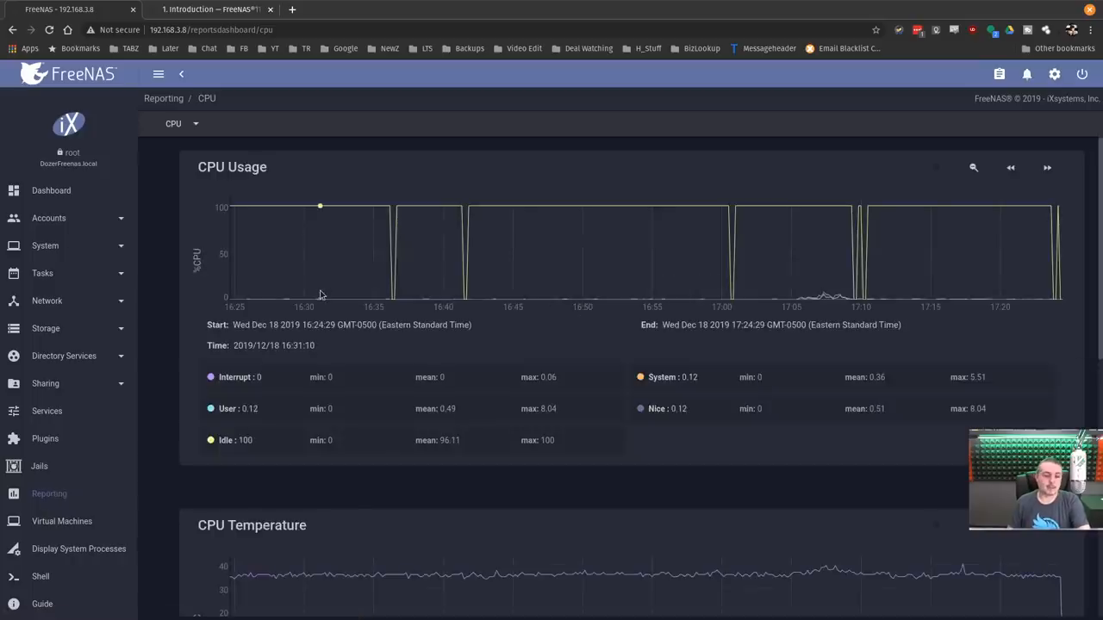
scroll("down", 3)
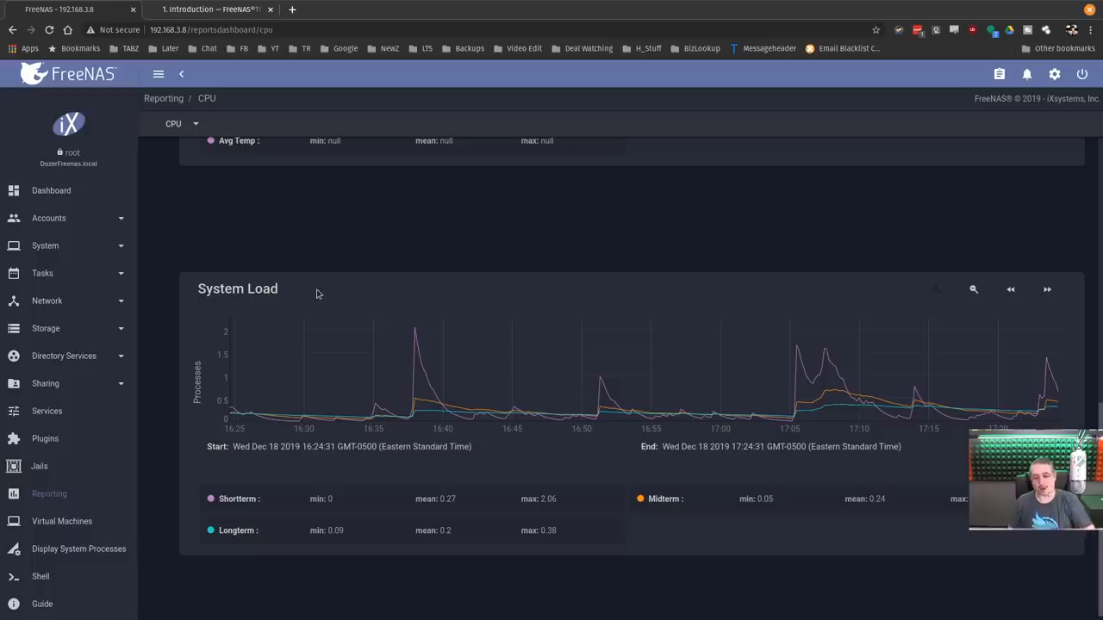
scroll("up", 3)
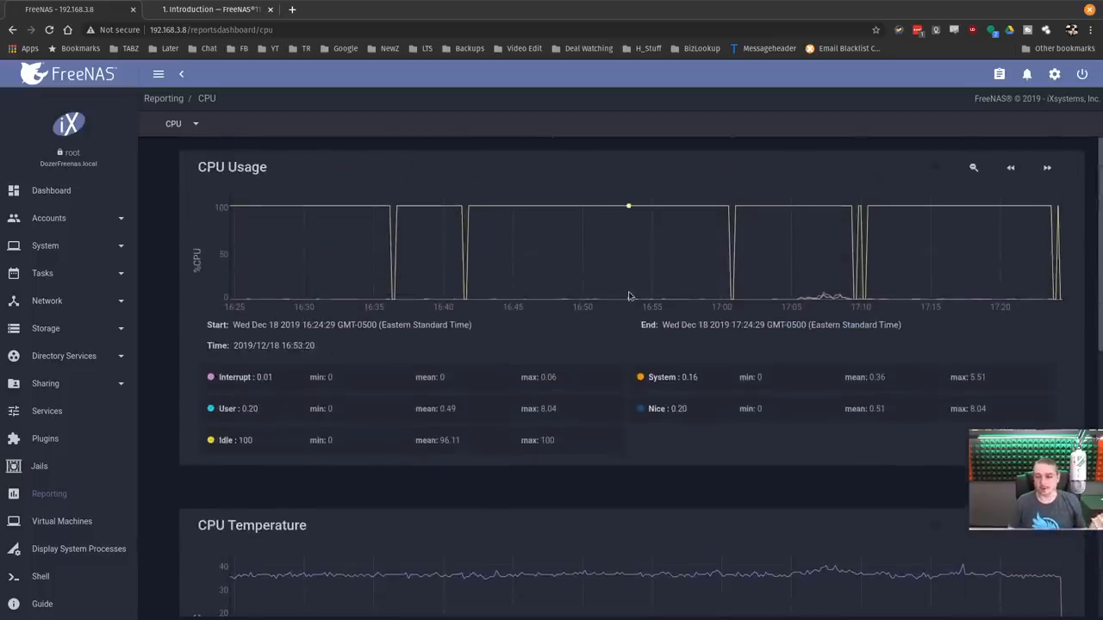
- Switch the report category to Network and review the interface traffic graphs
left_click(181, 124)
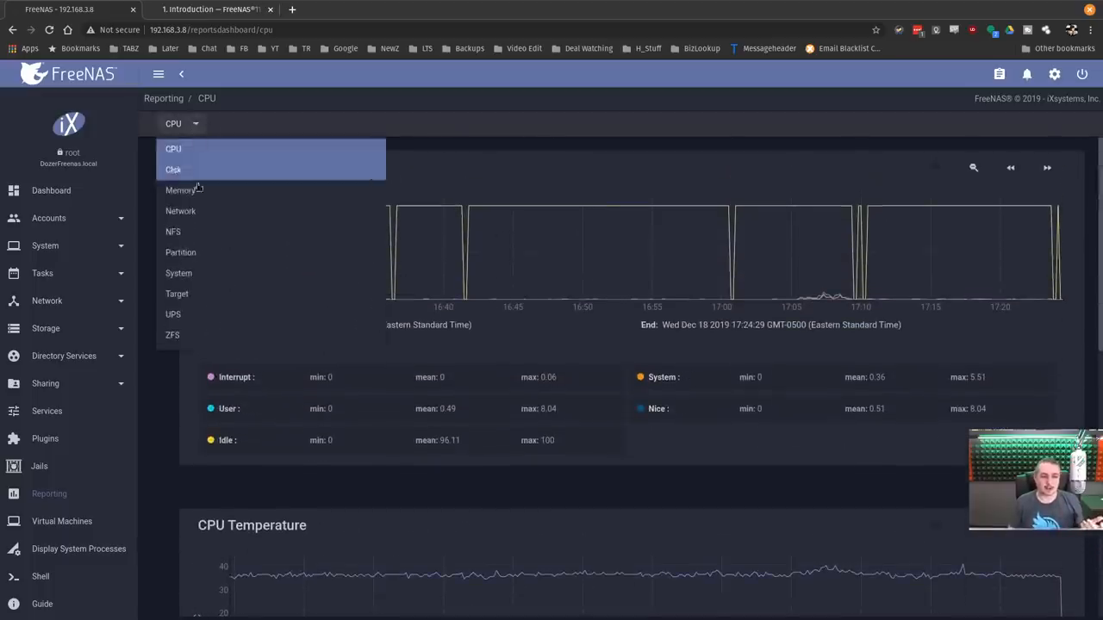
left_click(173, 169)
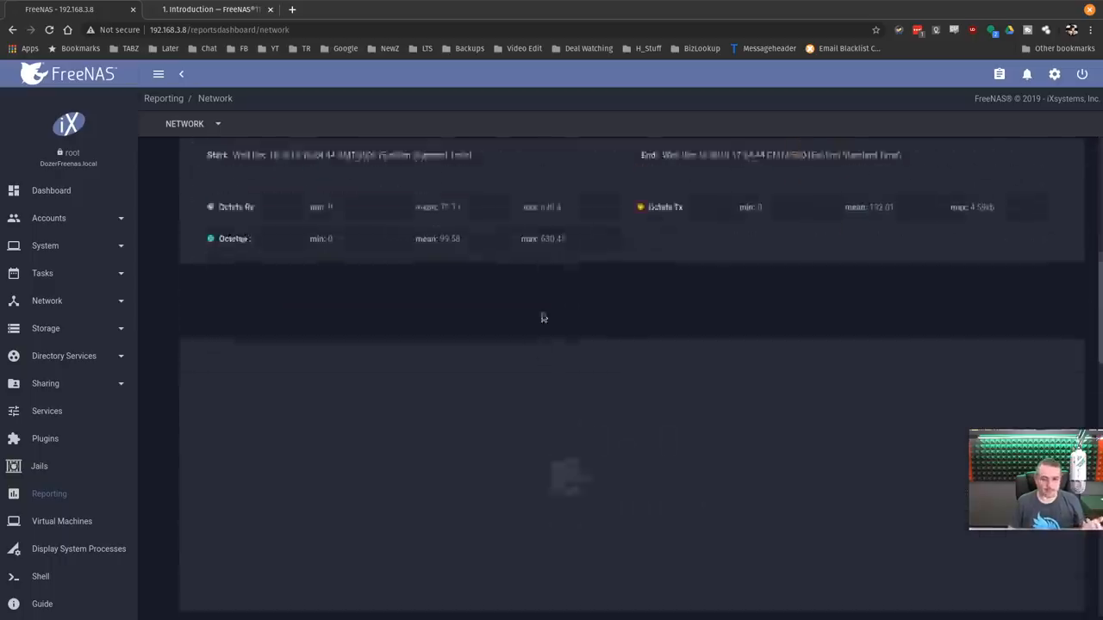
scroll("down", 3)
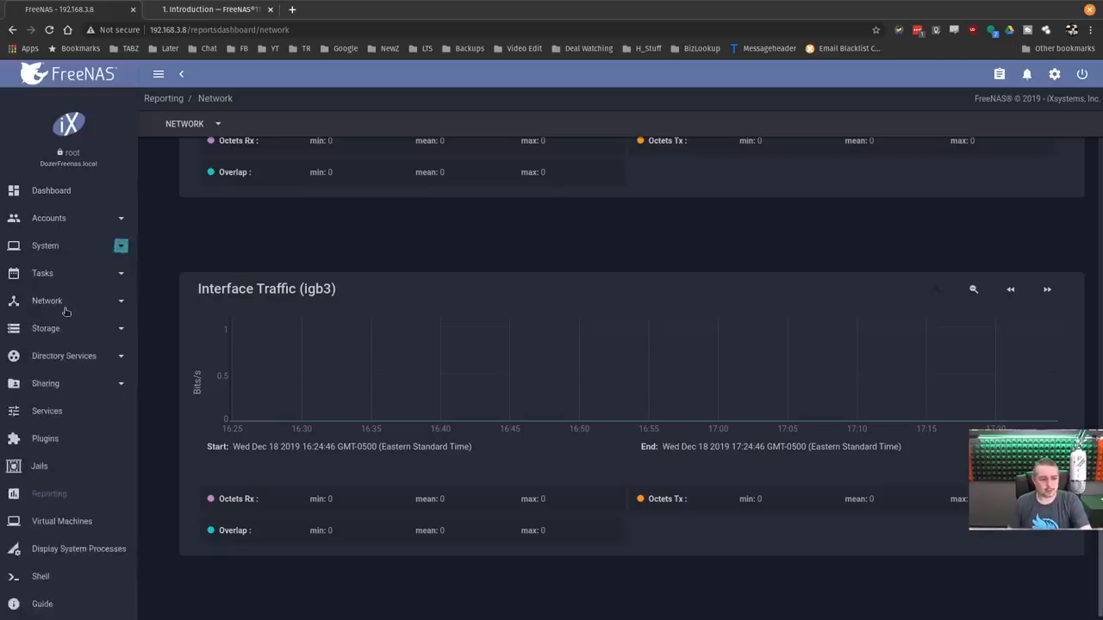
- Open Network > Interfaces and start adding a new interface
left_click(46, 300)
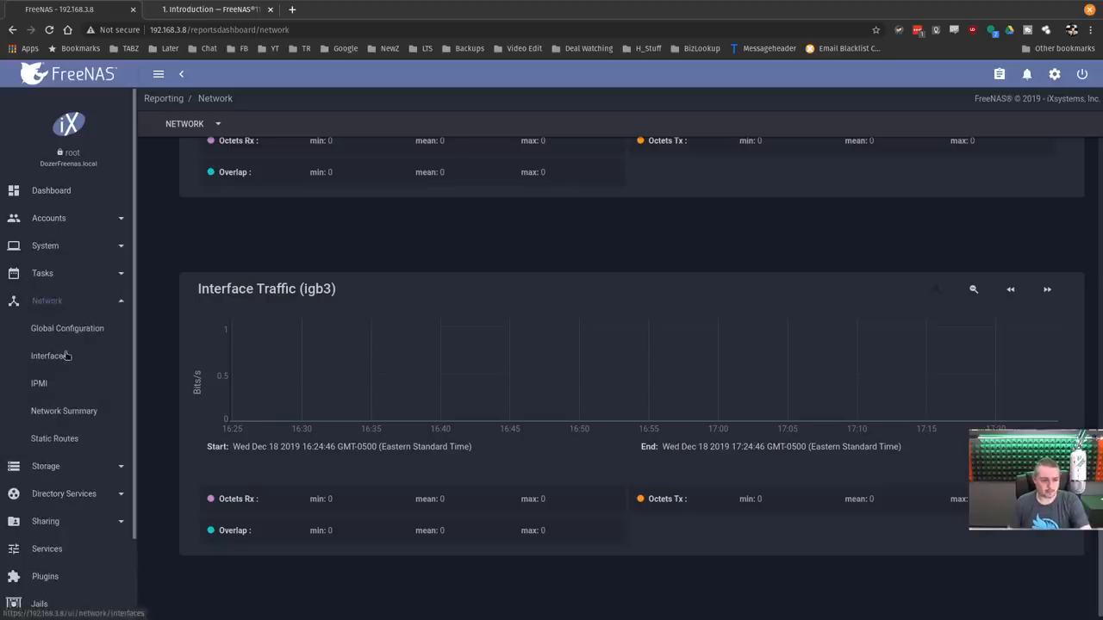
left_click(50, 356)
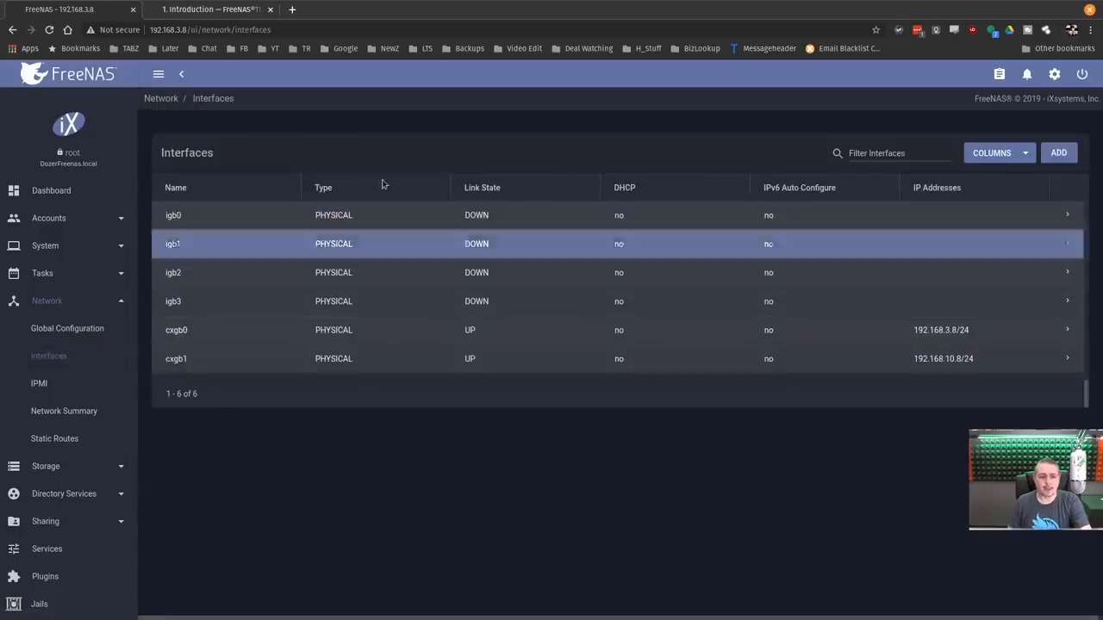
mouse_move(362, 359)
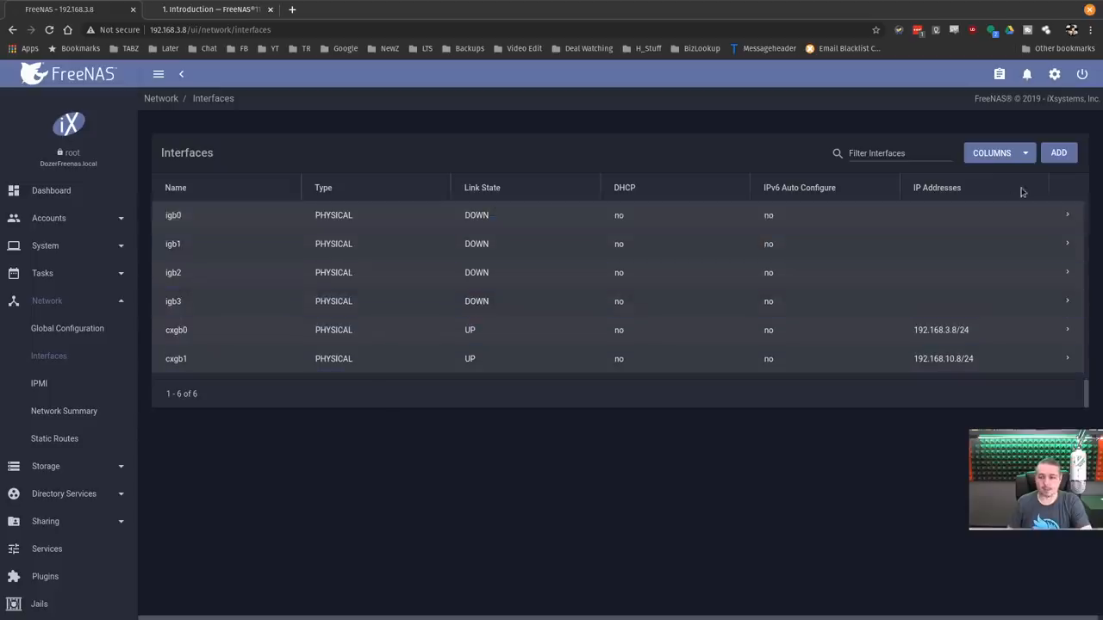
left_click(1058, 153)
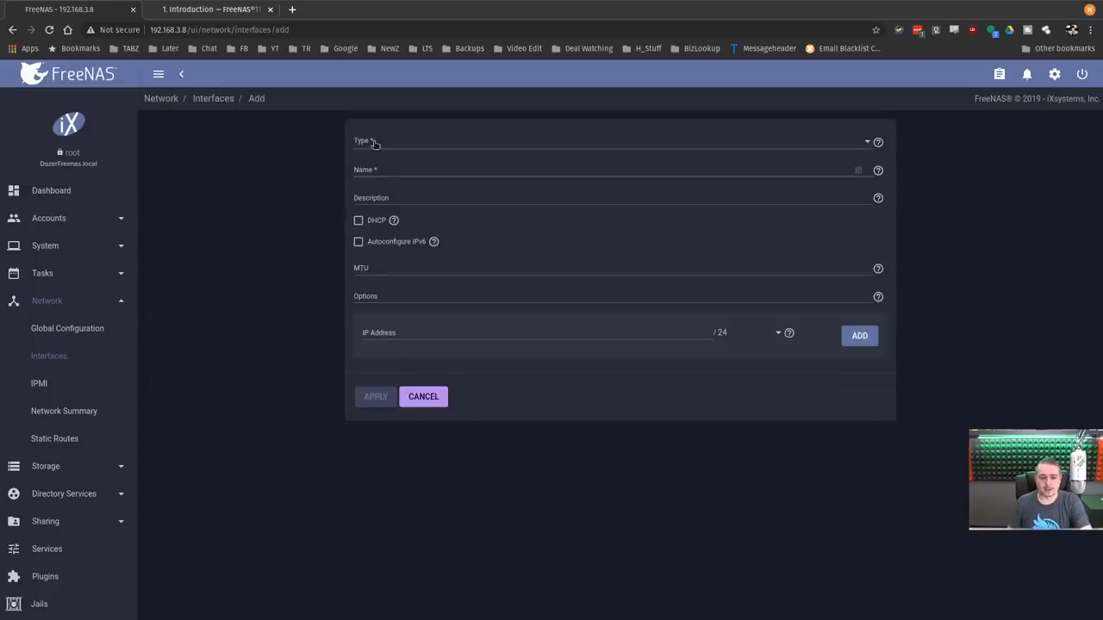
- Set the new interface to a VLAN on parent igb2, then discard it with Cancel
left_click(612, 141)
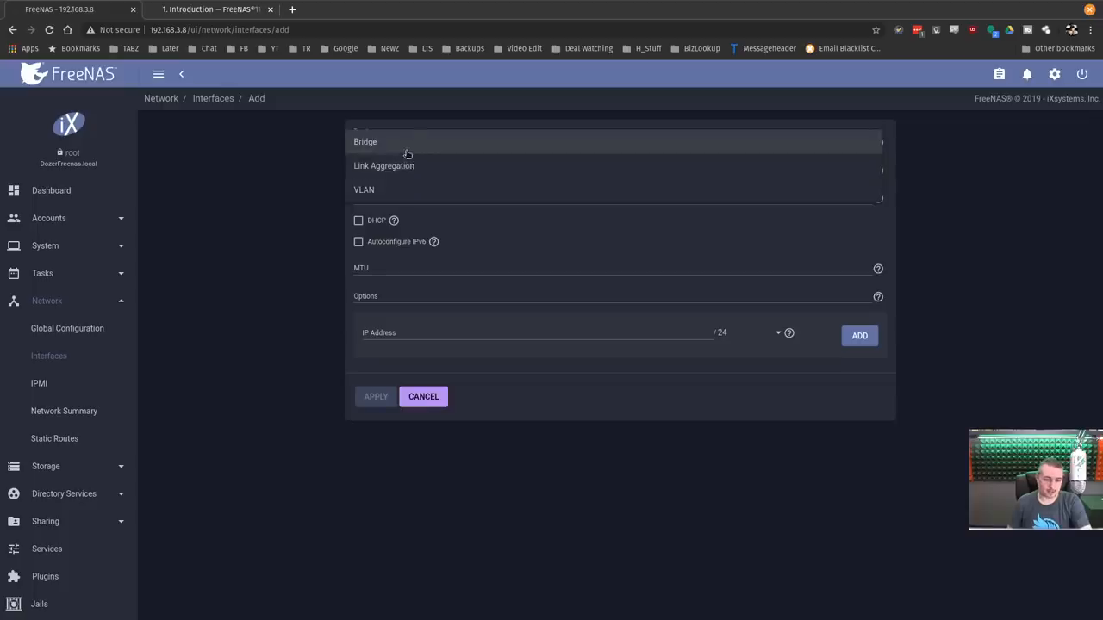
left_click(364, 190)
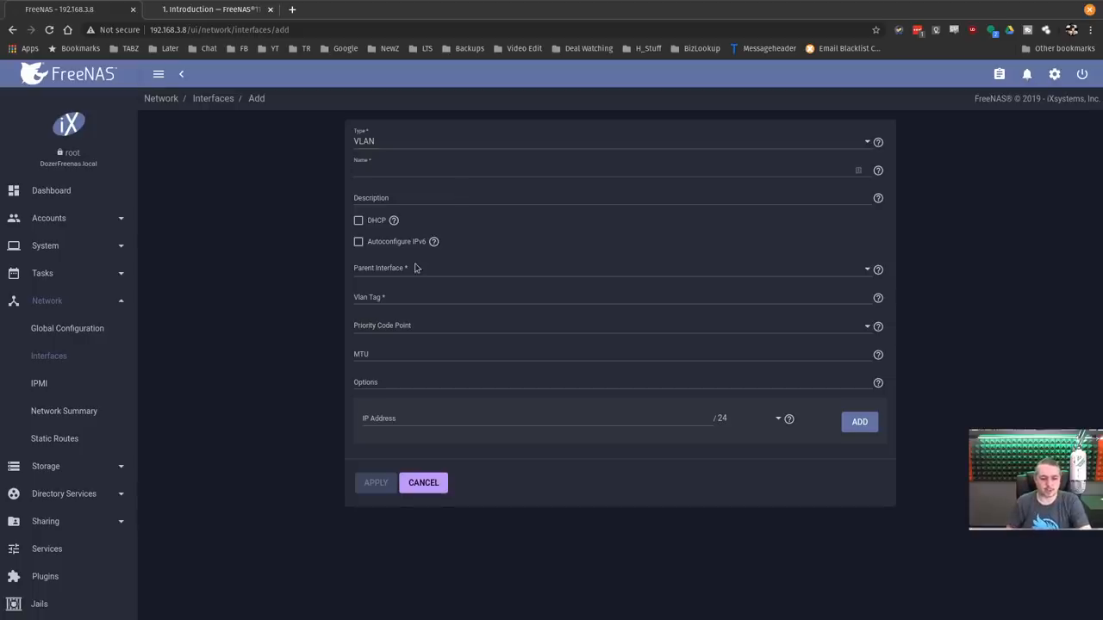
left_click(615, 268)
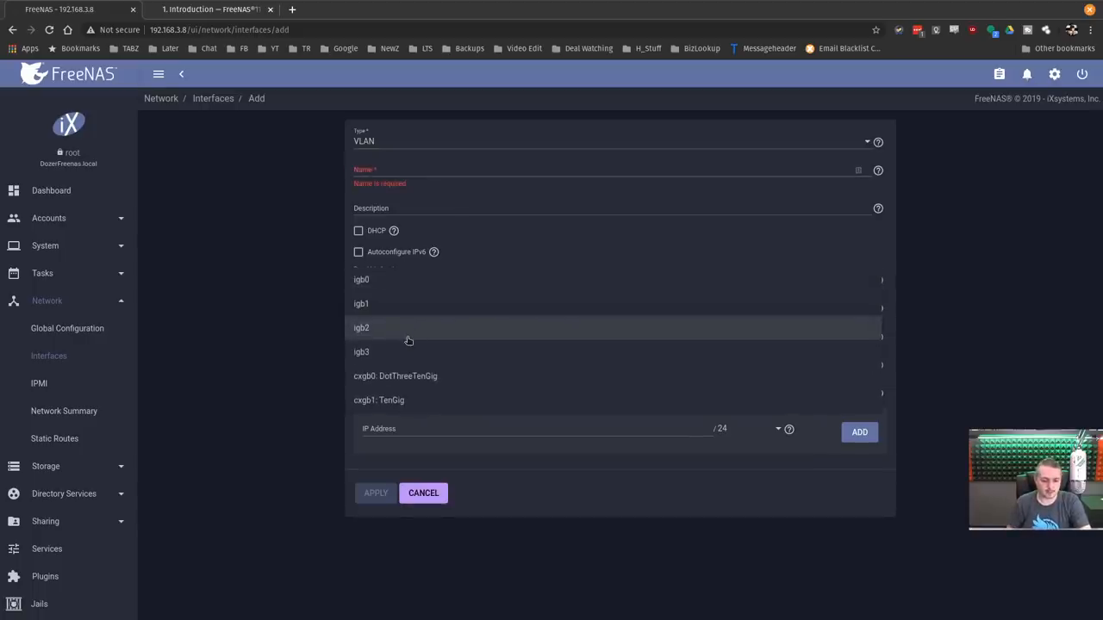
left_click(361, 328)
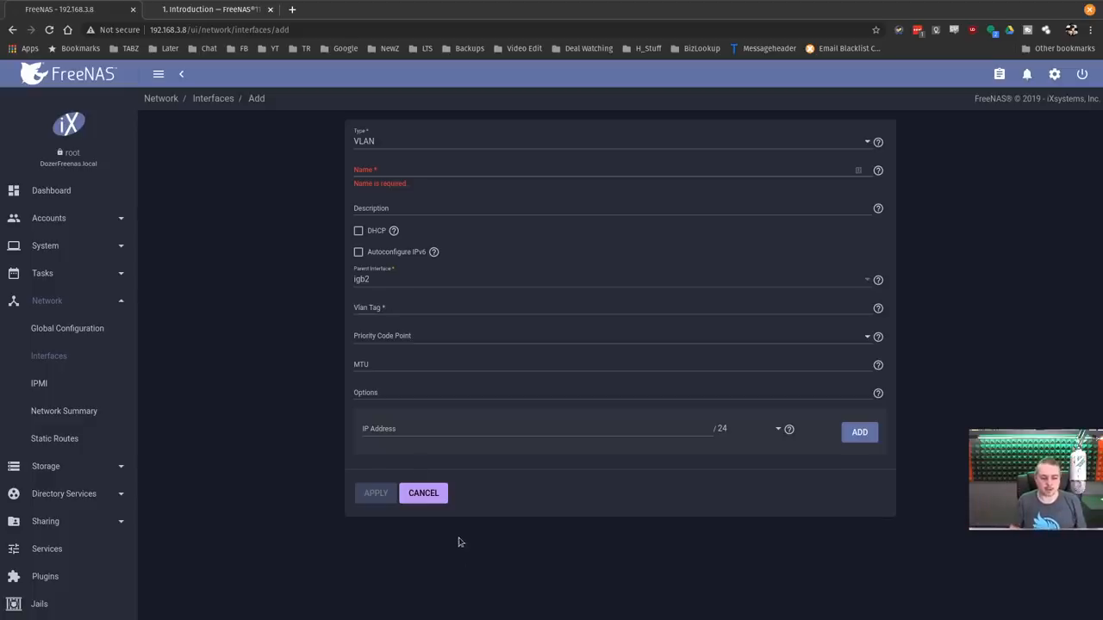
left_click(422, 493)
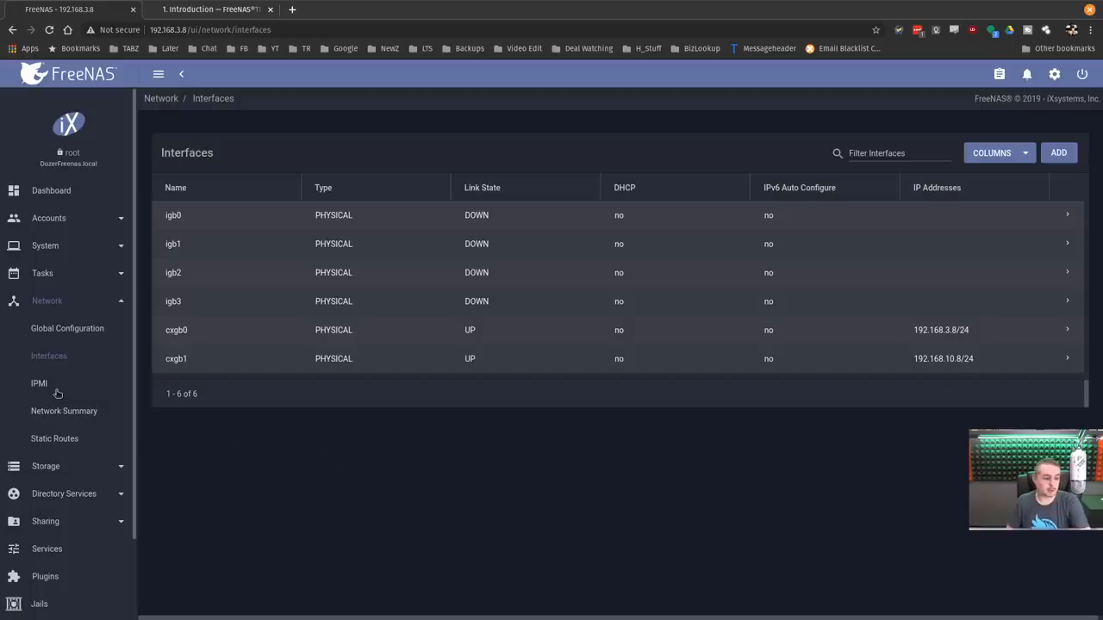
mouse_move(54, 455)
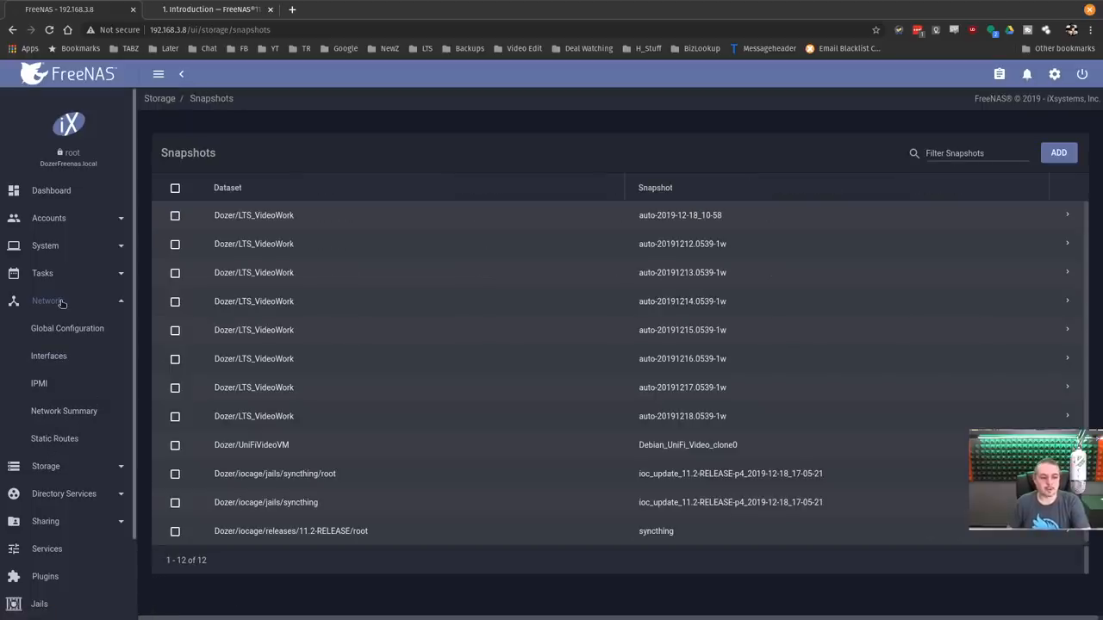
- Open the Jails list and expand the syncthing jail's details
left_click(47, 300)
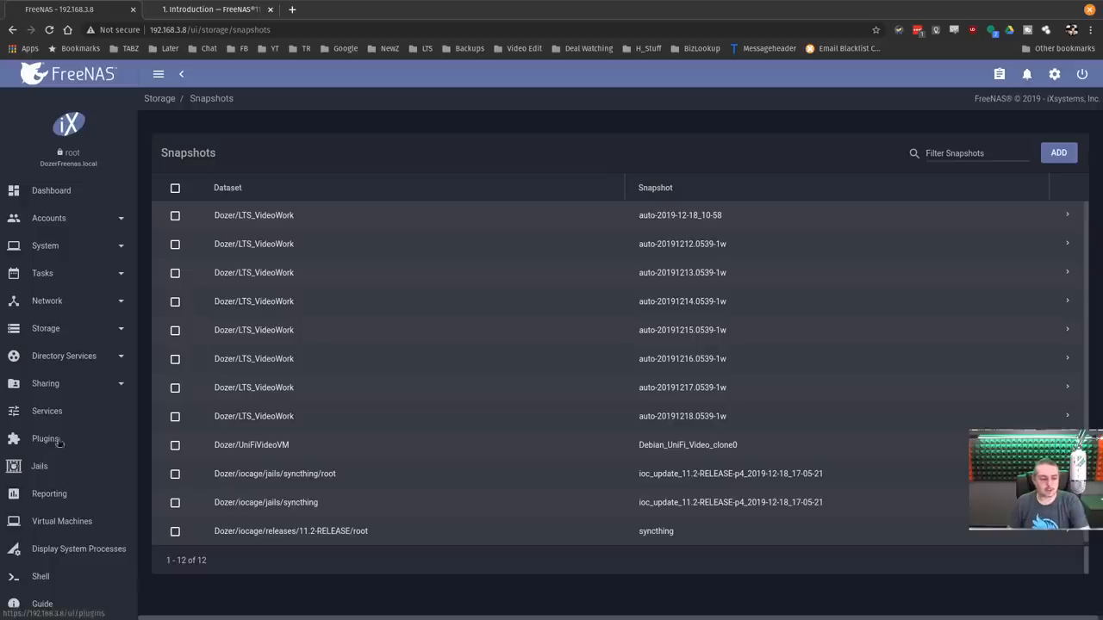
left_click(40, 466)
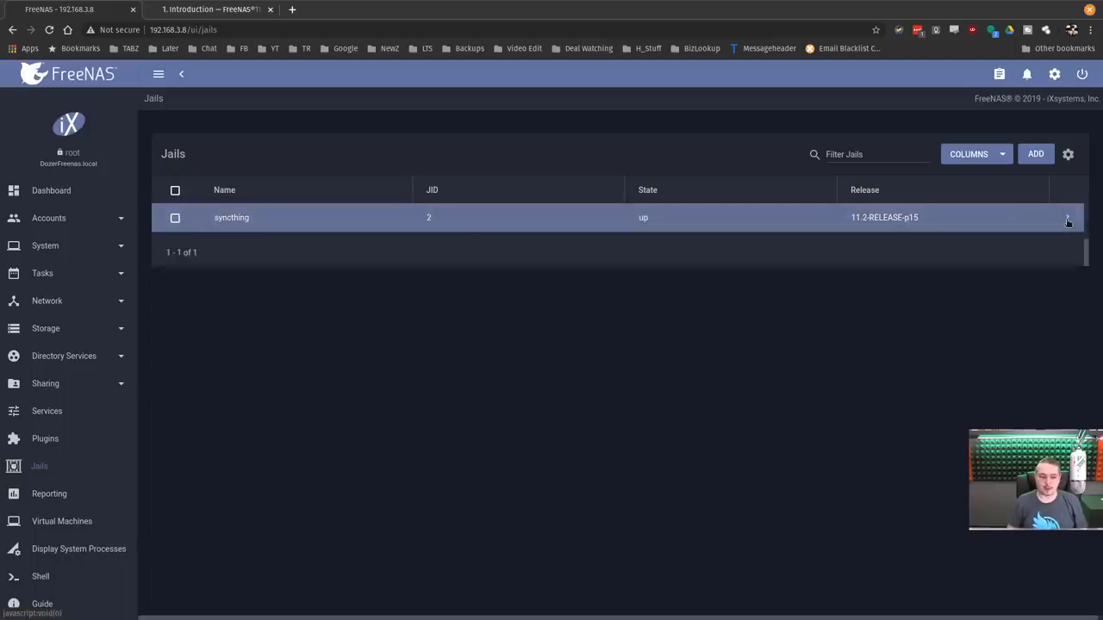
left_click(1068, 217)
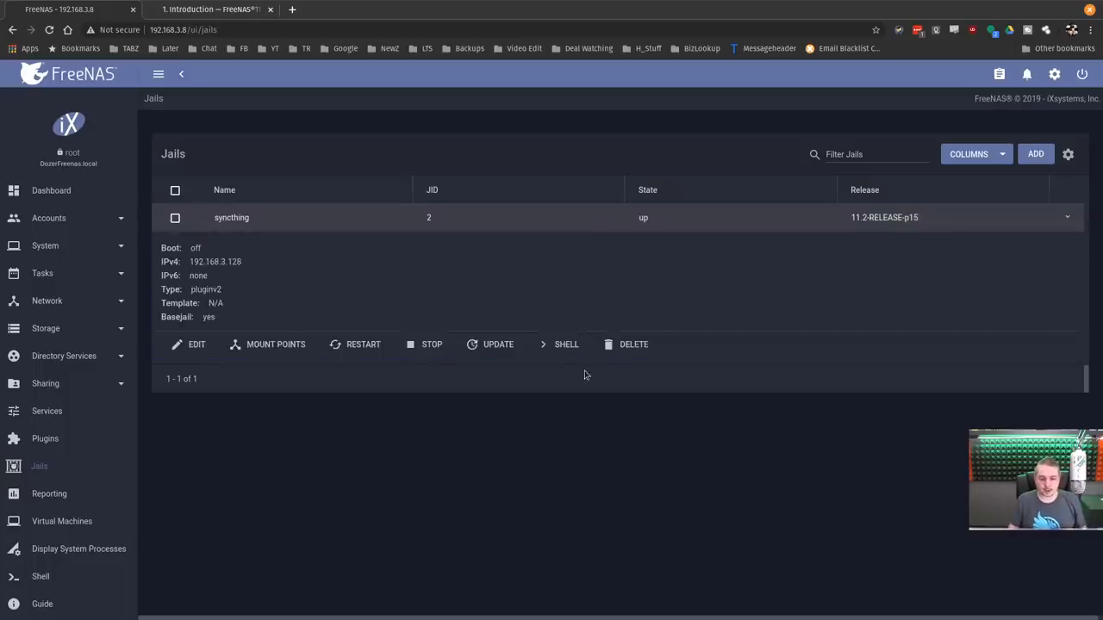
- View the syncthing jail's mount points, then go to Storage > Pools
left_click(567, 343)
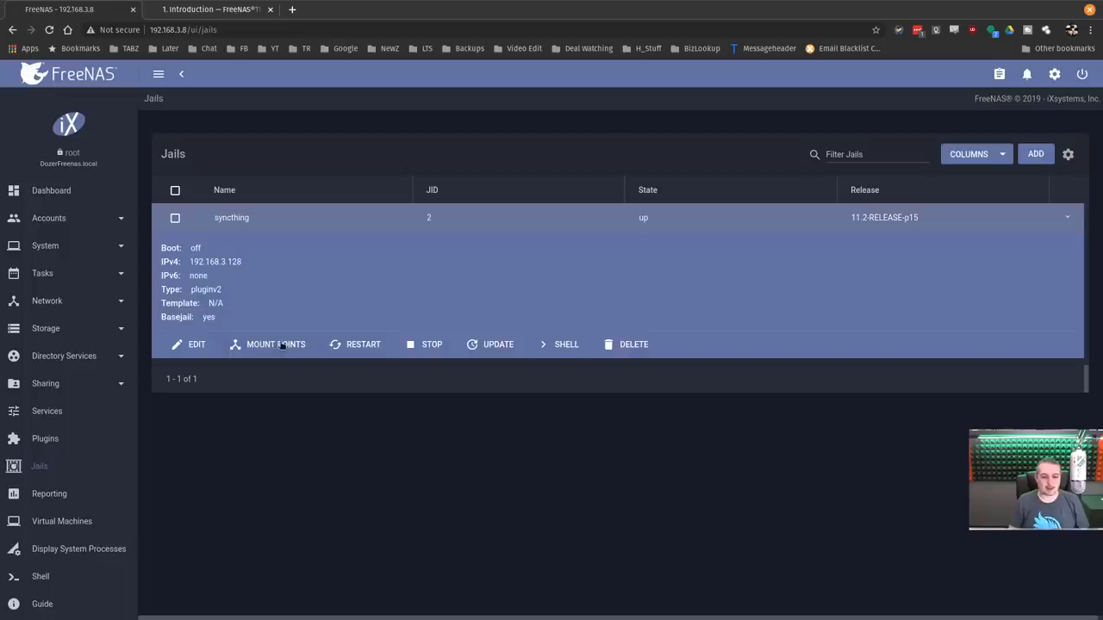
left_click(275, 343)
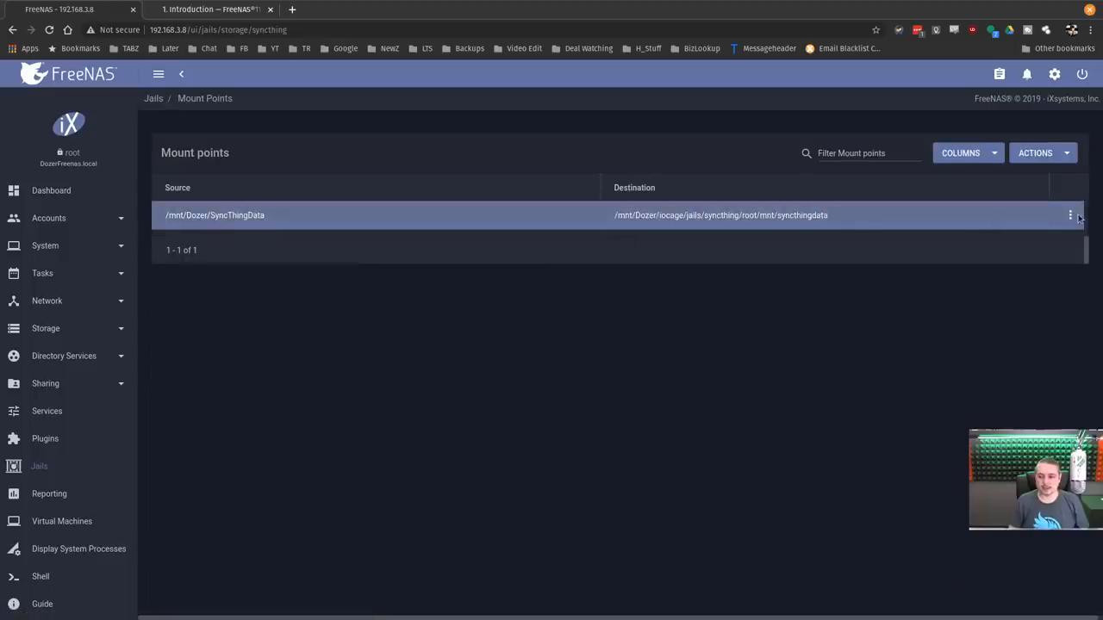
left_click(1070, 215)
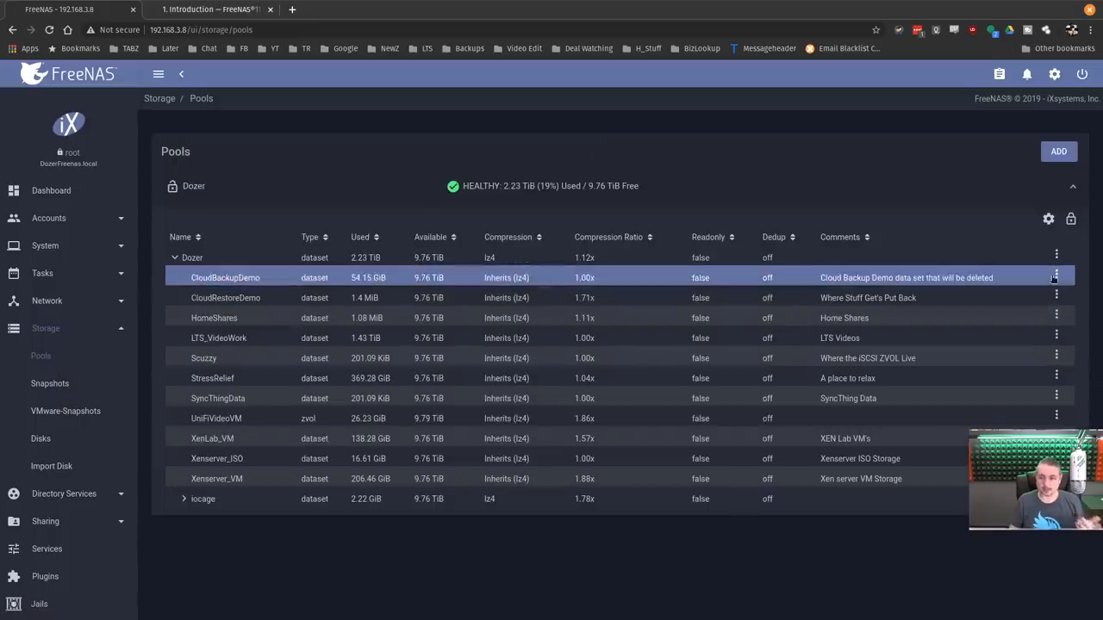
- Peek at CloudBackupDemo's actions, then choose Edit ACL for the XenLab_VM dataset
left_click(1056, 278)
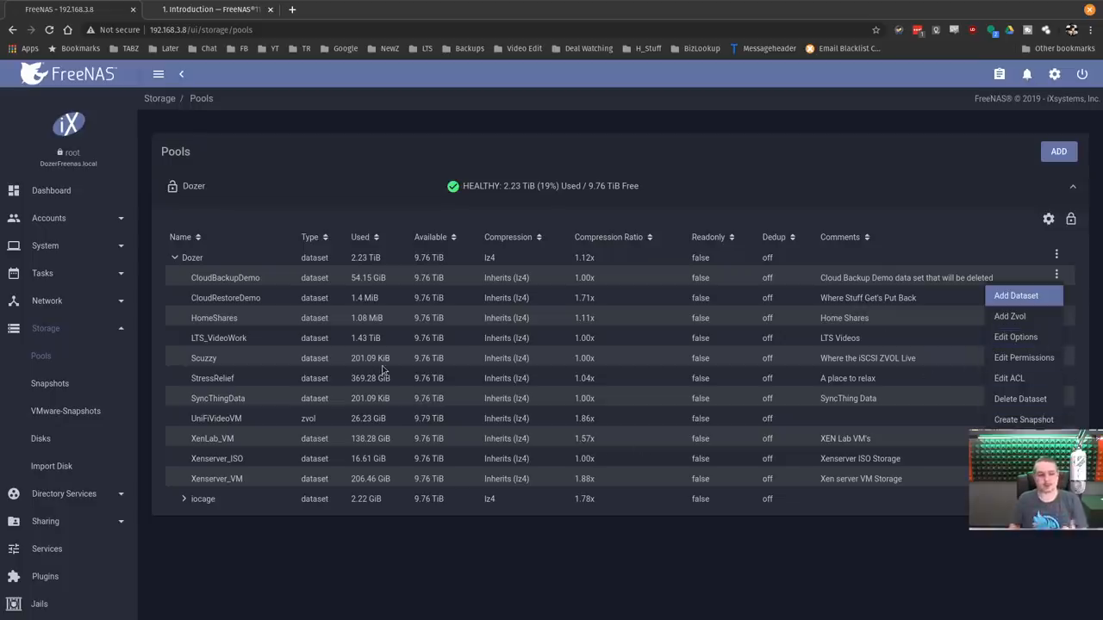
left_click(48, 218)
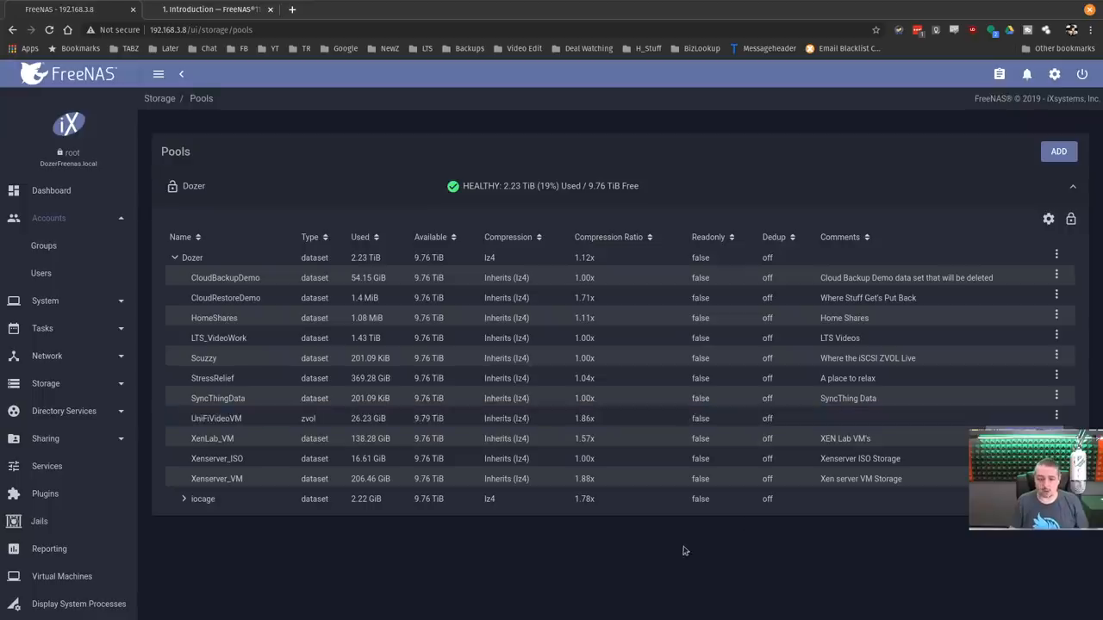
left_click(212, 438)
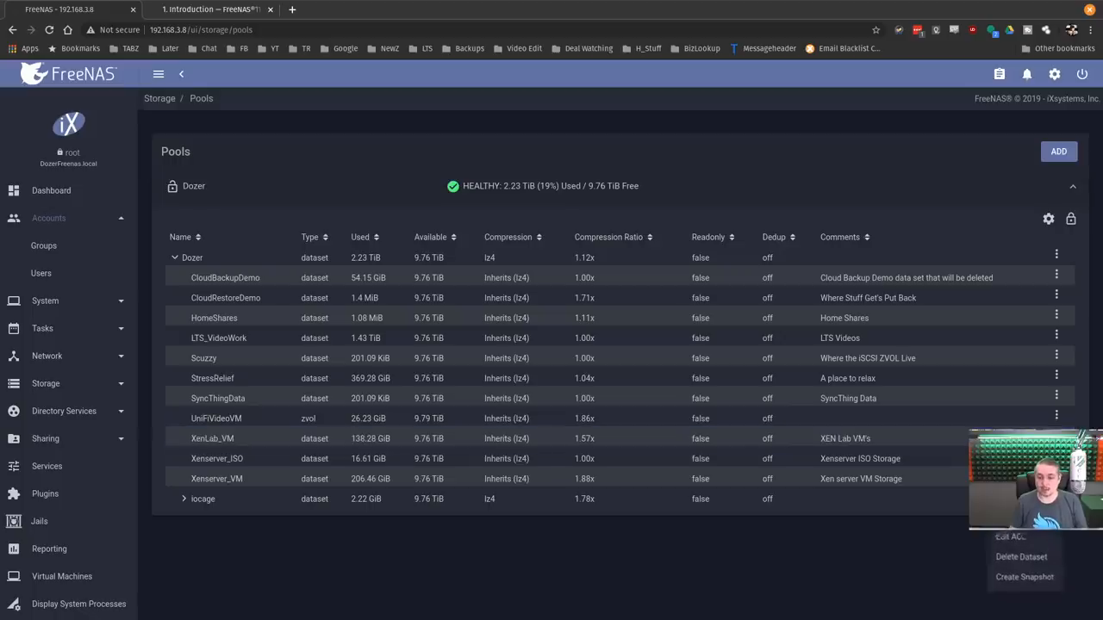
left_click(1010, 536)
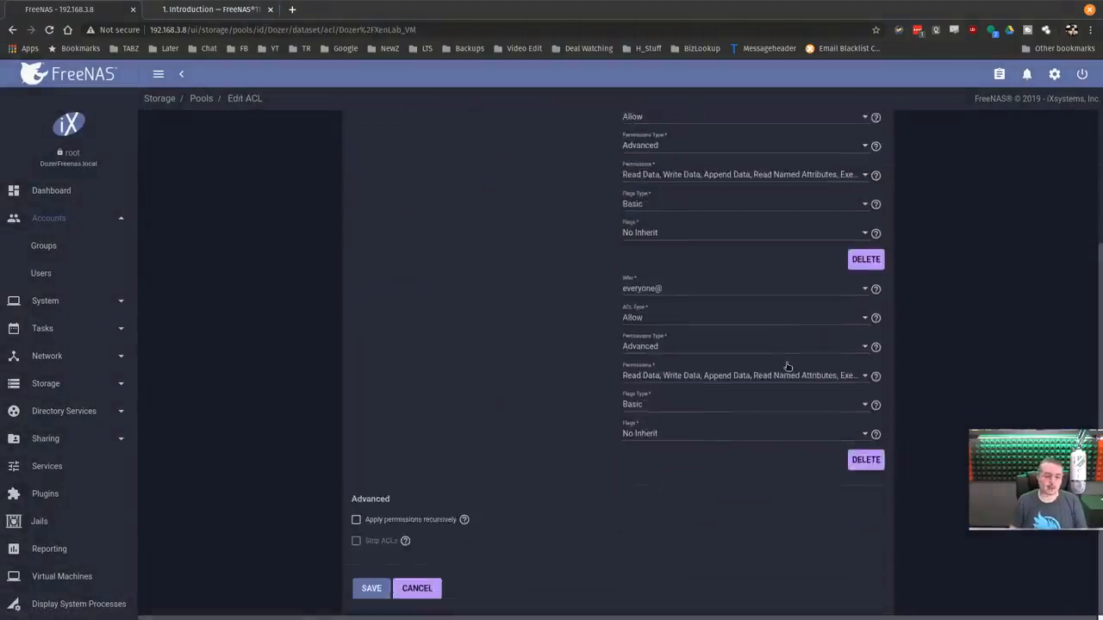
- Scroll through the XenLab_VM Edit ACL form and leave it with Cancel
scroll("up", 3)
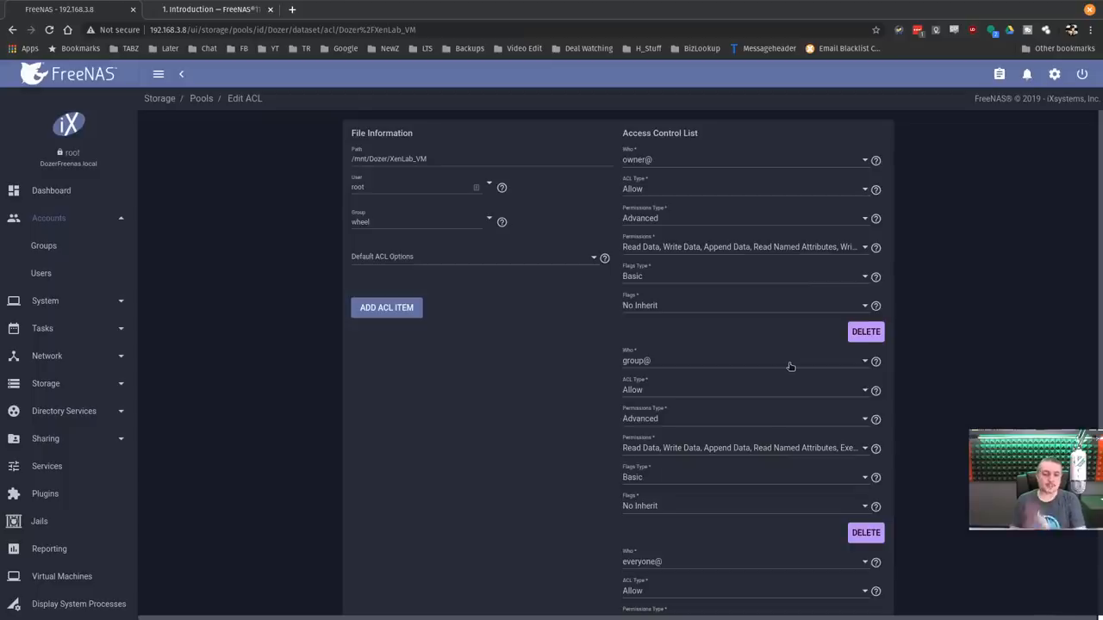
scroll("down", 3)
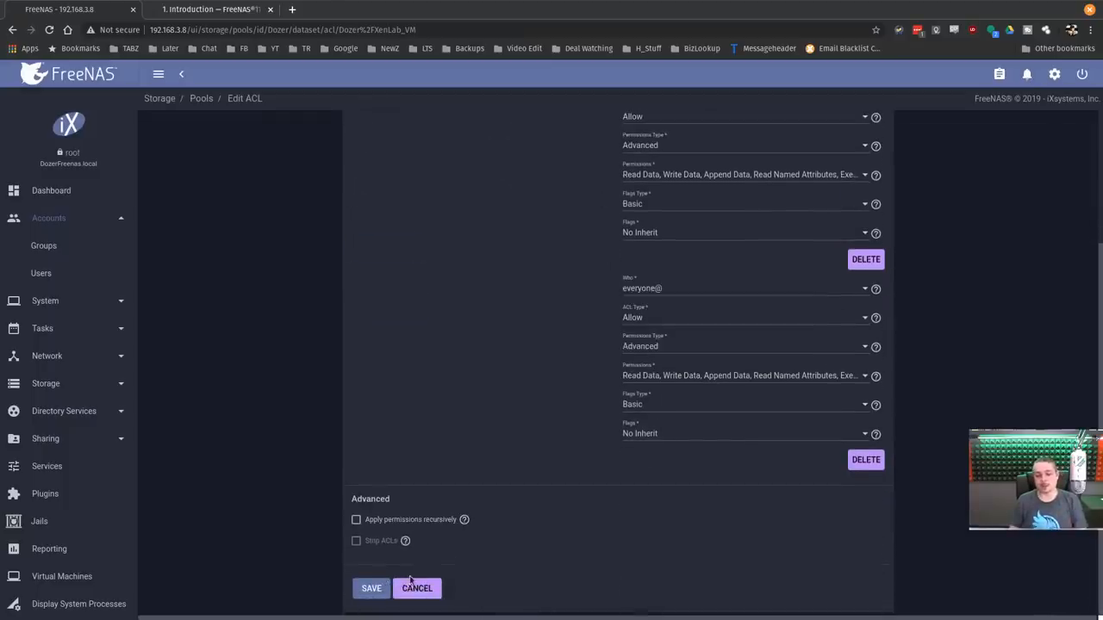
left_click(416, 589)
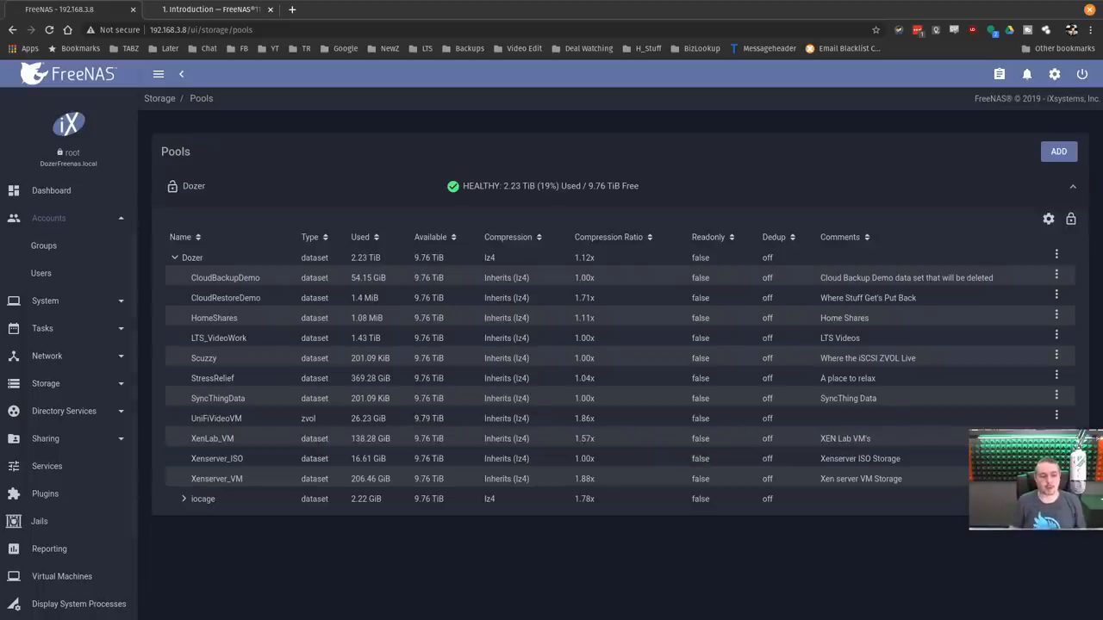
- Open the Dashboard and scroll through the system, CPU, memory, pool and interface widgets
left_click(51, 191)
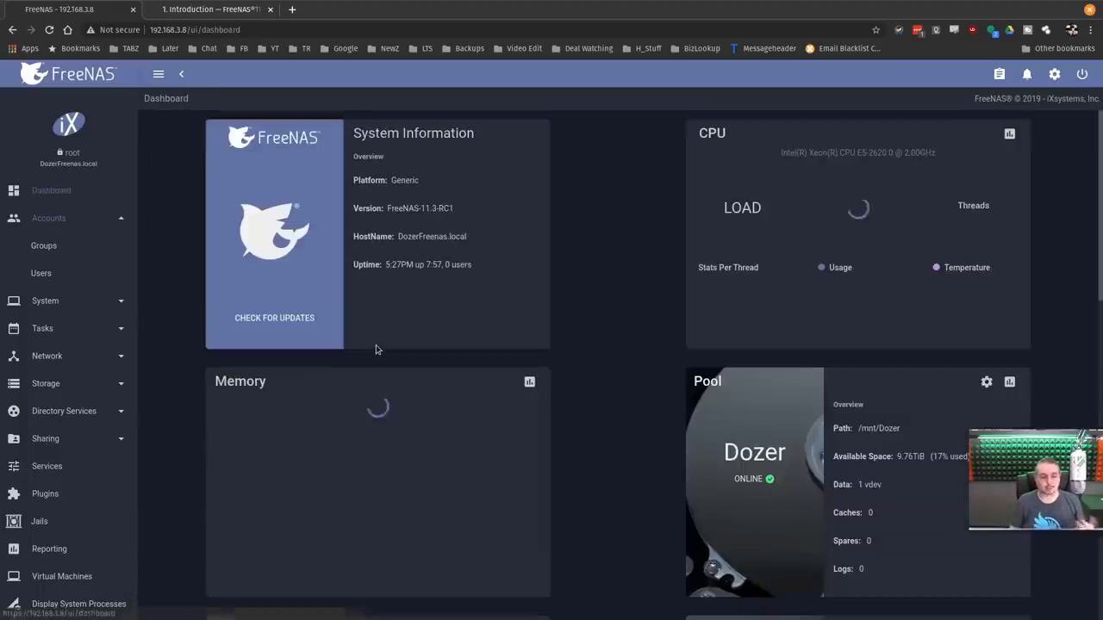
scroll("down", 3)
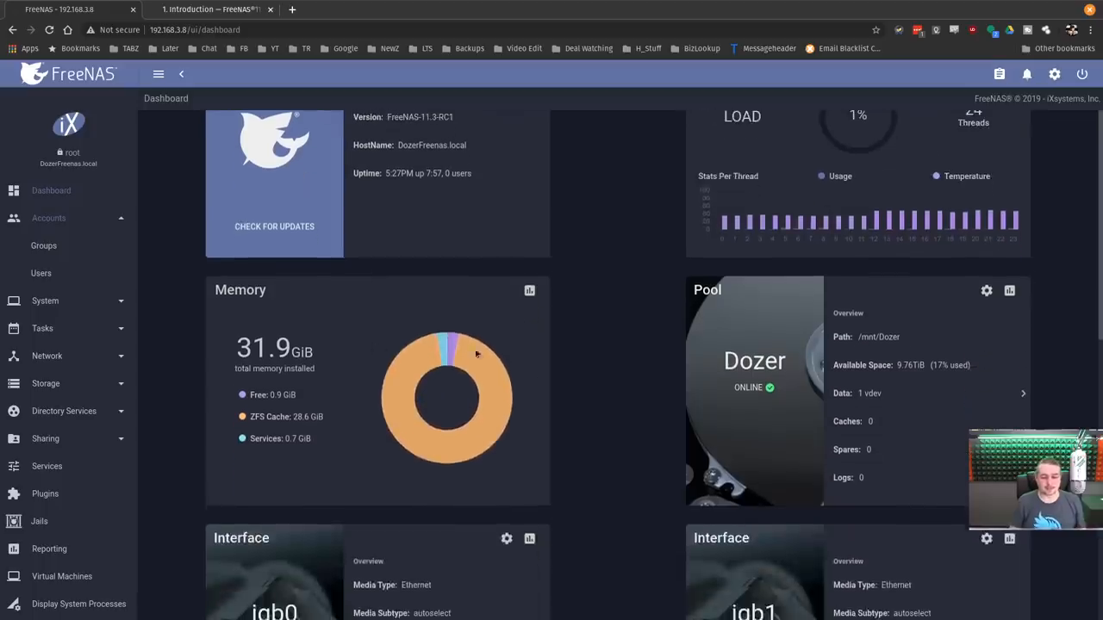
scroll("down", 3)
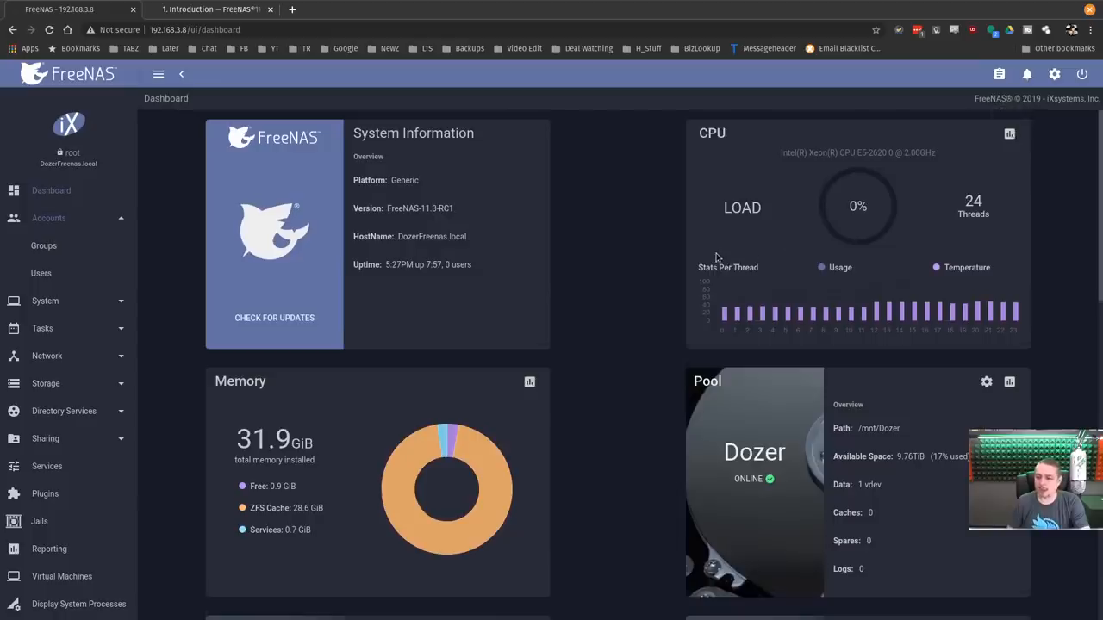
scroll("down", 3)
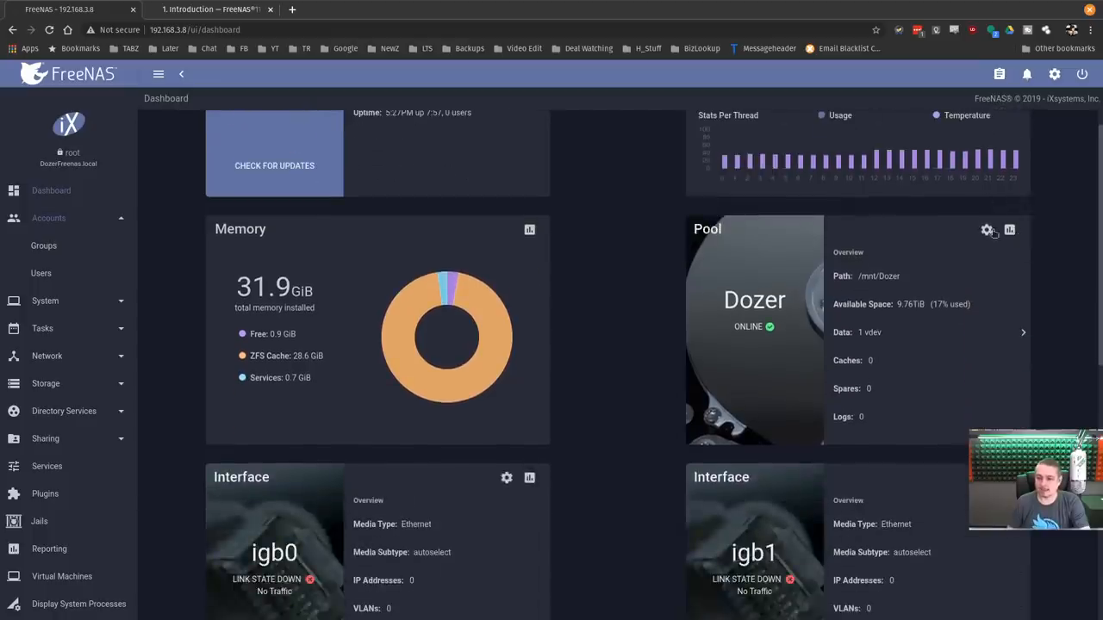
left_click(987, 230)
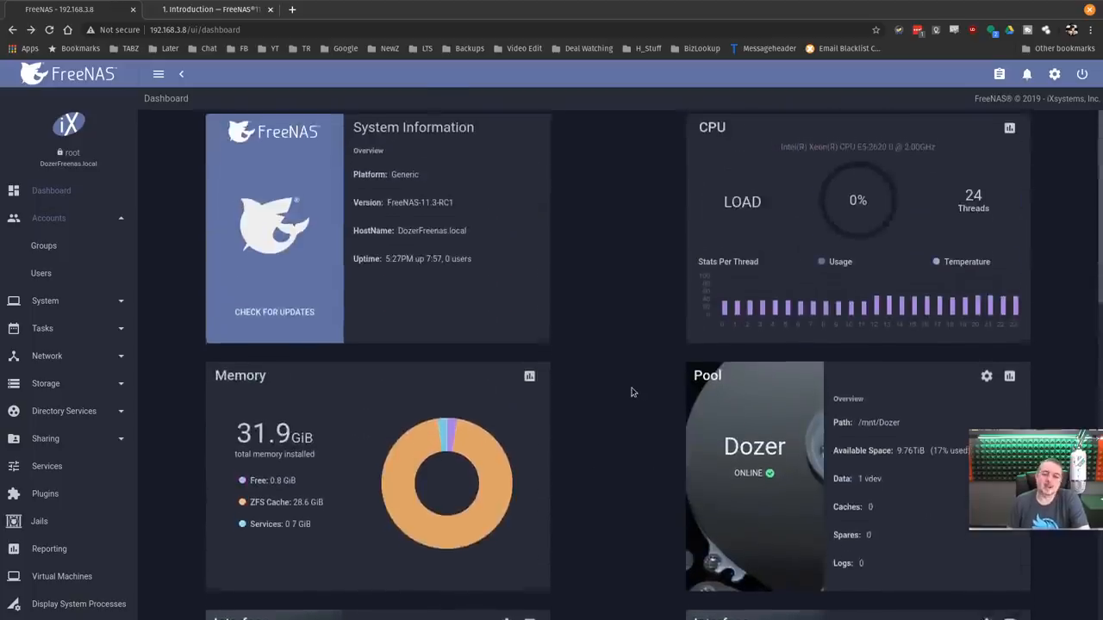
scroll("down", 3)
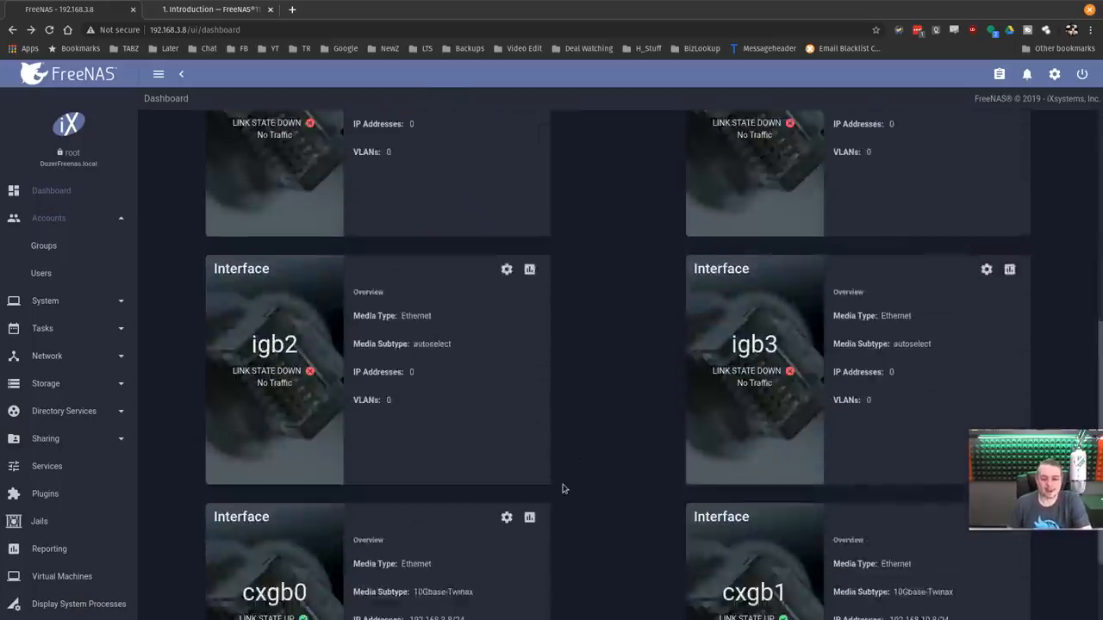
scroll("up", 3)
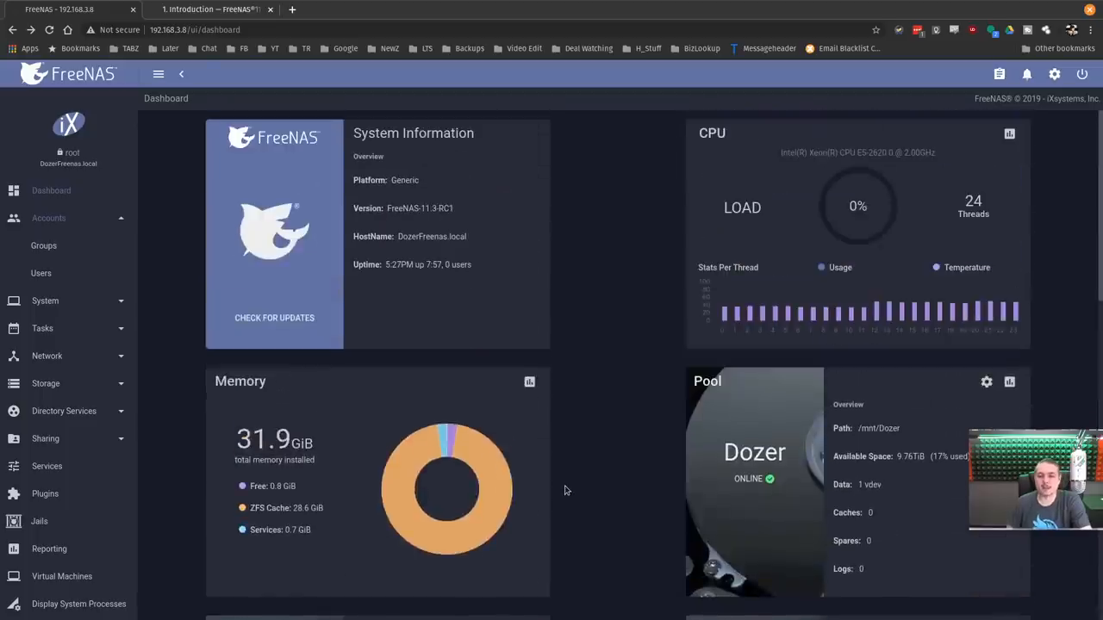
mouse_move(543, 225)
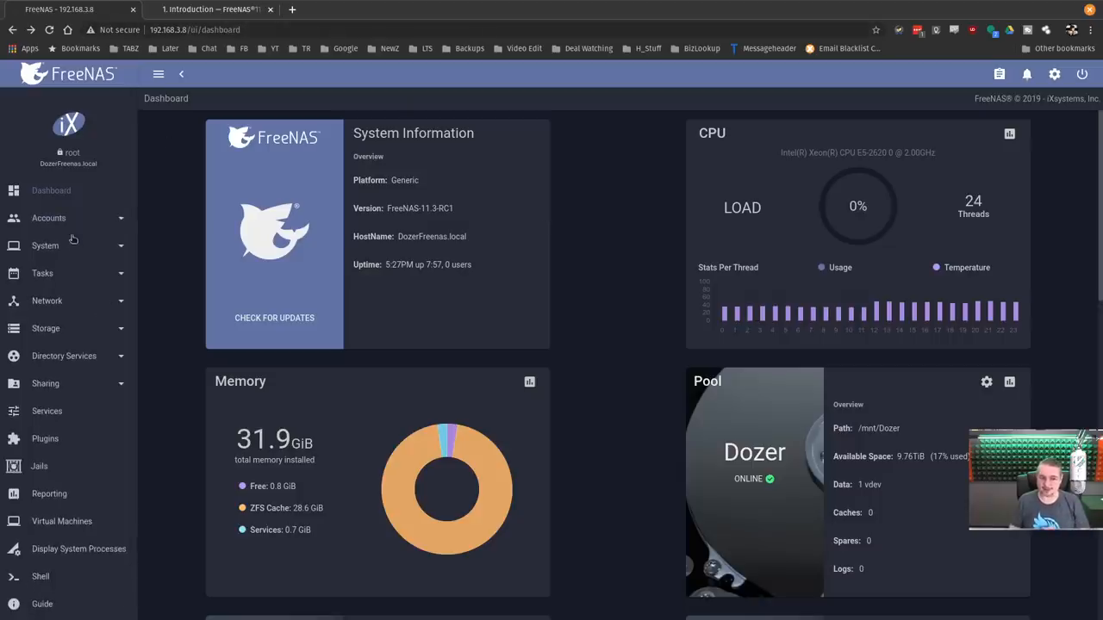
left_click(44, 245)
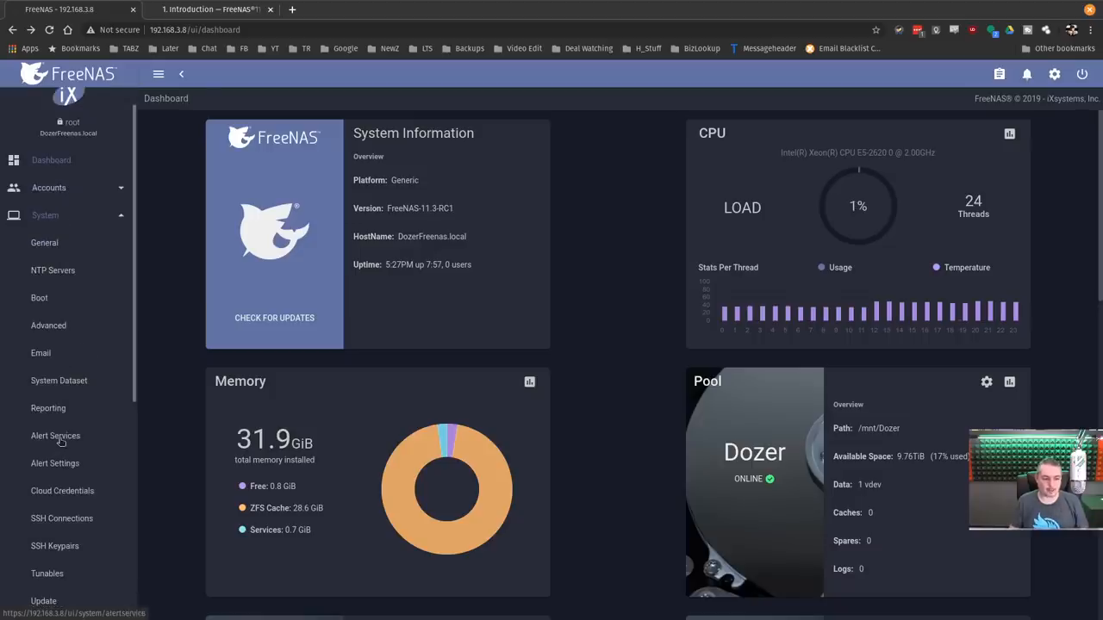
left_click(54, 463)
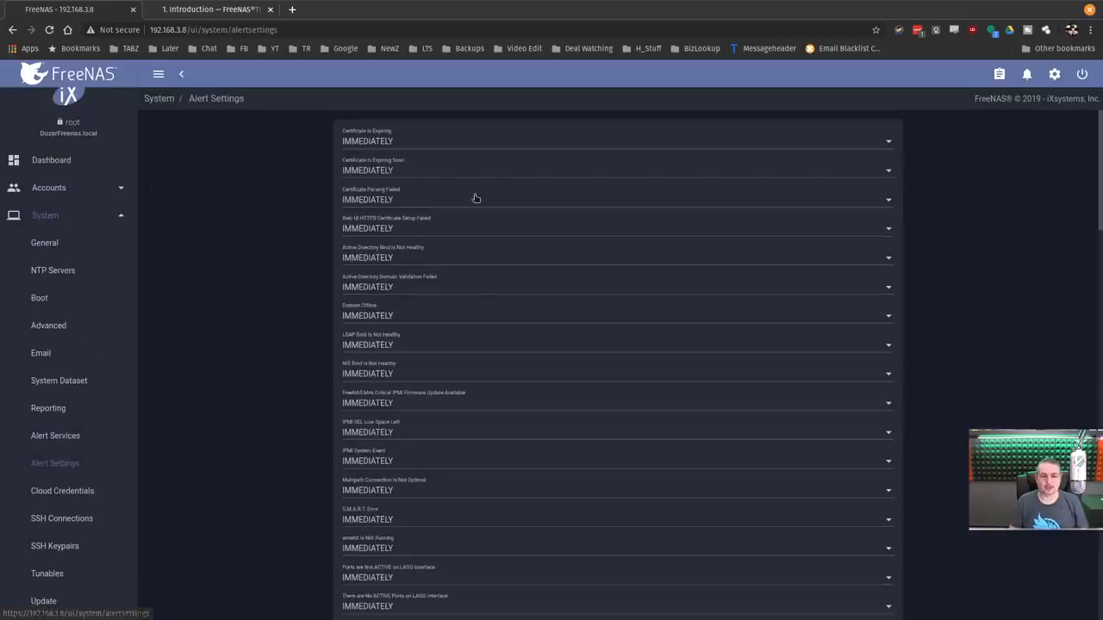
scroll("down", 3)
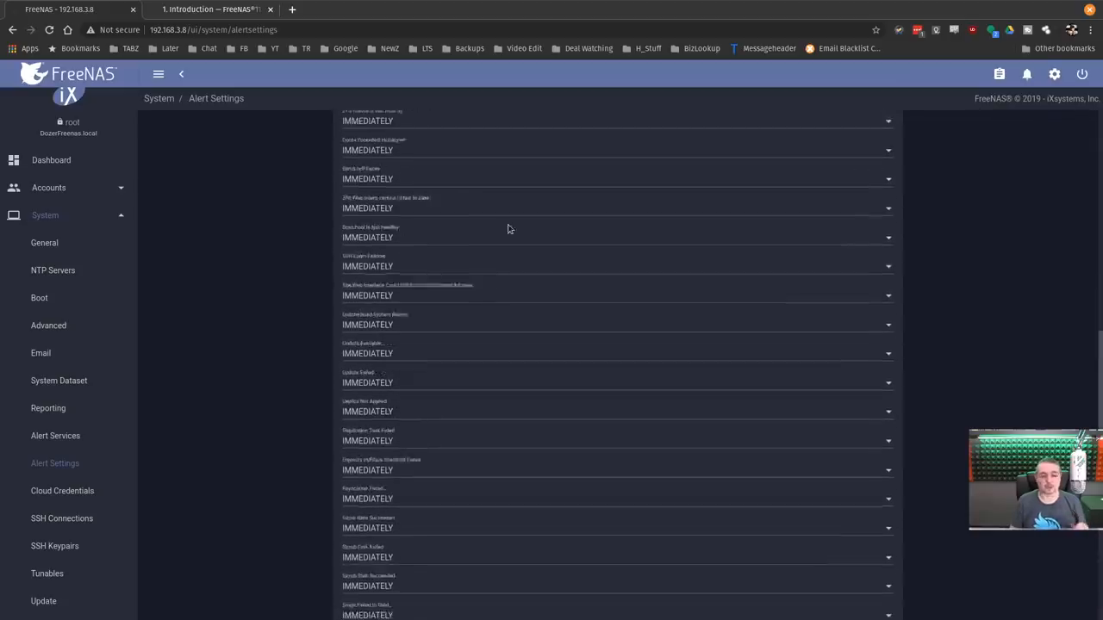
scroll("down", 3)
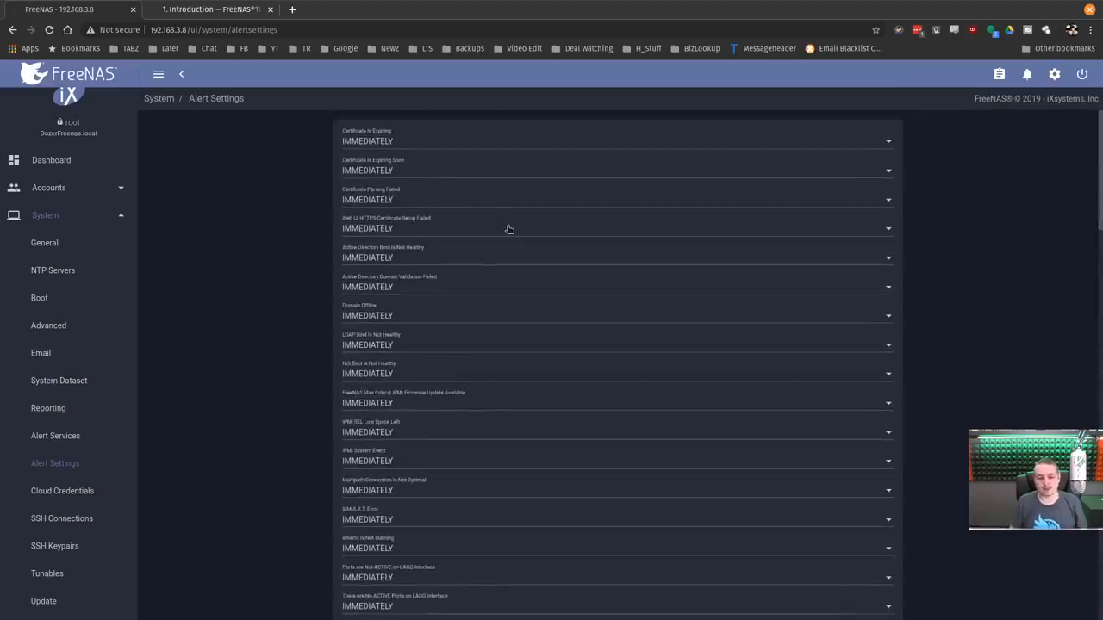
scroll("down", 3)
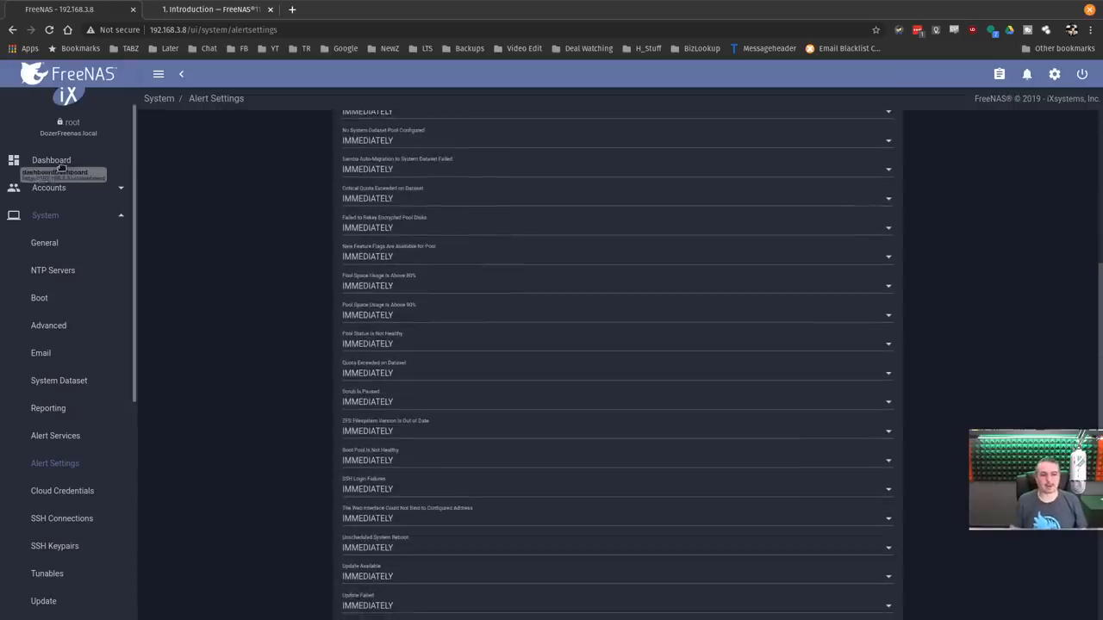
left_click(51, 160)
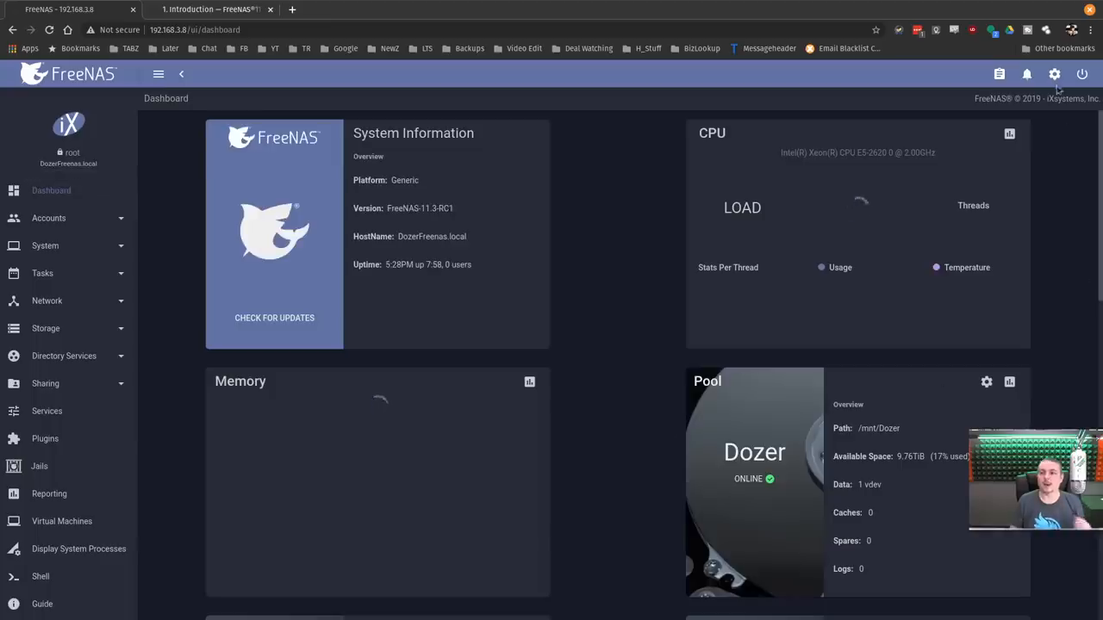
- Open the task manager and scroll through the completed plugin.available jobs
left_click(999, 74)
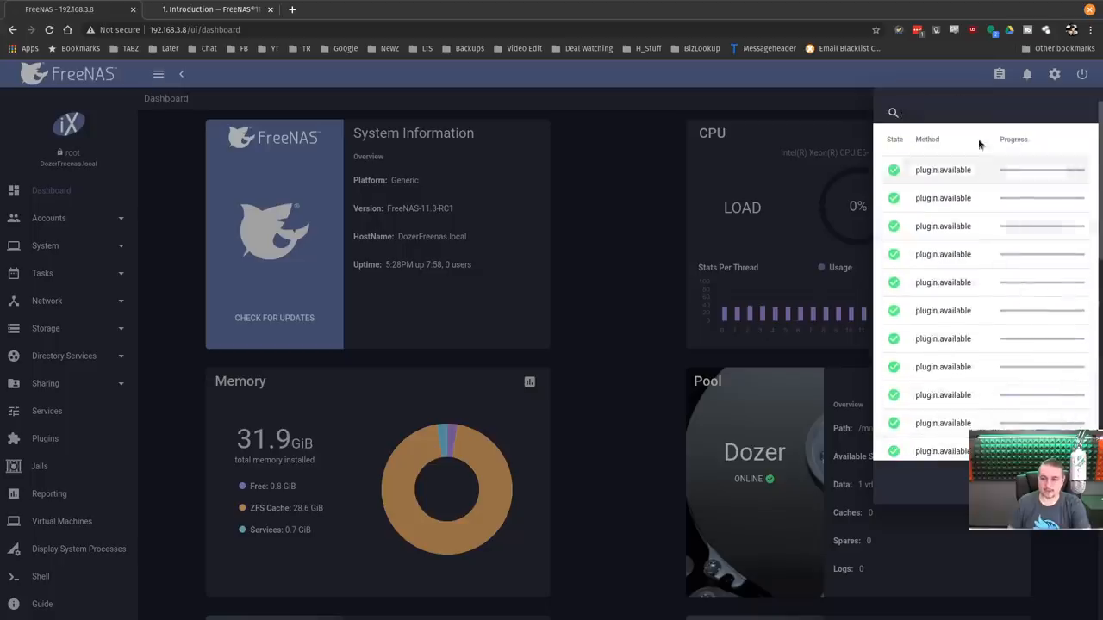
scroll("down", 3)
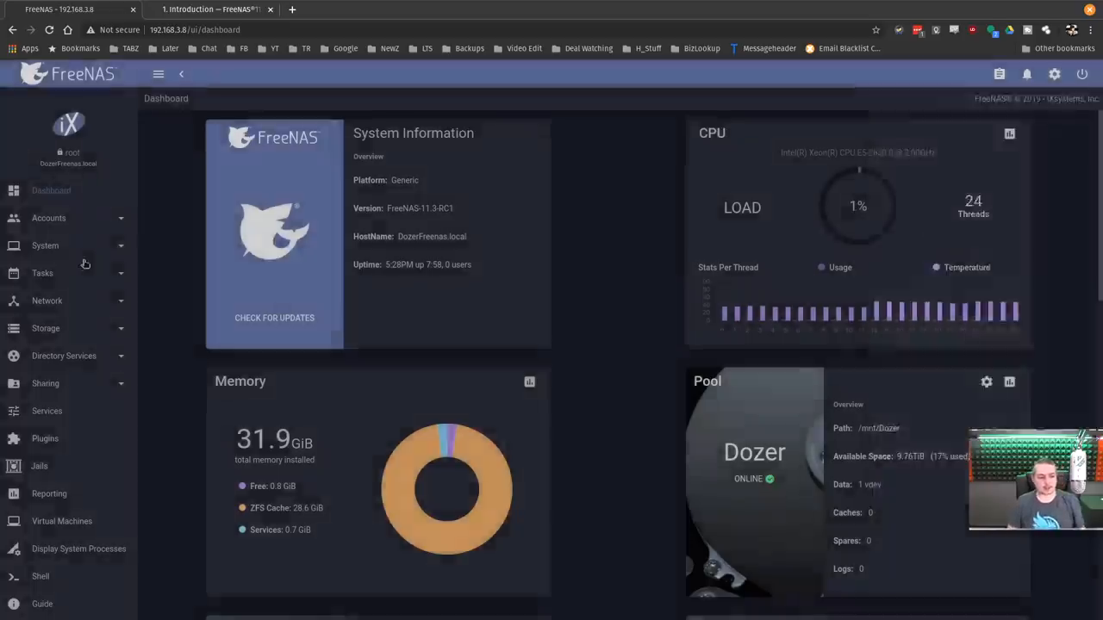
- Run the LTS_VideoWork to xenstorage LTS_Video_Backup replication task immediately via Run Now
left_click(42, 273)
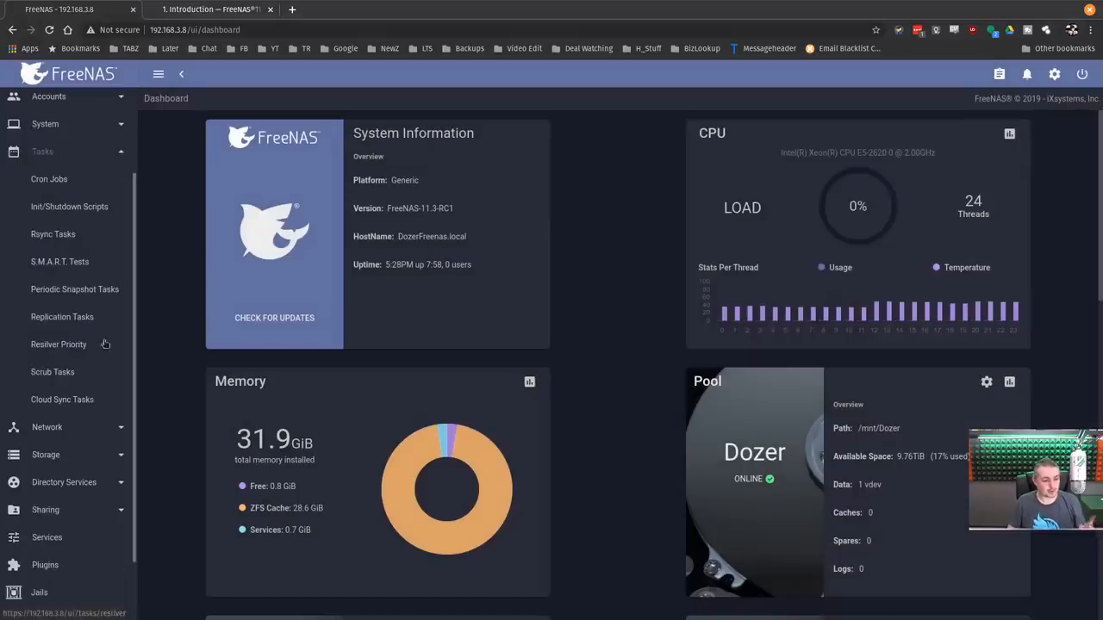
left_click(61, 316)
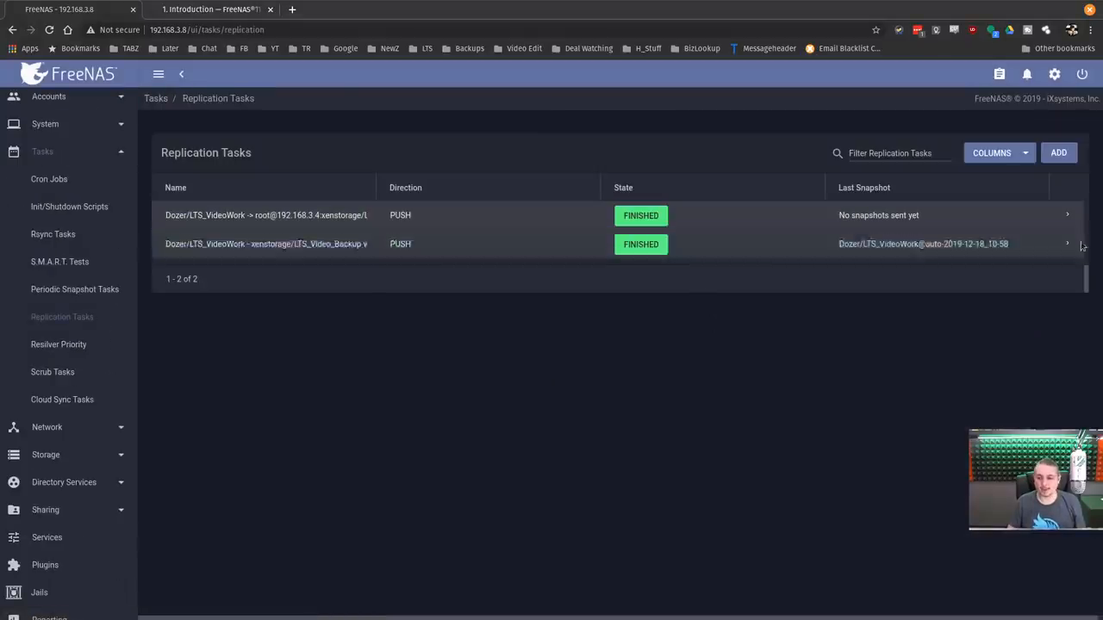
left_click(206, 384)
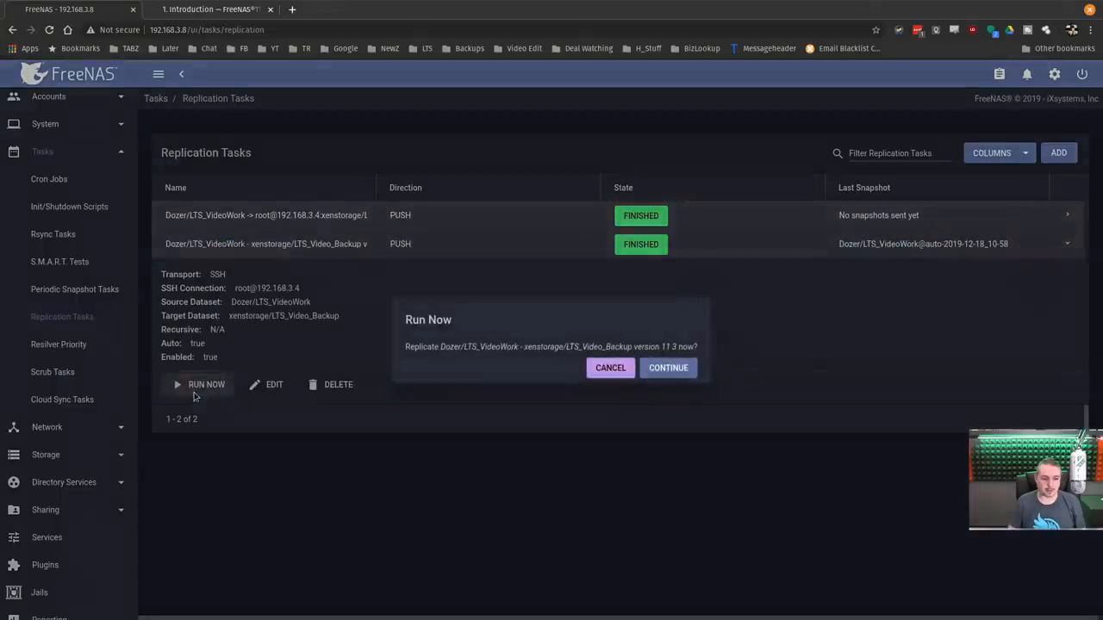
left_click(668, 368)
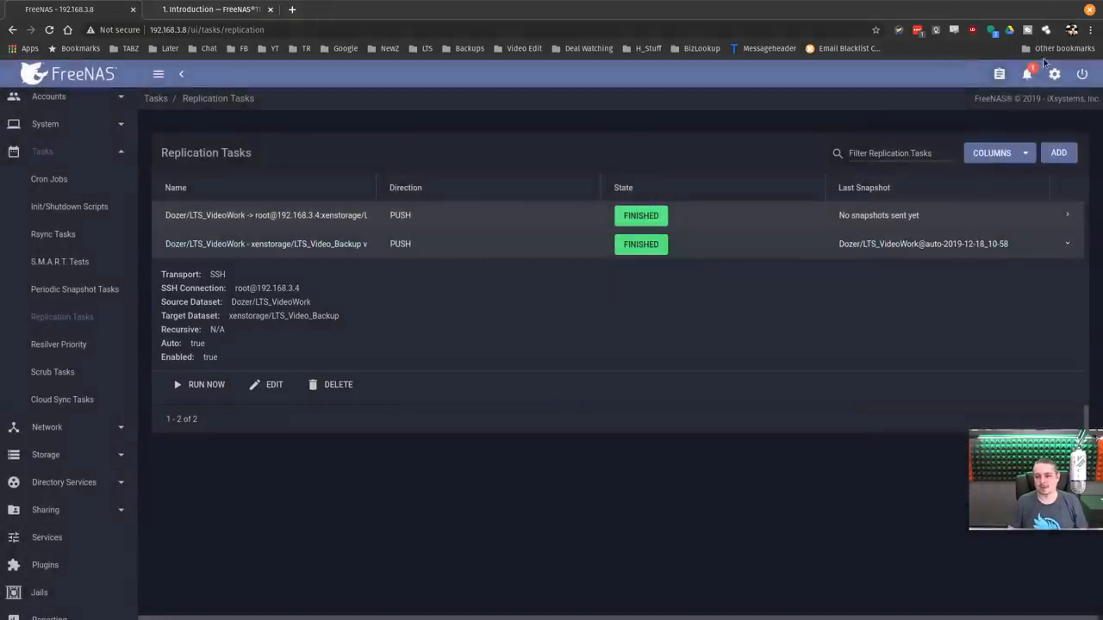
- Check the Alerts panel for the 'version 11 3' replication succeeded notice and dismiss it
left_click(1027, 73)
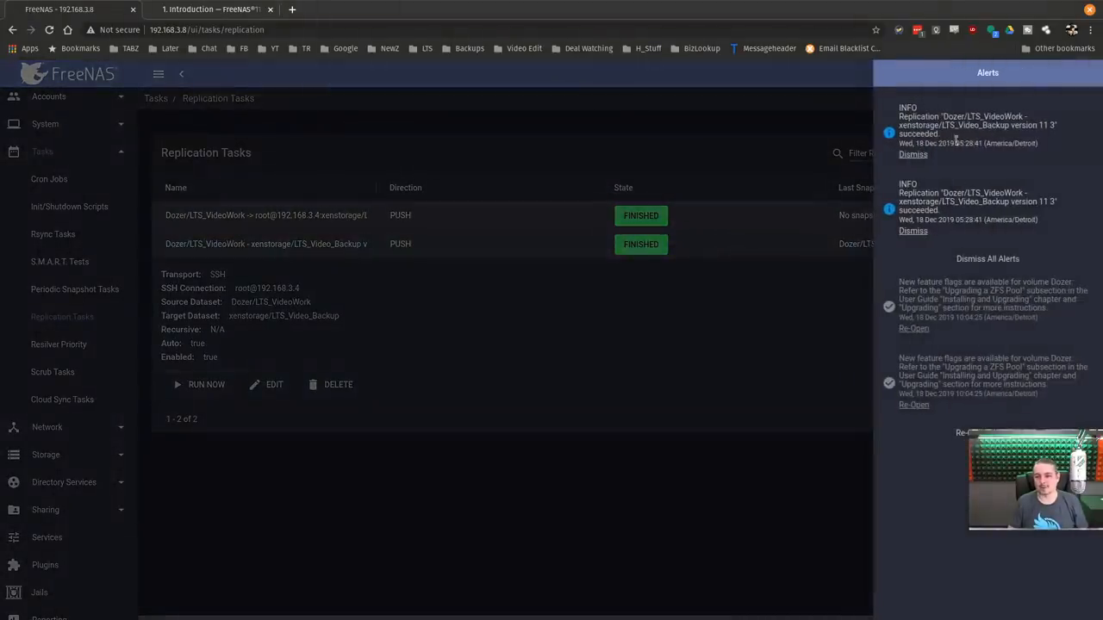
mouse_move(738, 146)
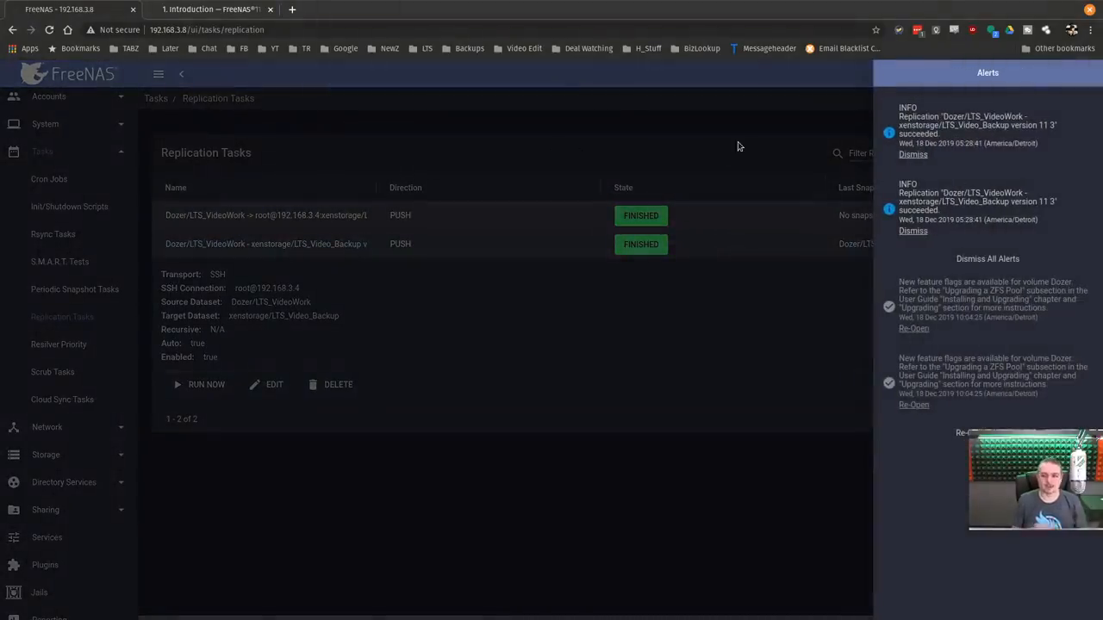
mouse_move(759, 143)
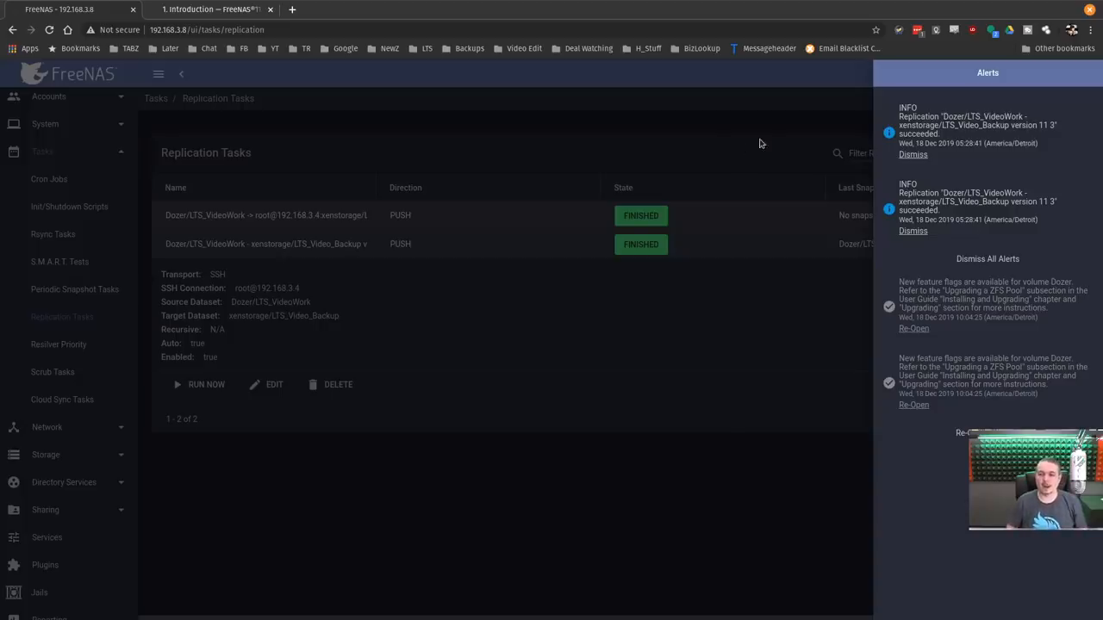
left_click(1027, 74)
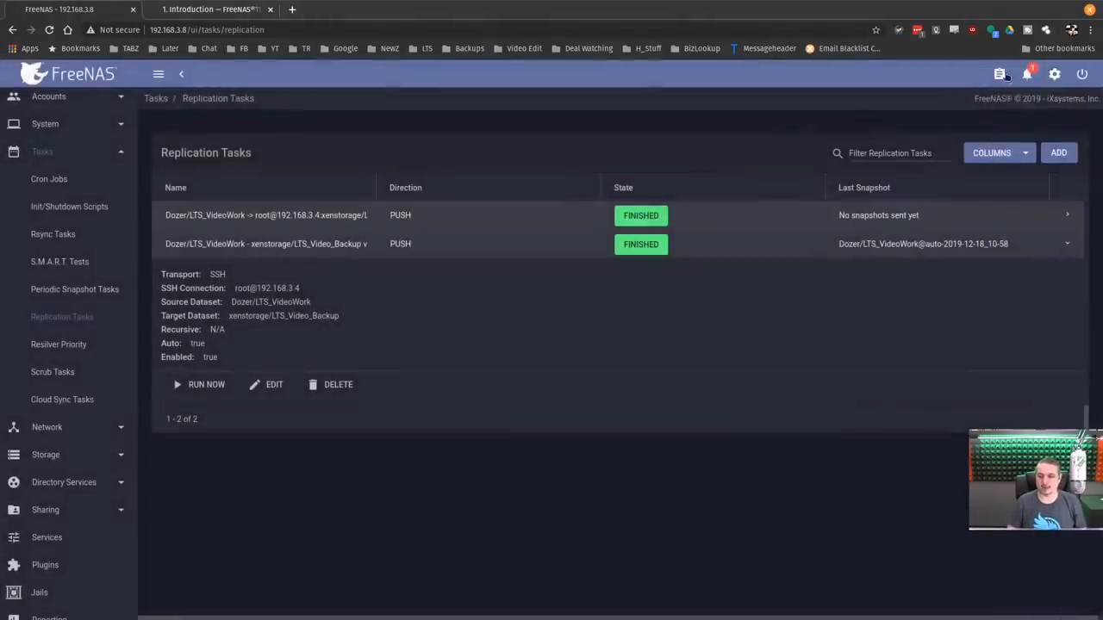
- Read the replication.run job logs in the Task Manager showing SSH auth succeeded but no snapshots to send
left_click(1000, 75)
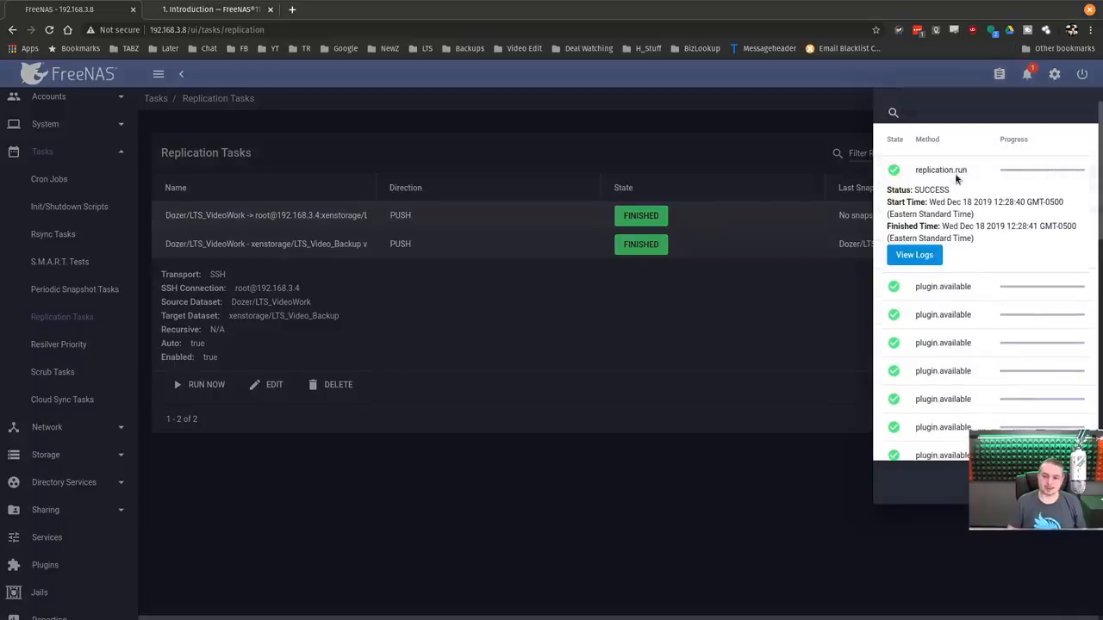
left_click(913, 255)
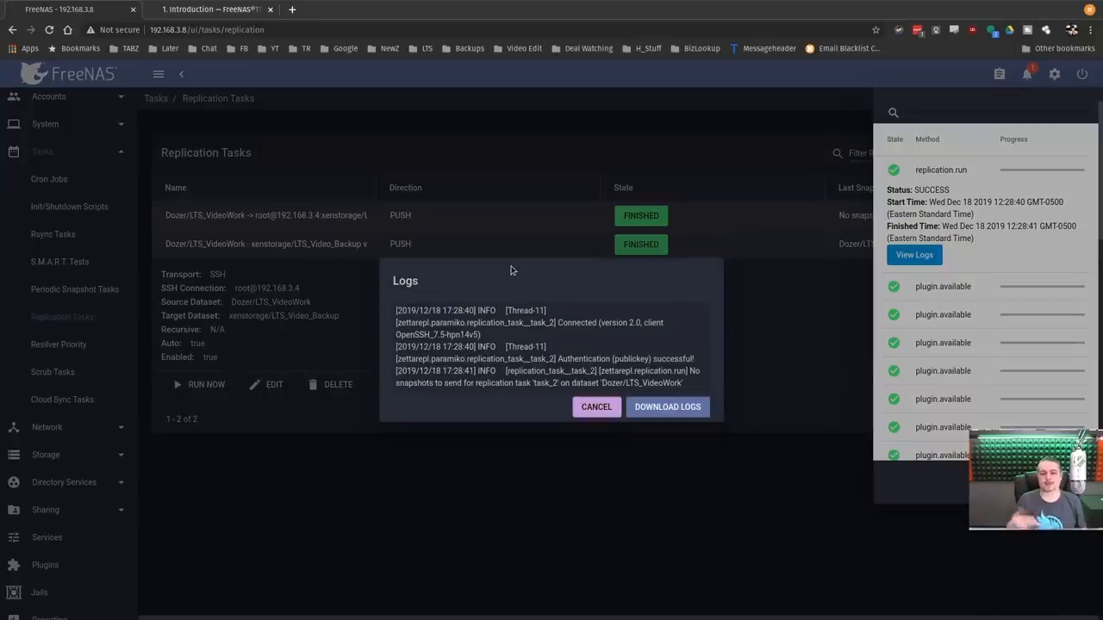
left_click(597, 407)
type("j")
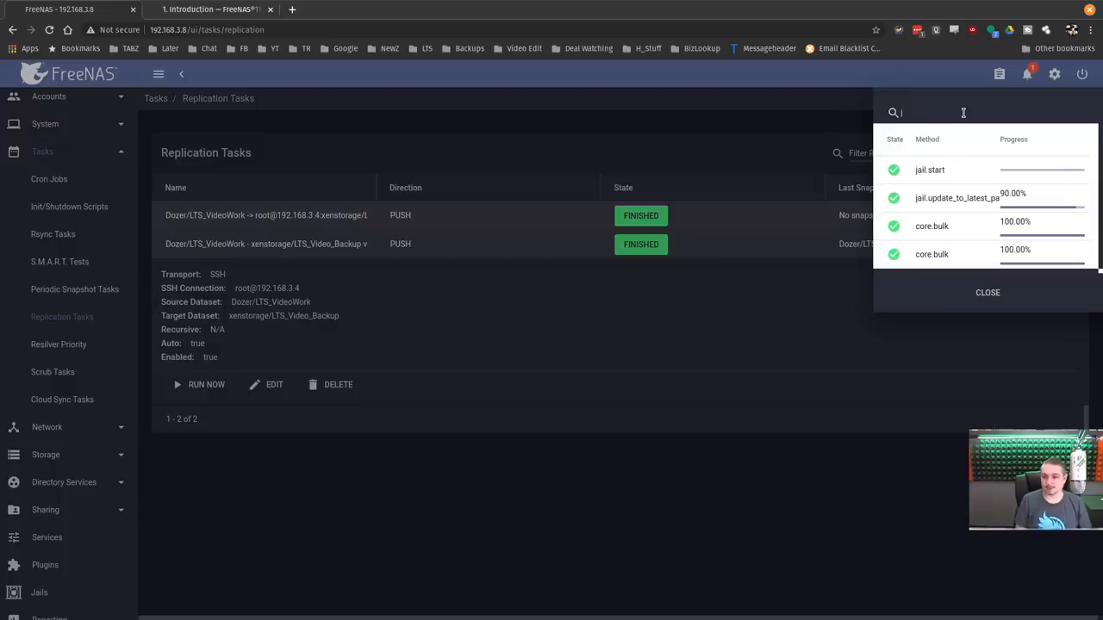
- Filter the task history for 'repl' to list only replication runs, then leave the Task Manager
type("repl")
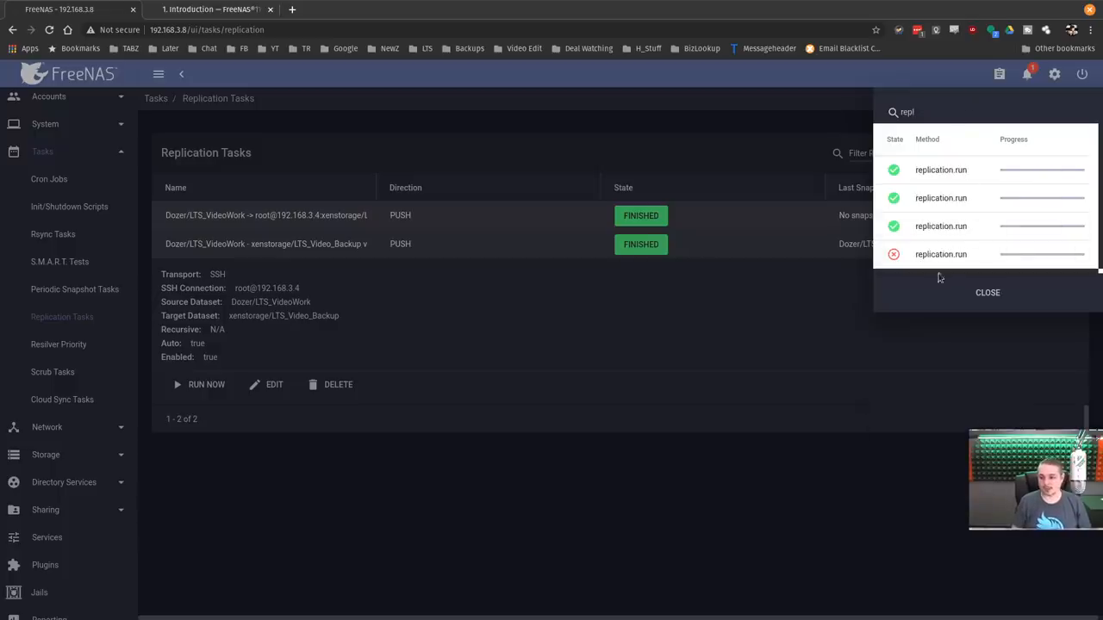
left_click(1026, 75)
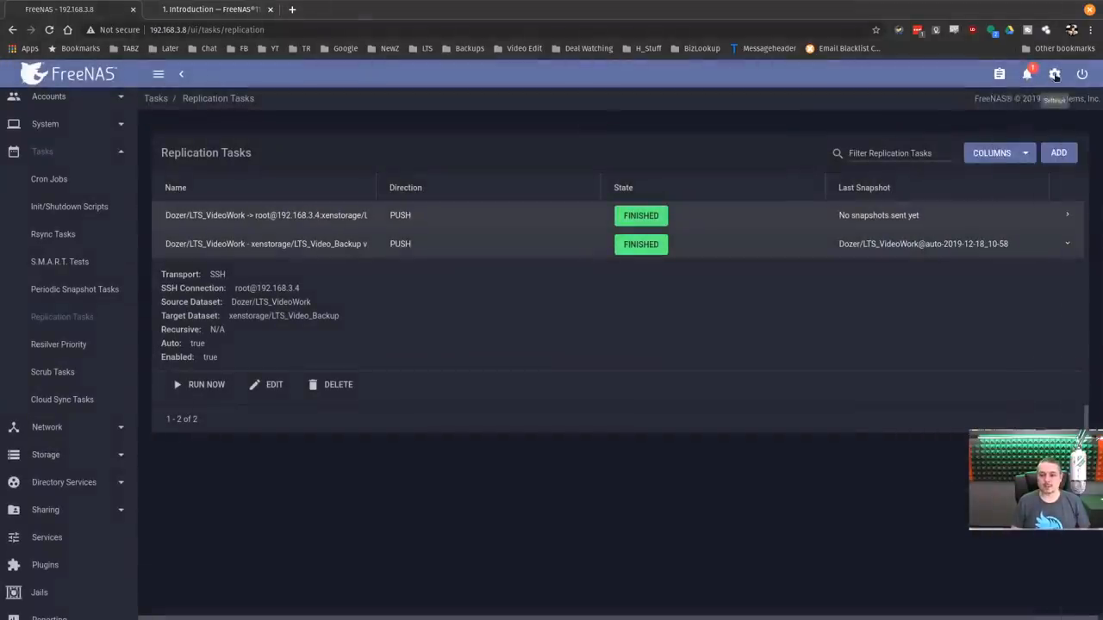
- View the web interface Preferences with the Dracula theme, then return to the dashboard
left_click(1055, 74)
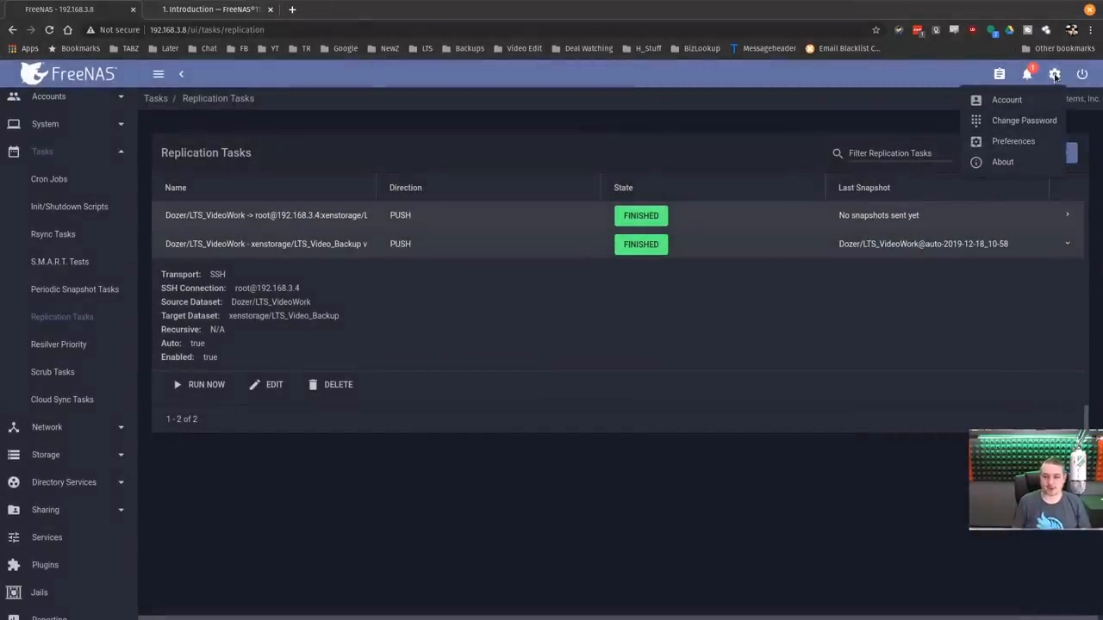
left_click(1013, 140)
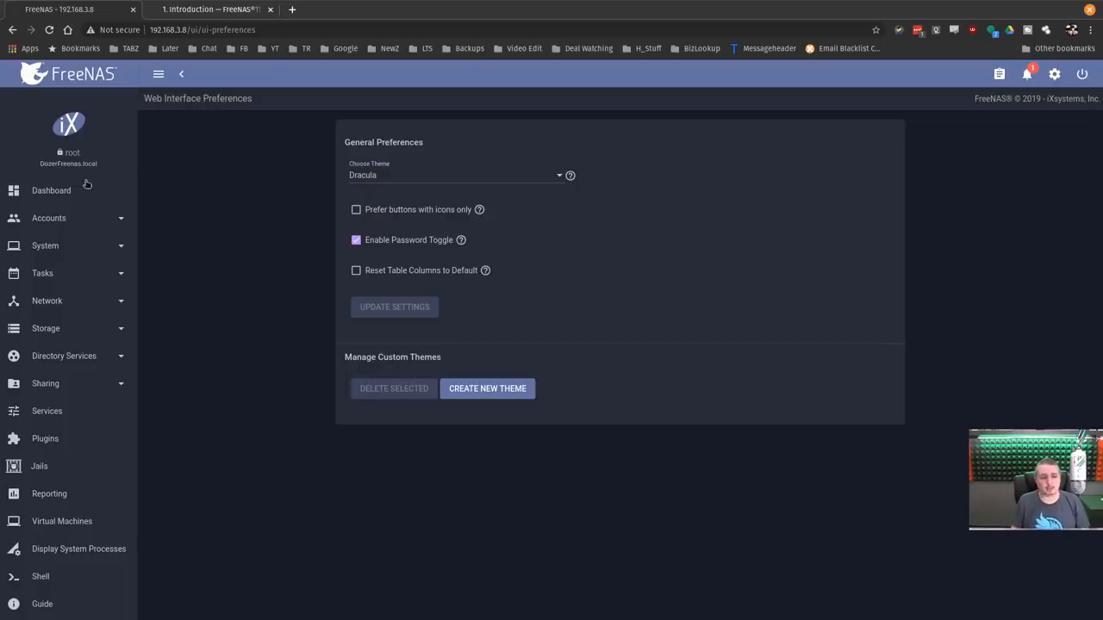
left_click(51, 190)
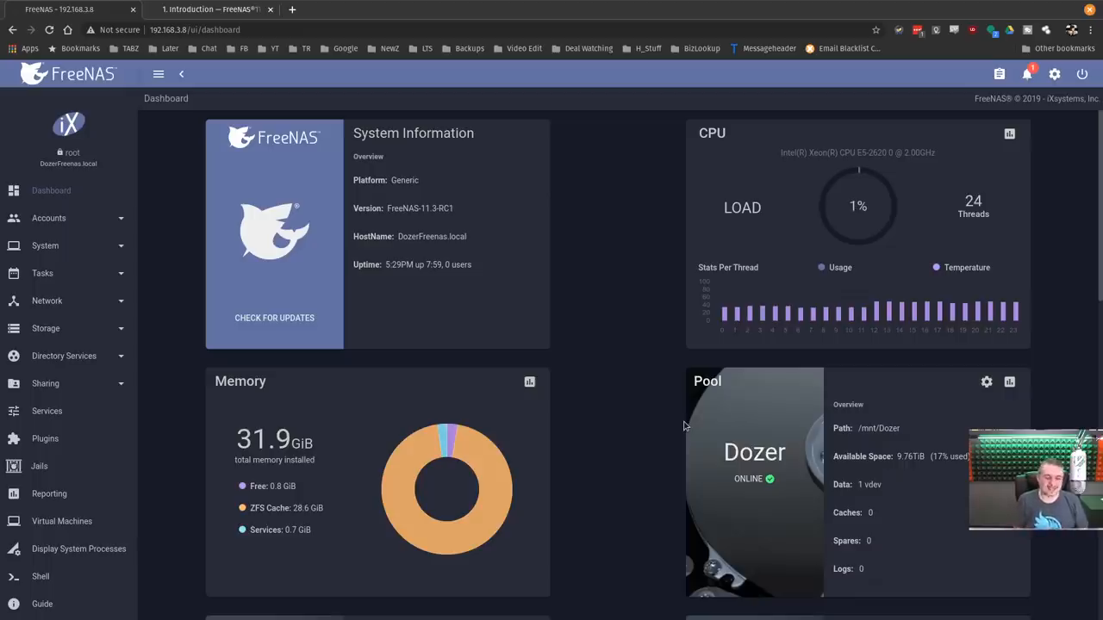
mouse_move(641, 345)
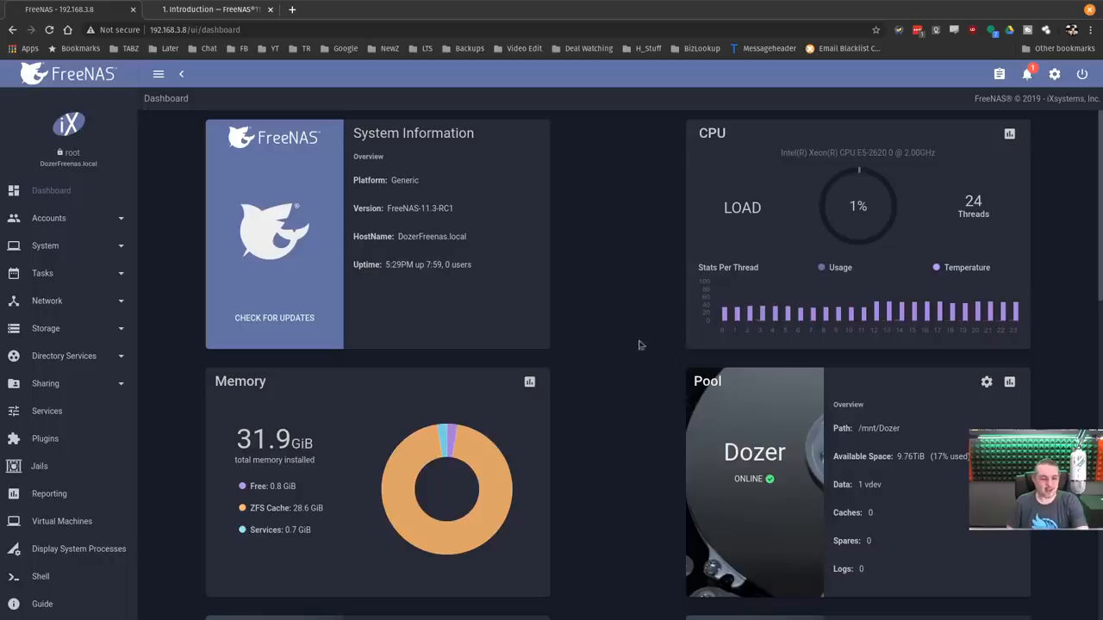
scroll("down", 3)
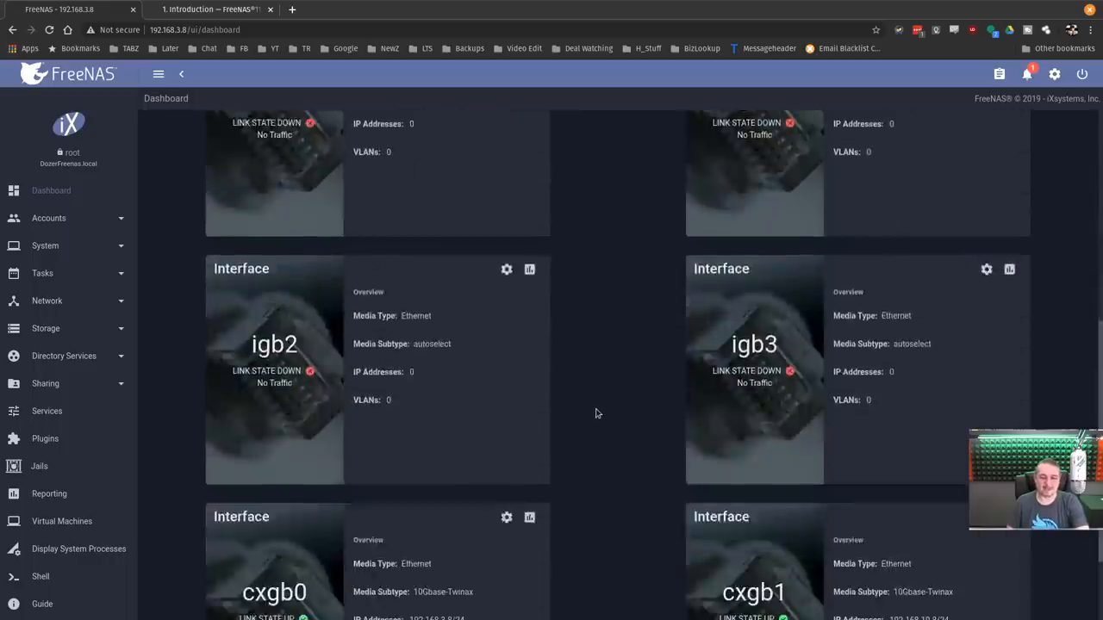
scroll("up", 3)
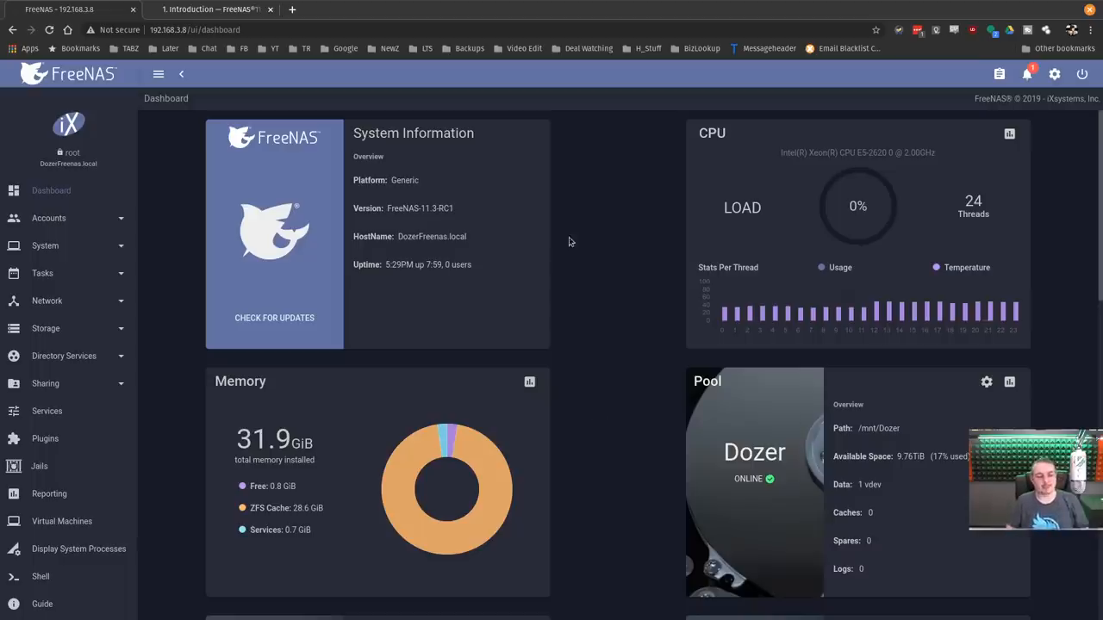
mouse_move(579, 245)
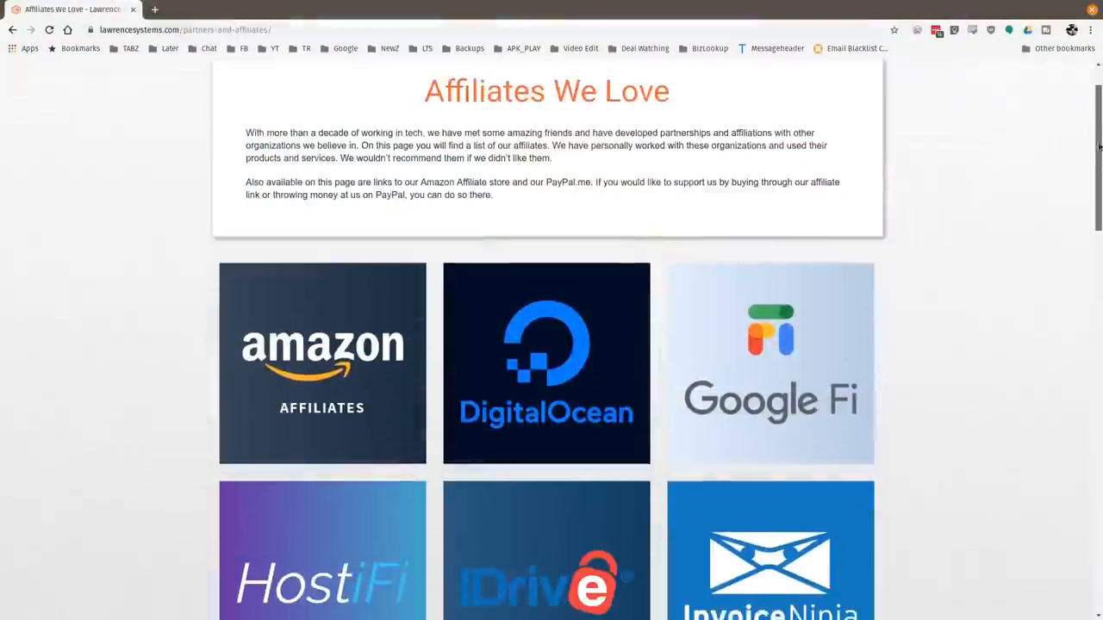
scroll("down", 3)
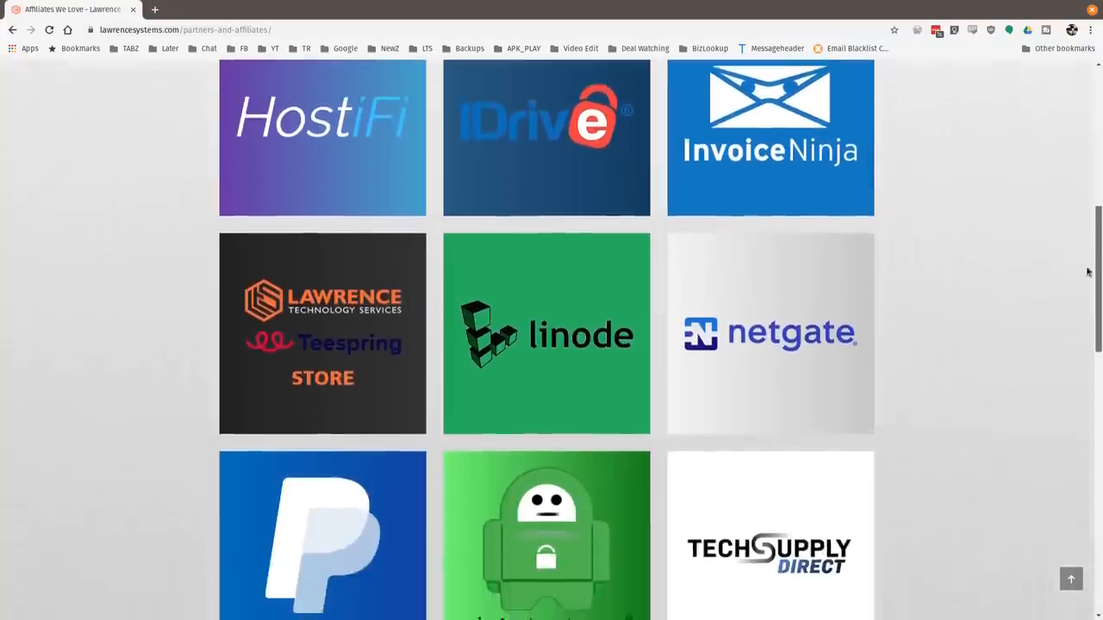
scroll("down", 3)
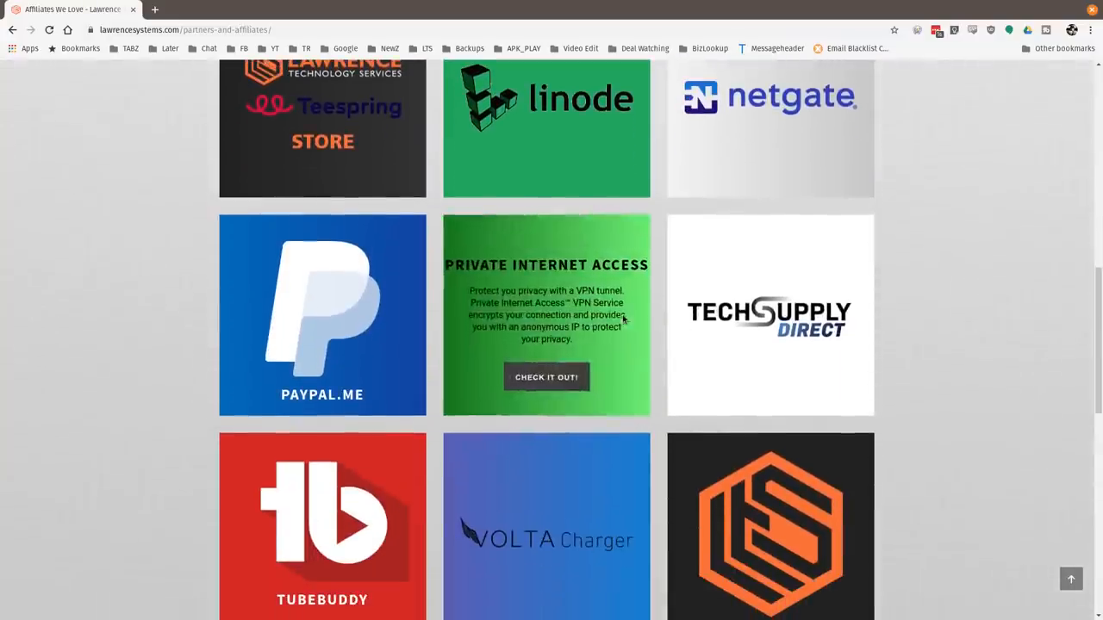